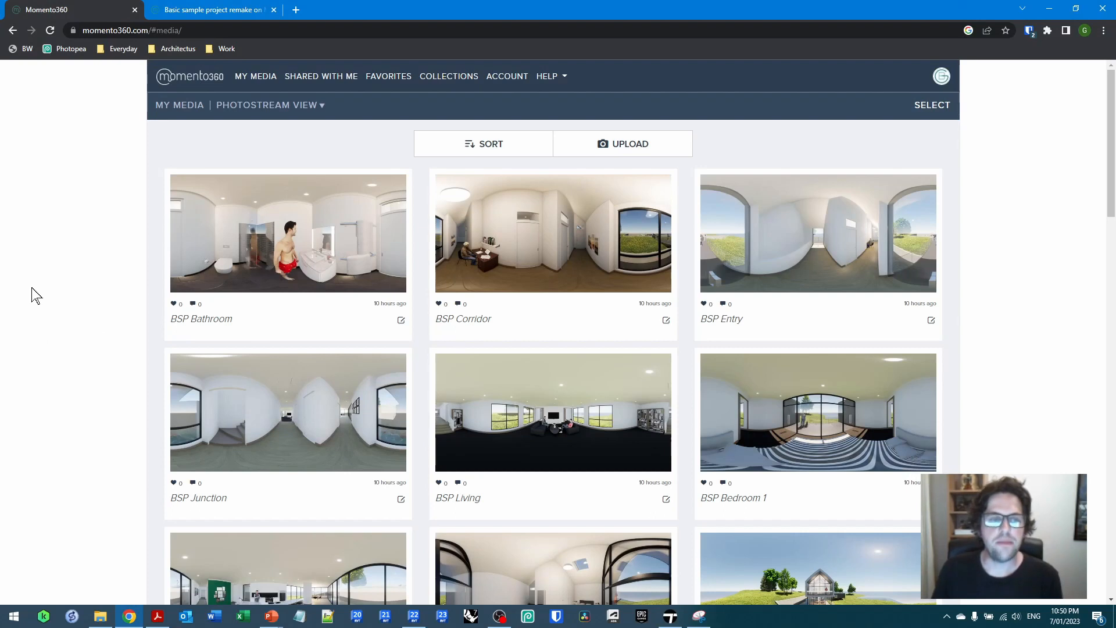
- Open the Basic sample project remake collection from the Collections list
{"action": "left_click", "coordinate": [449, 77]}
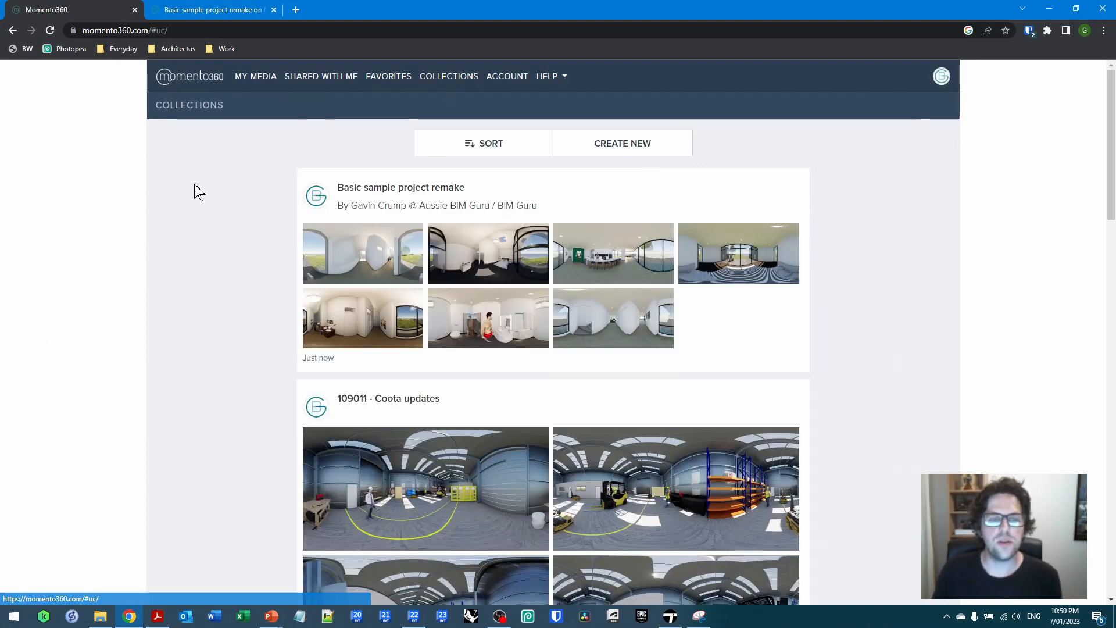
{"action": "left_click", "coordinate": [400, 187]}
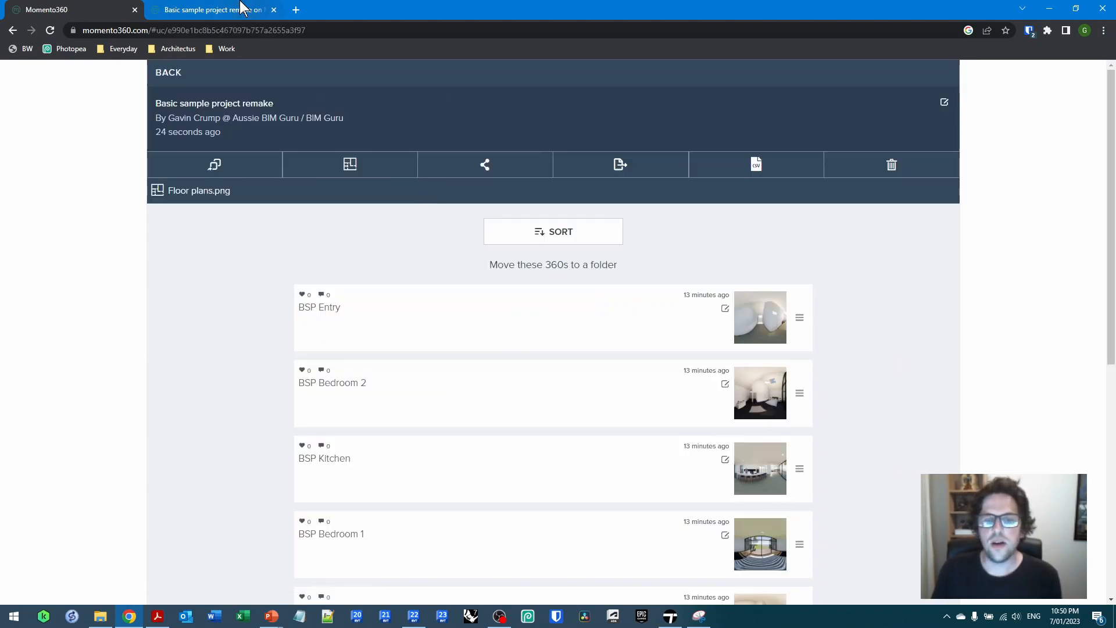
{"action": "mouse_move", "coordinate": [898, 376]}
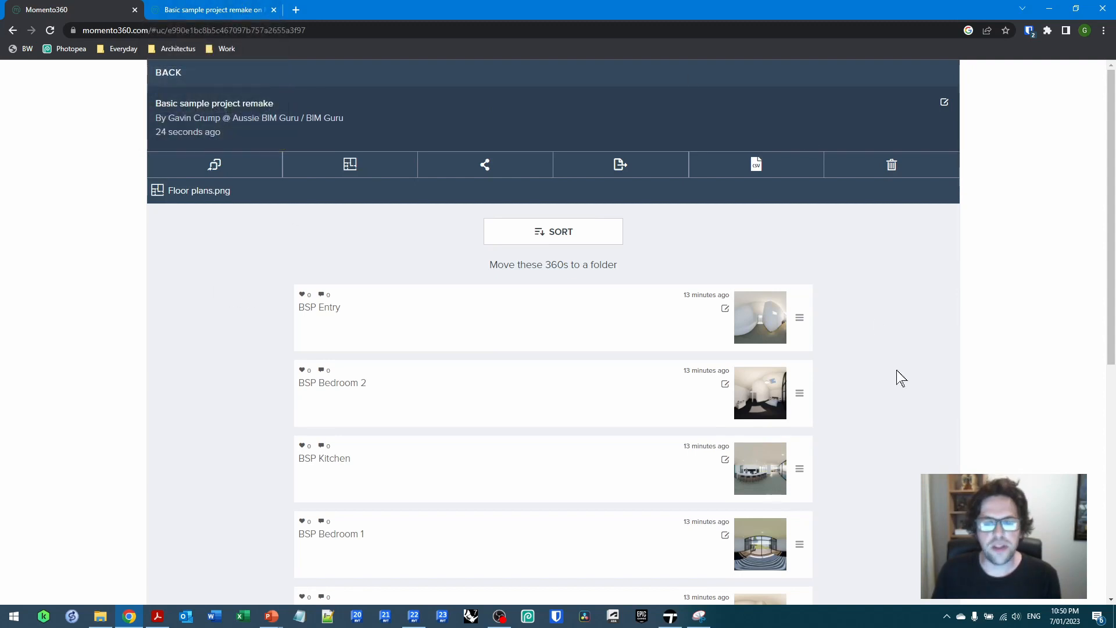
{"action": "mouse_move", "coordinate": [116, 349]}
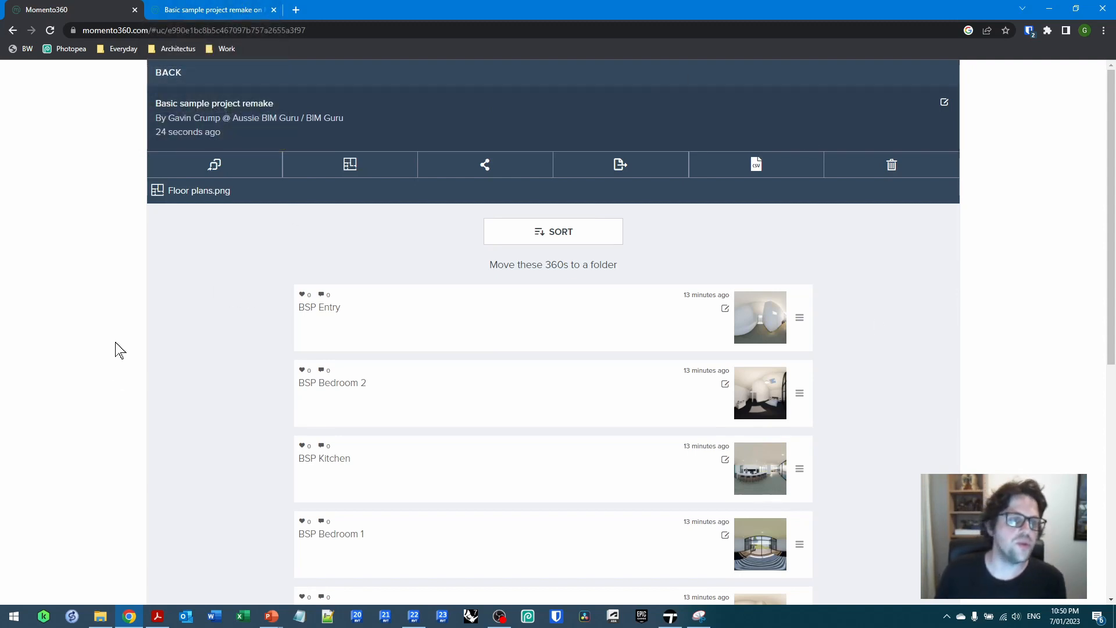
- View the collection as a tour, looking around the exterior, kitchen and corridor and jumping to the living room via a hotspot
{"action": "left_click", "coordinate": [213, 10]}
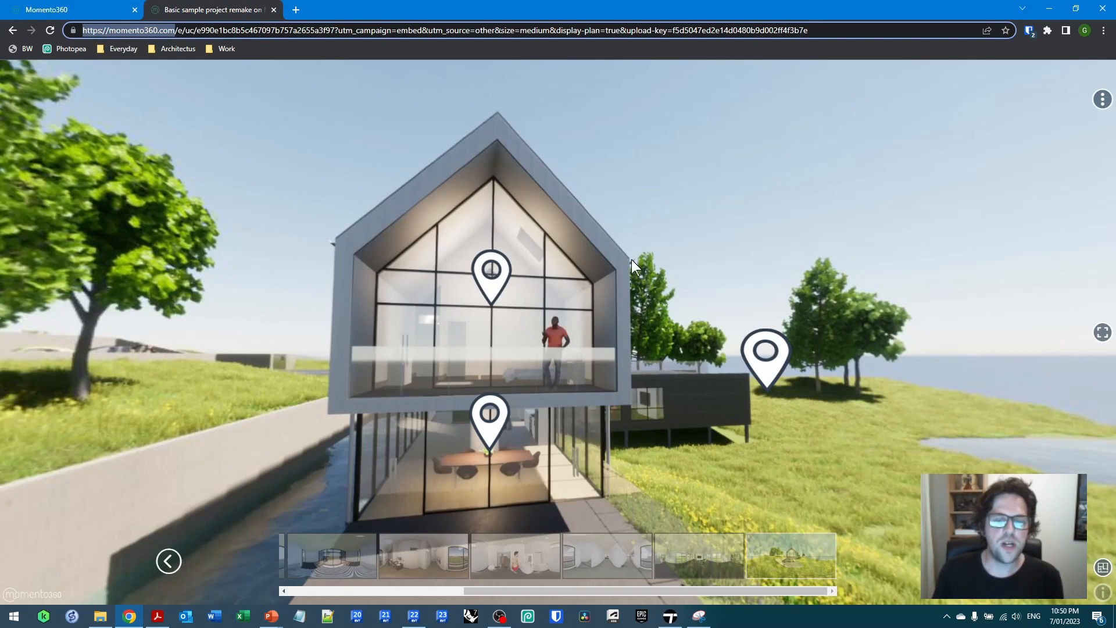
{"action": "left_click_drag", "start_coordinate": [634, 268], "coordinate": [480, 238]}
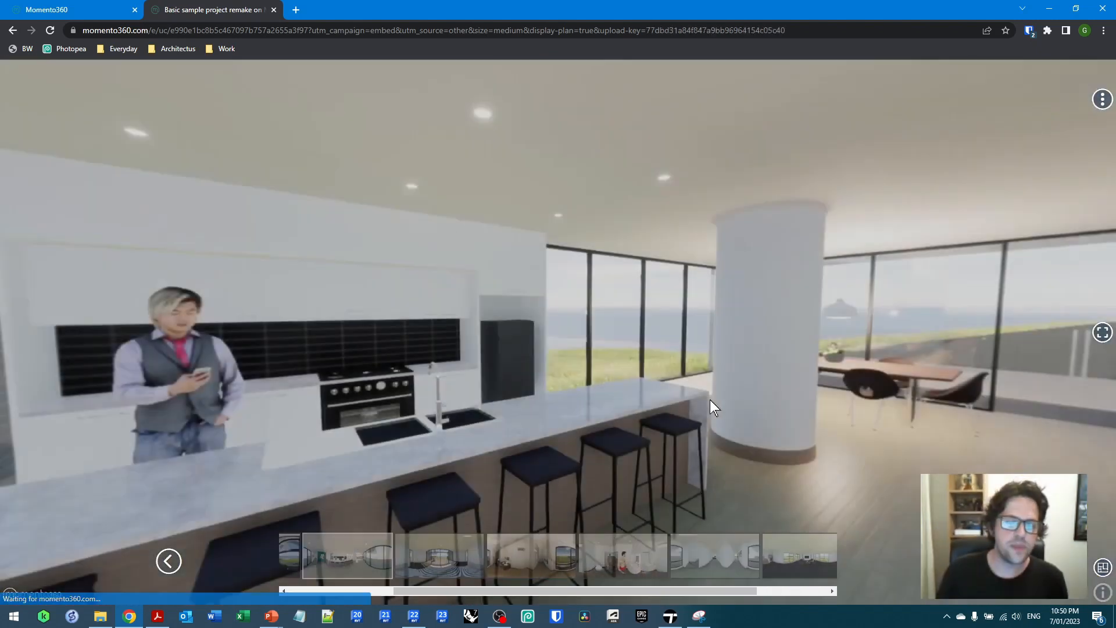
{"action": "left_click_drag", "start_coordinate": [711, 406], "coordinate": [1010, 359]}
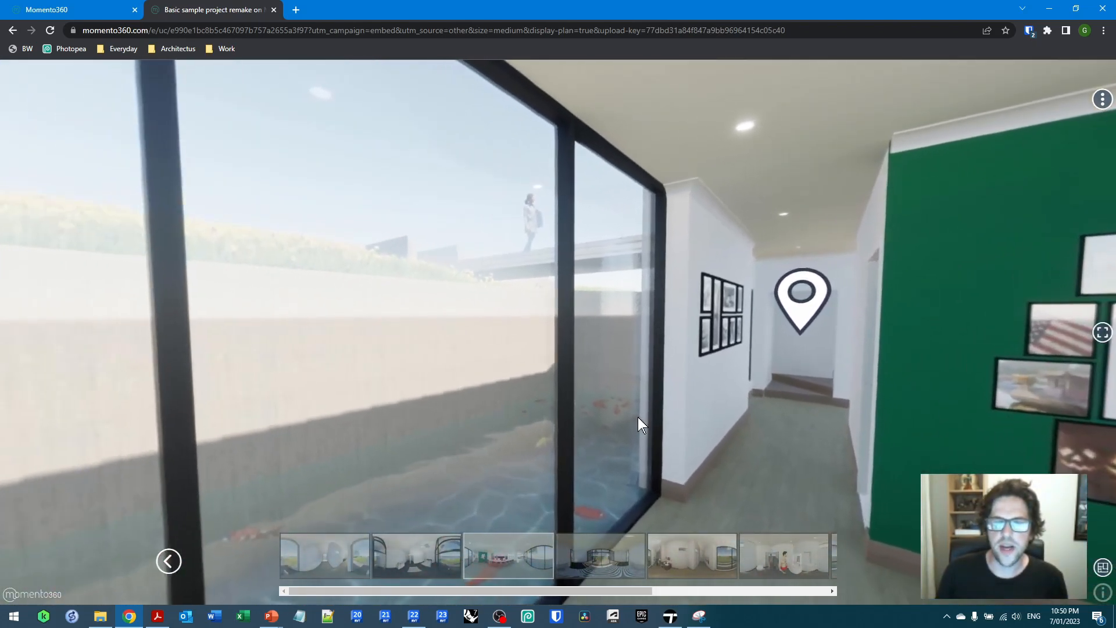
{"action": "left_click_drag", "start_coordinate": [641, 423], "coordinate": [654, 430]}
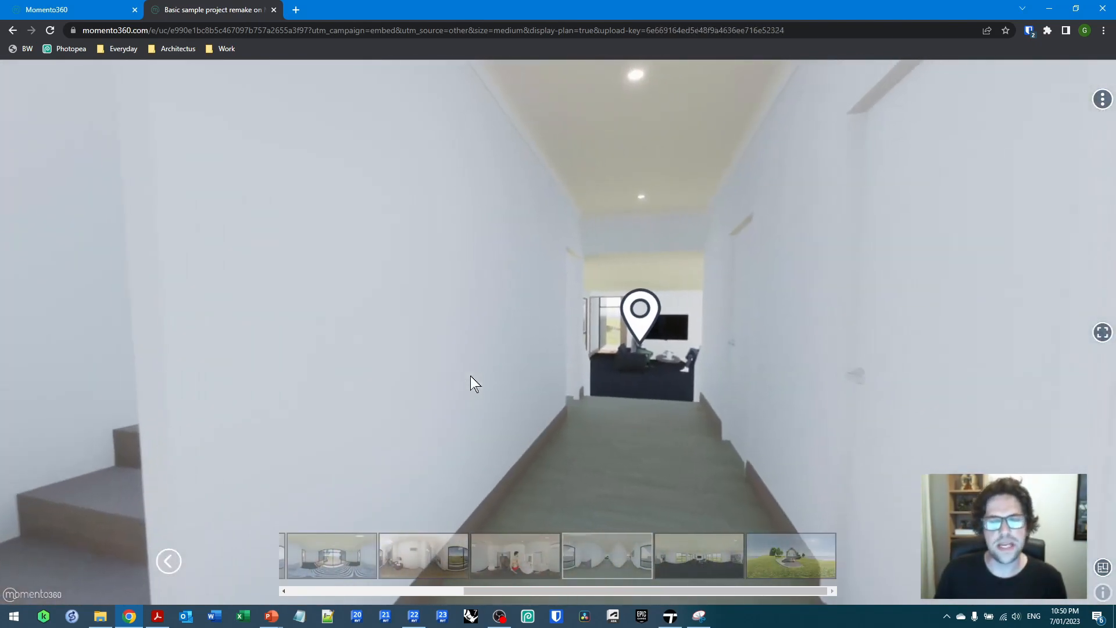
{"action": "left_click", "coordinate": [699, 556]}
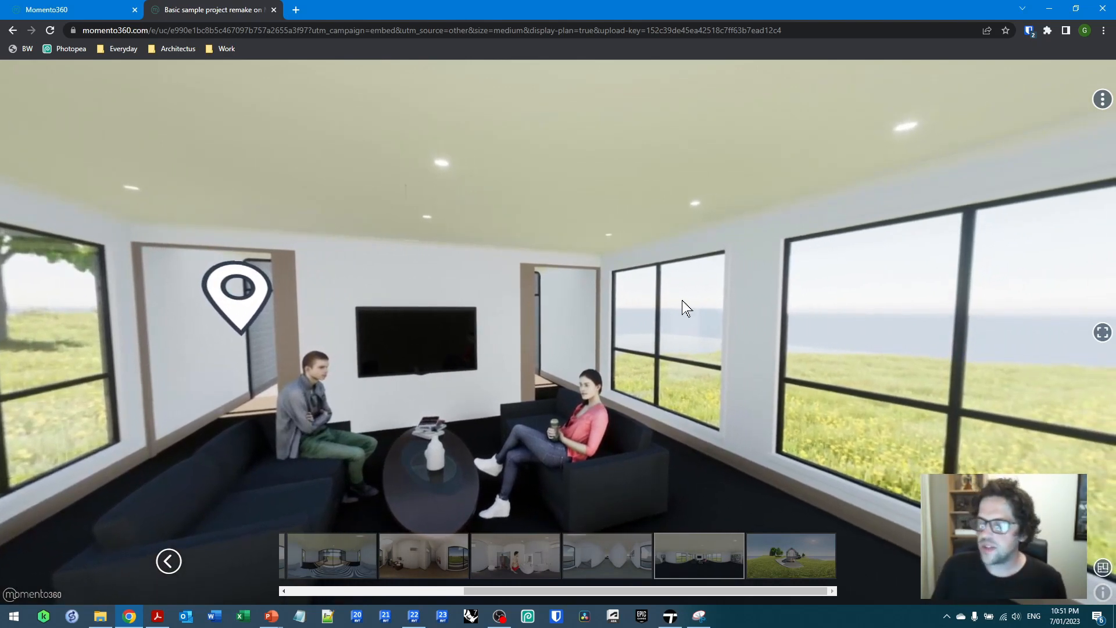
{"action": "left_click", "coordinate": [413, 615]}
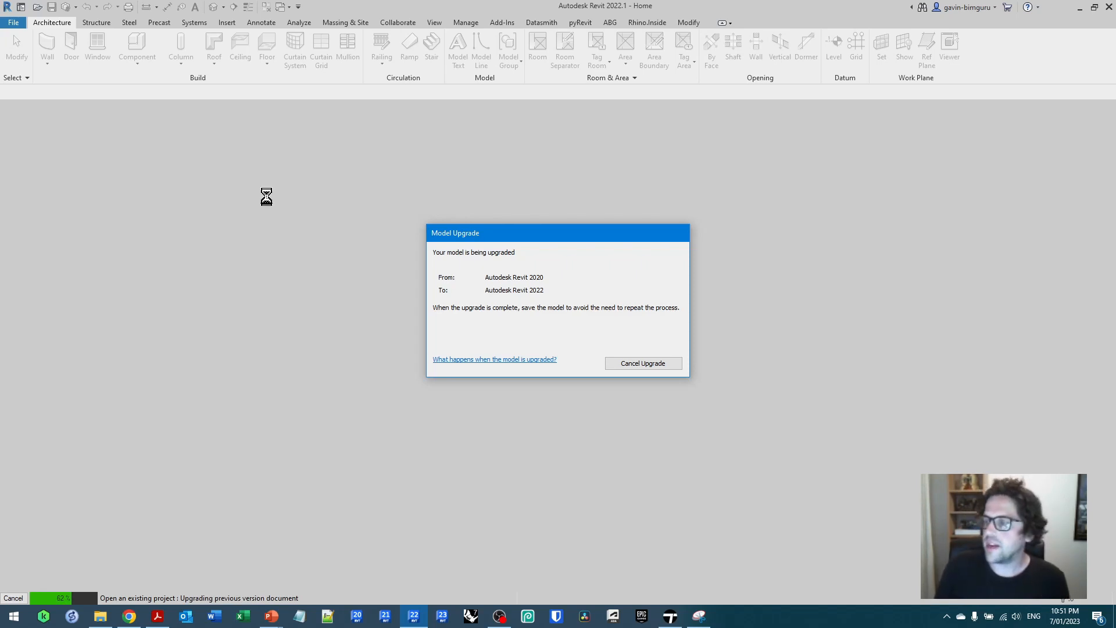
{"action": "mouse_move", "coordinate": [270, 203]}
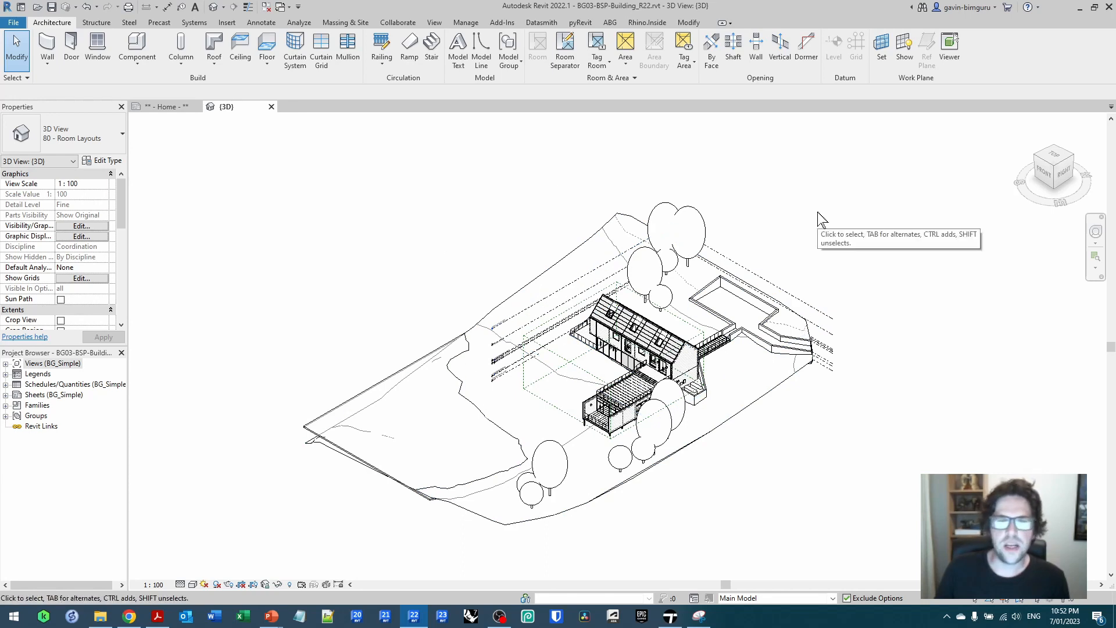
{"action": "left_click", "coordinate": [541, 22]}
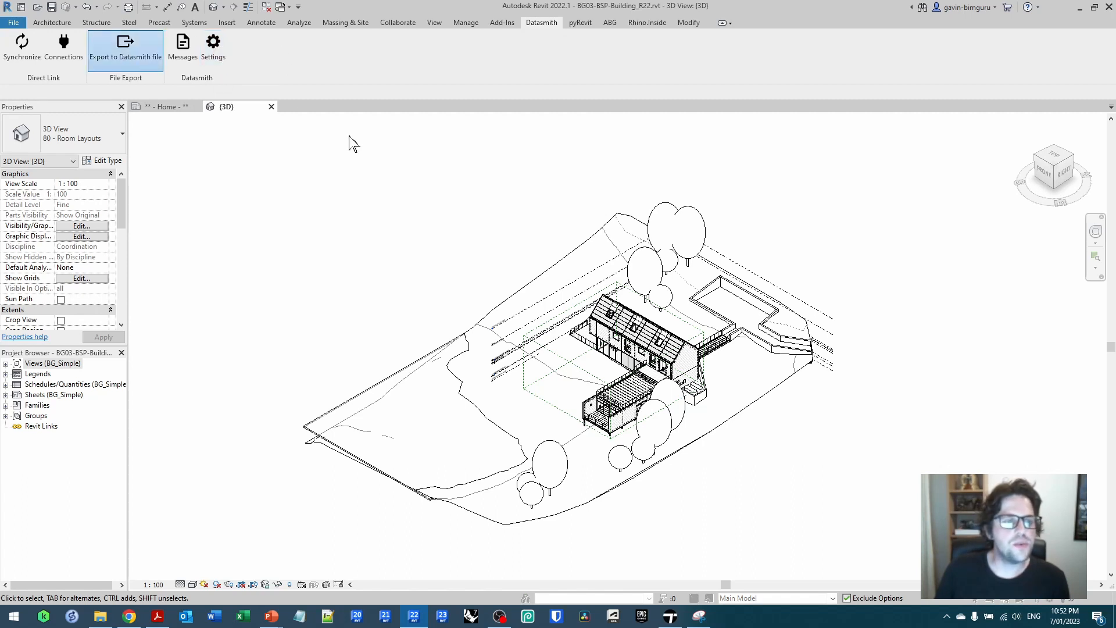
{"action": "left_click", "coordinate": [124, 44]}
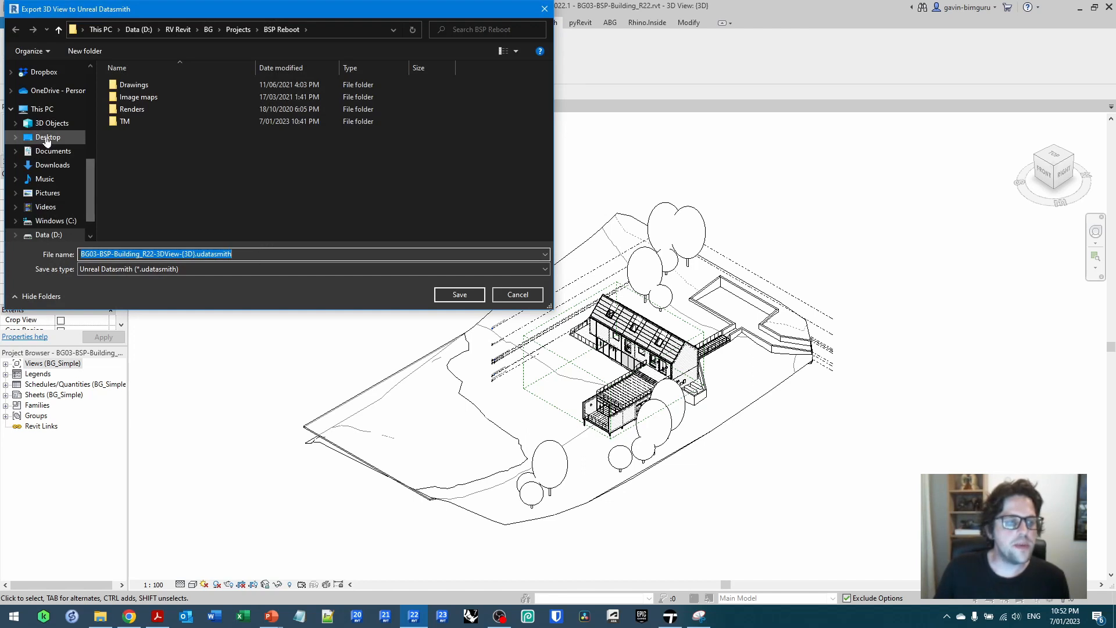
{"action": "left_click", "coordinate": [47, 137]}
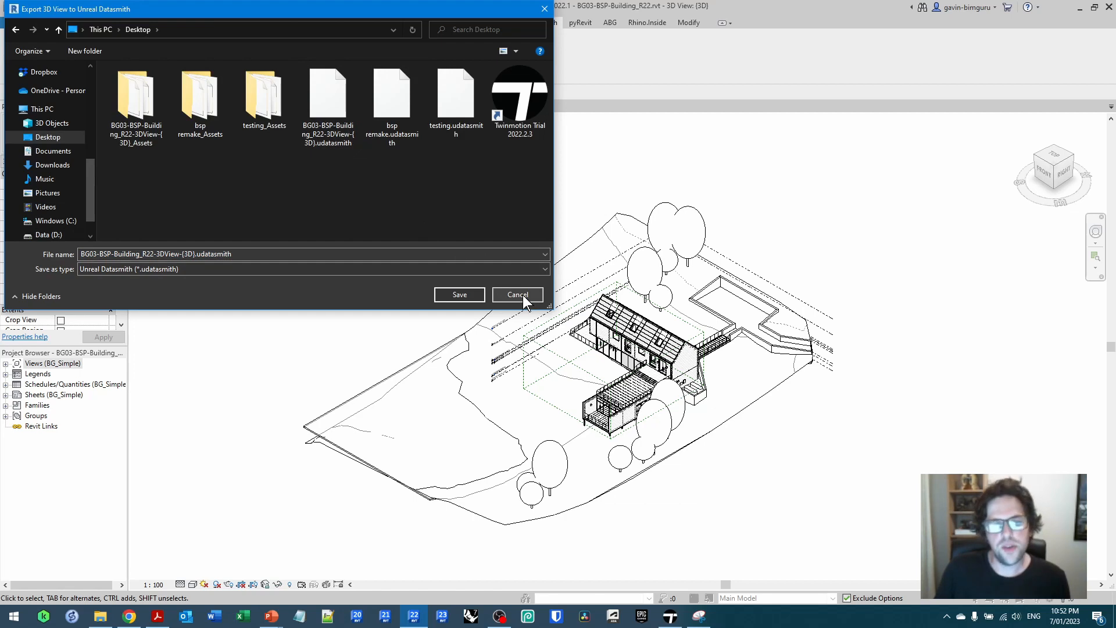
{"action": "left_click", "coordinate": [518, 296]}
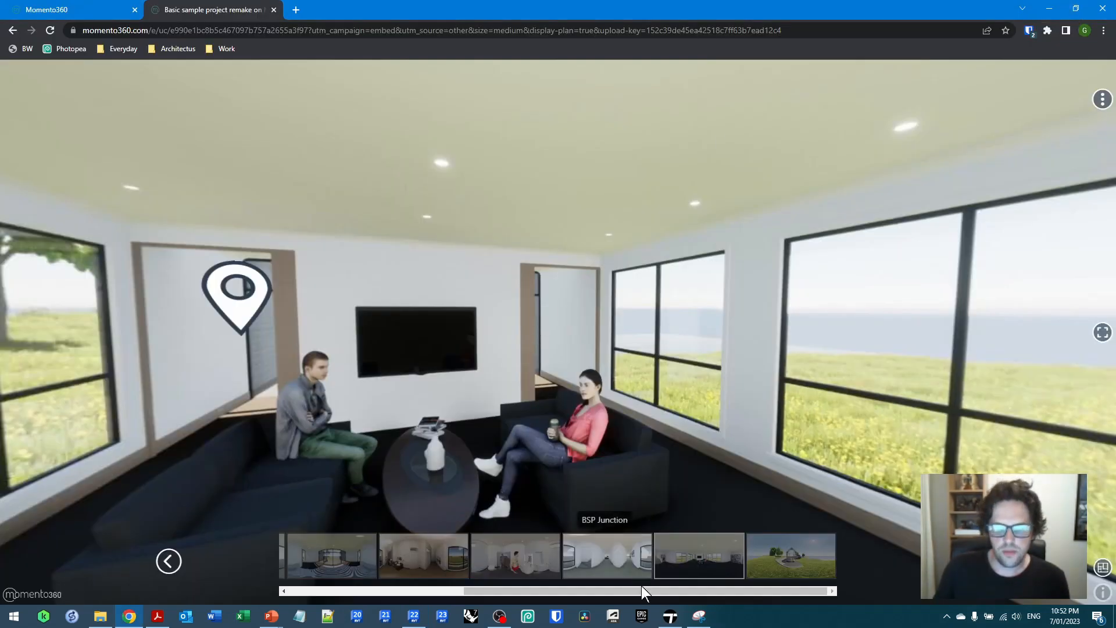
- Switch to Twinmotion and start a new empty scene from the File menu
{"action": "left_click", "coordinate": [668, 616]}
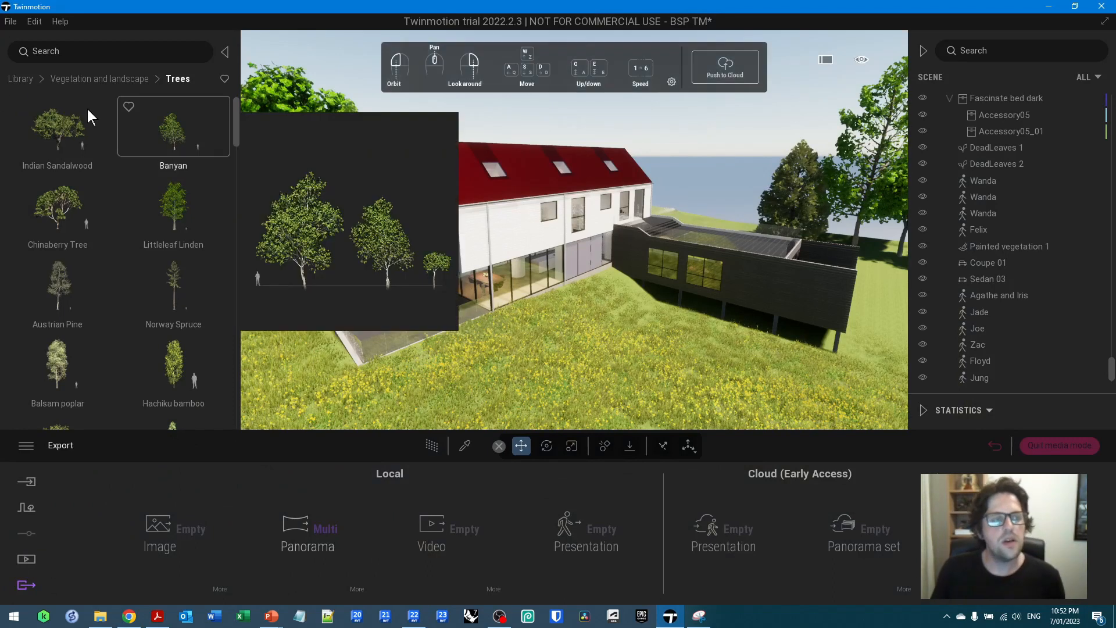
{"action": "left_click", "coordinate": [10, 22]}
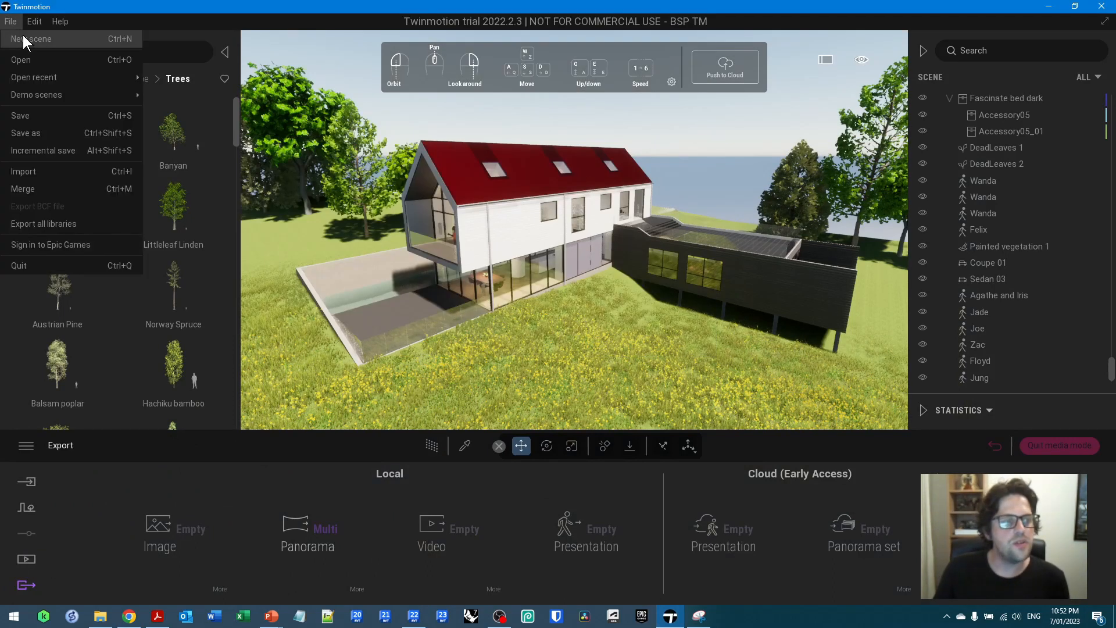
{"action": "left_click", "coordinate": [31, 39]}
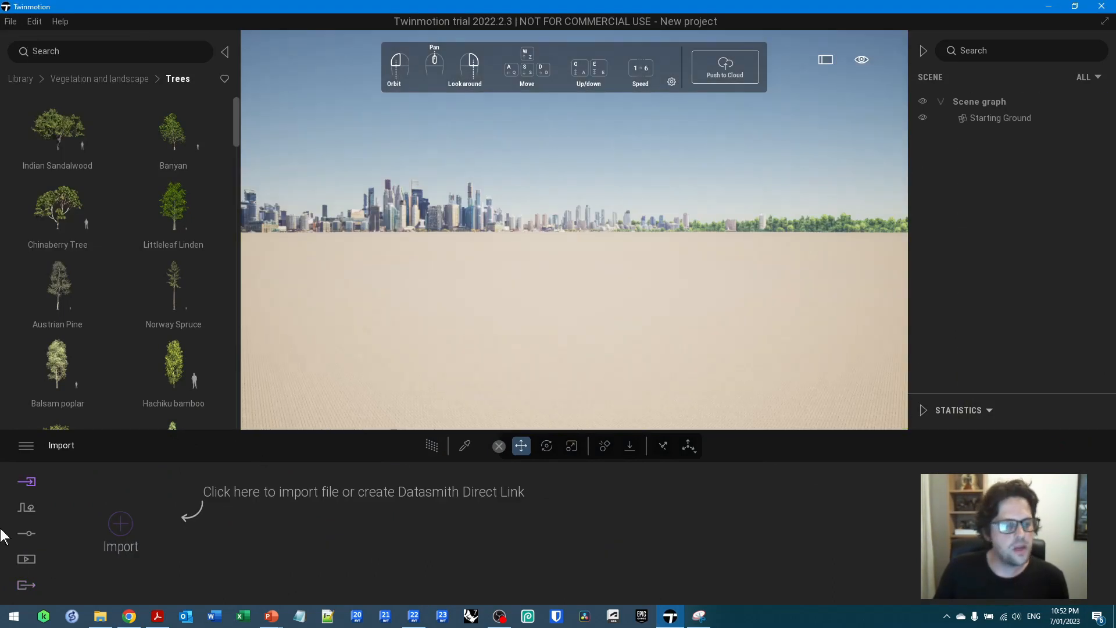
- Import the house's Revit udatasmith file with default options
{"action": "left_click", "coordinate": [120, 523]}
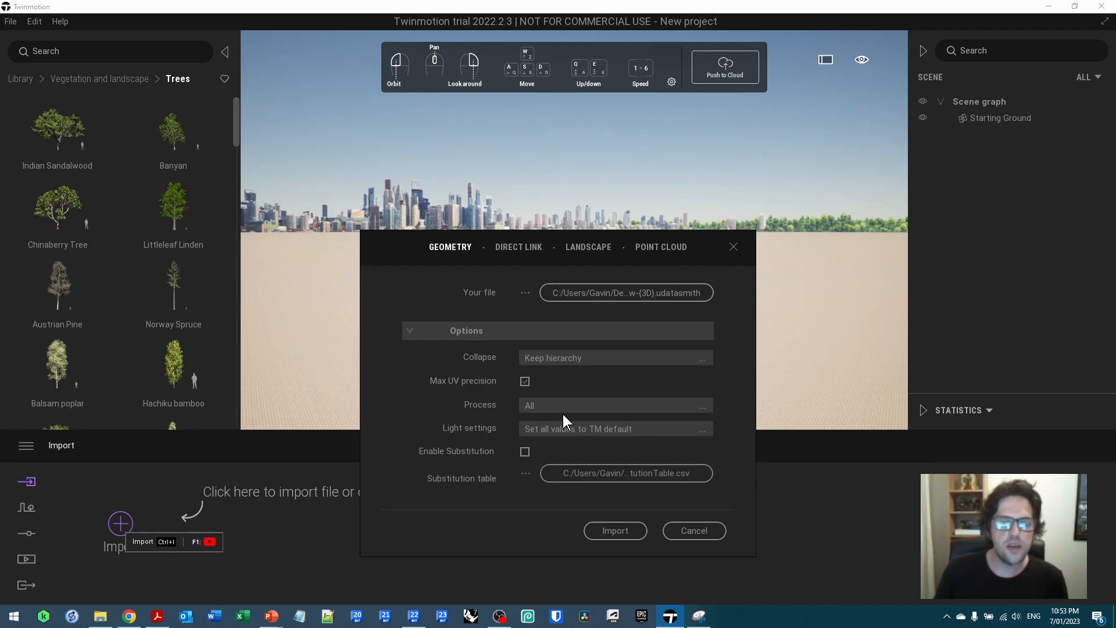
{"action": "mouse_move", "coordinate": [634, 440]}
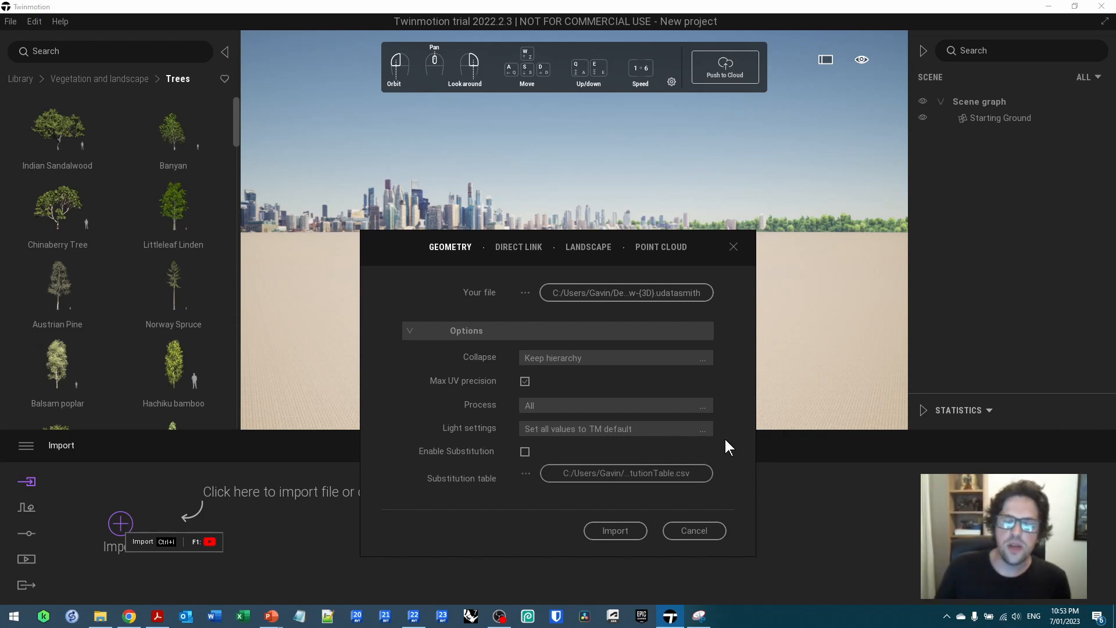
{"action": "mouse_move", "coordinate": [529, 455]}
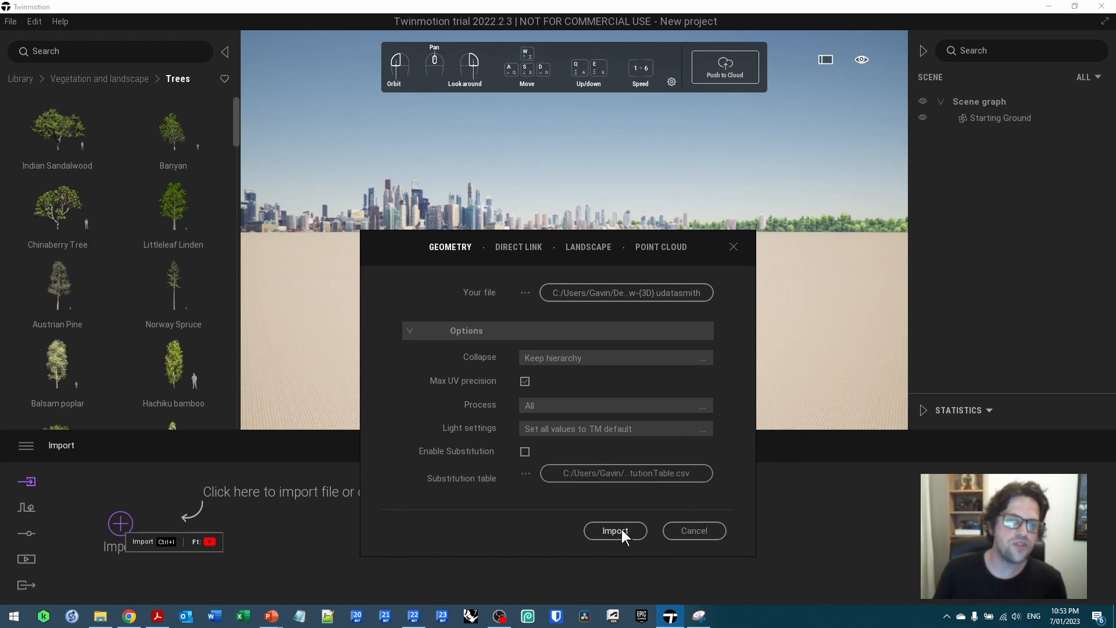
{"action": "left_click", "coordinate": [615, 530]}
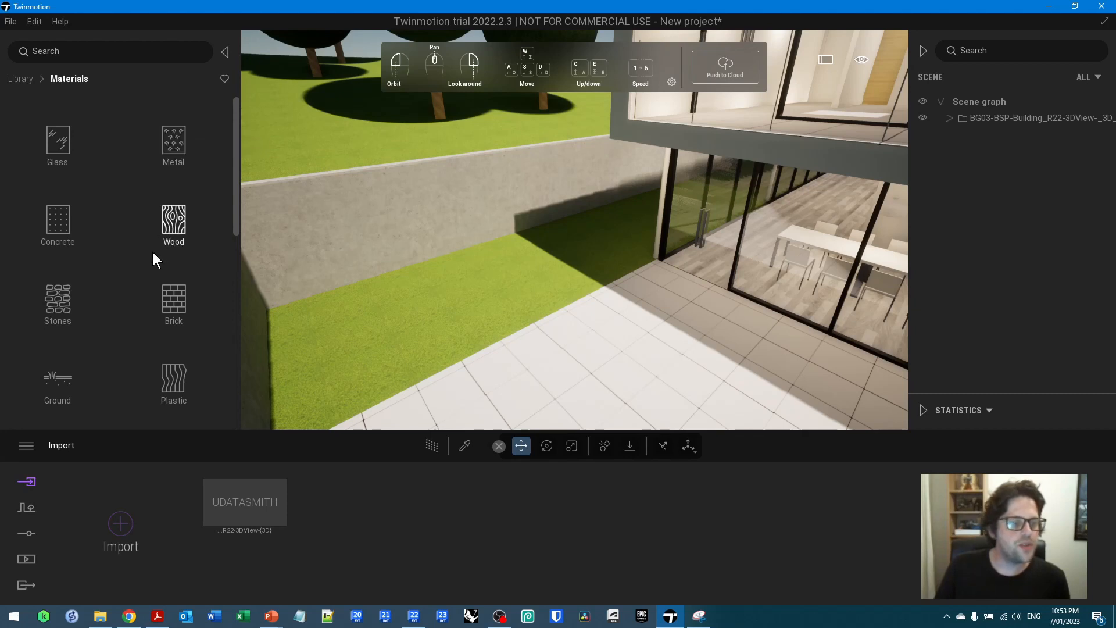
- Apply the Grass 4 nature ground material to the lawn and adjust its texture scale
{"action": "scroll", "scroll_direction": "down", "scroll_amount": 3}
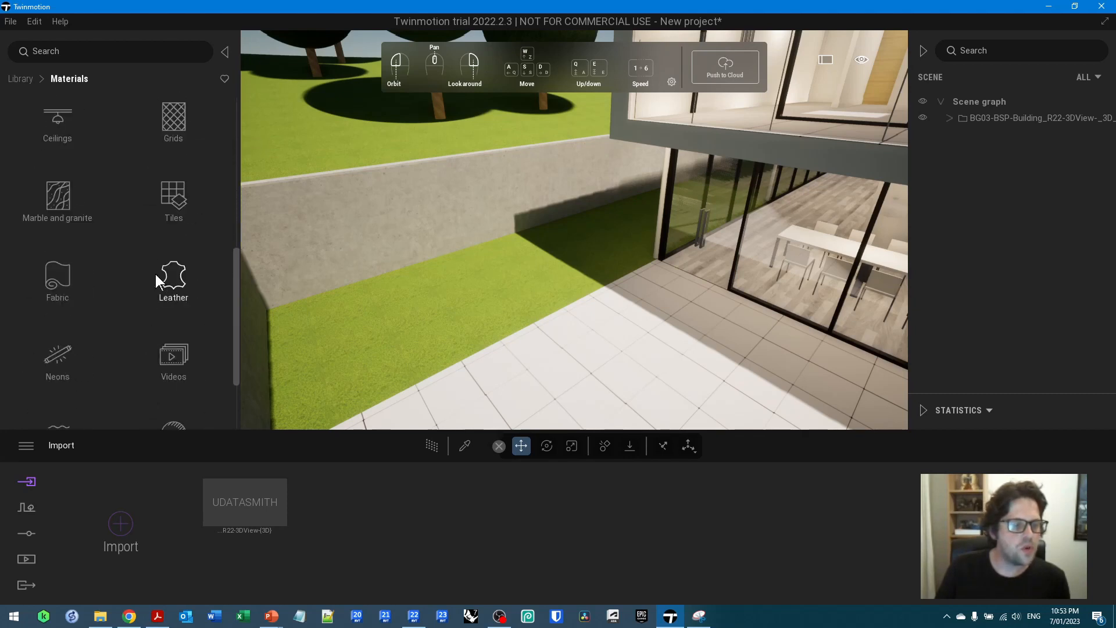
{"action": "scroll", "scroll_direction": "down", "scroll_amount": 3}
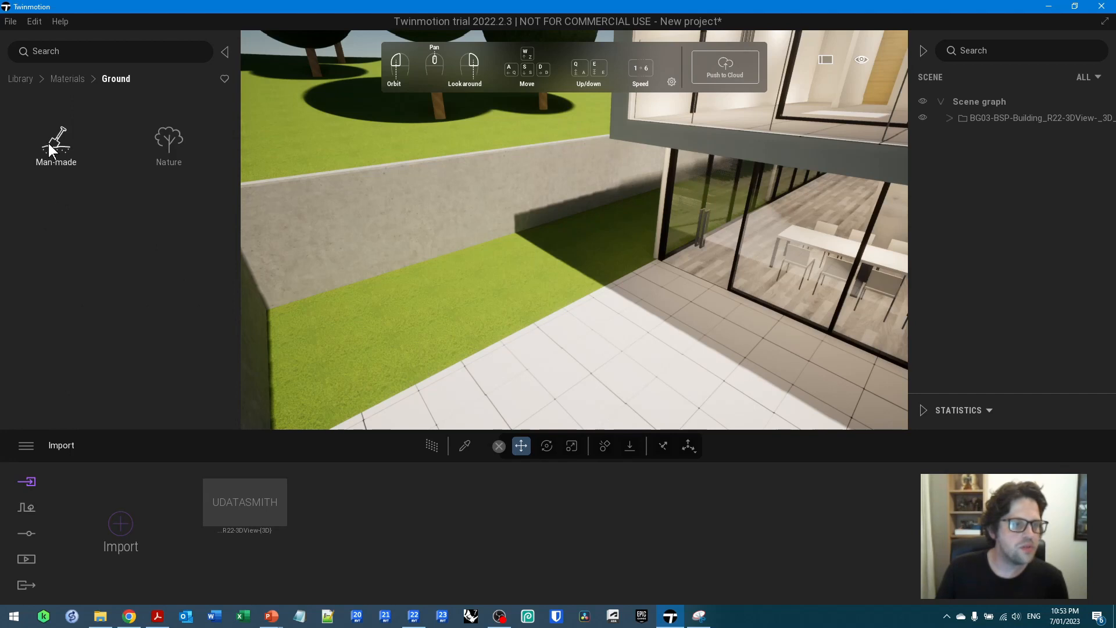
{"action": "left_click", "coordinate": [169, 140]}
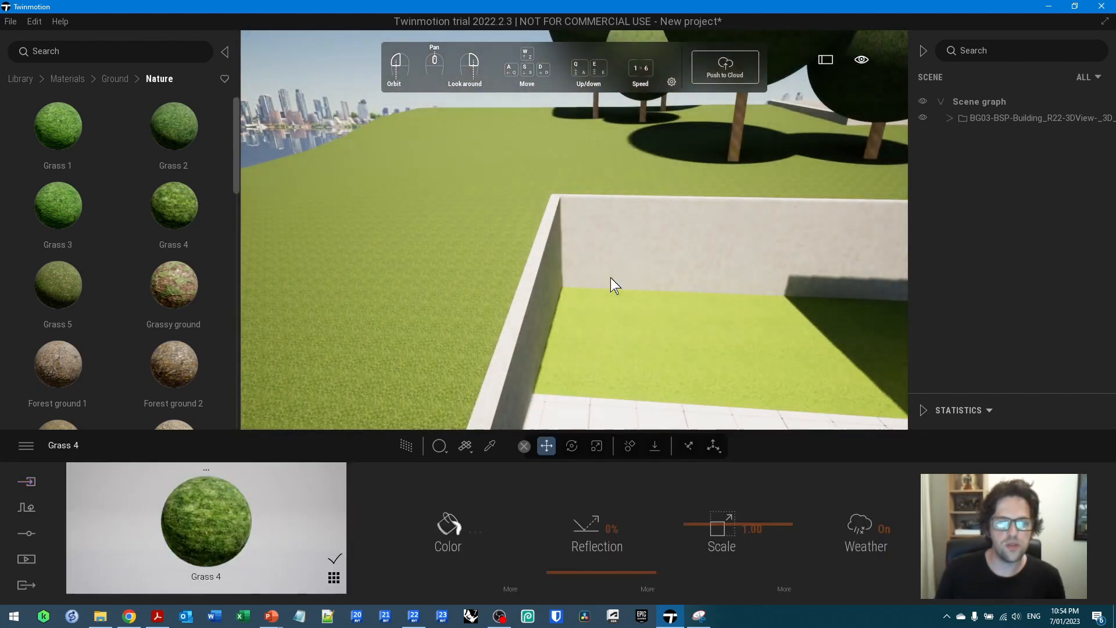
{"action": "left_click", "coordinate": [440, 446]}
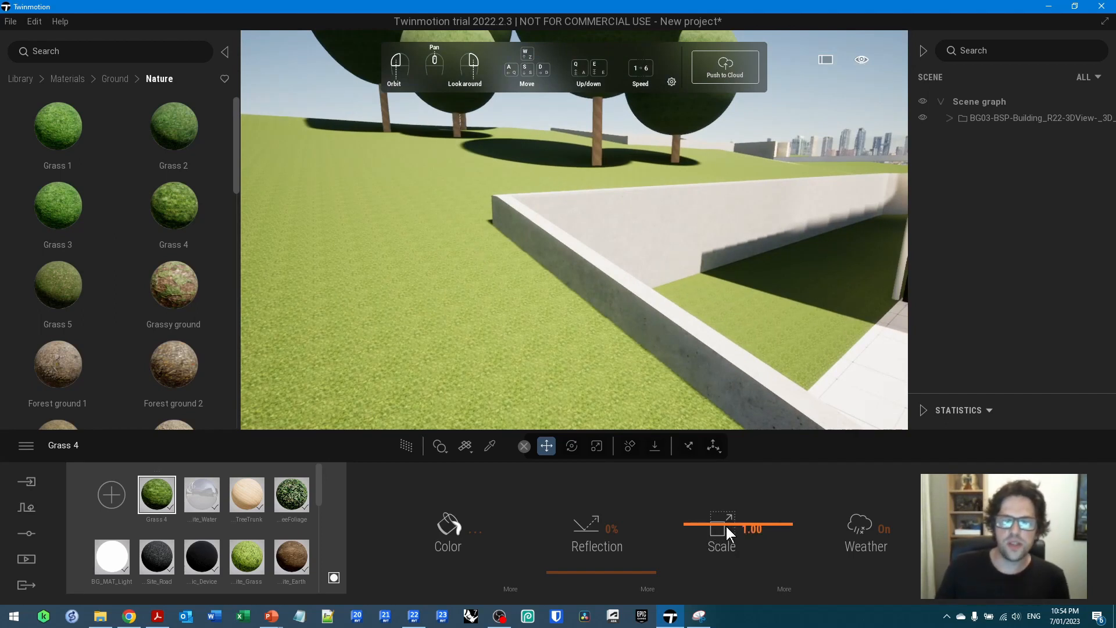
{"action": "left_click_drag", "start_coordinate": [722, 530], "coordinate": [728, 512]}
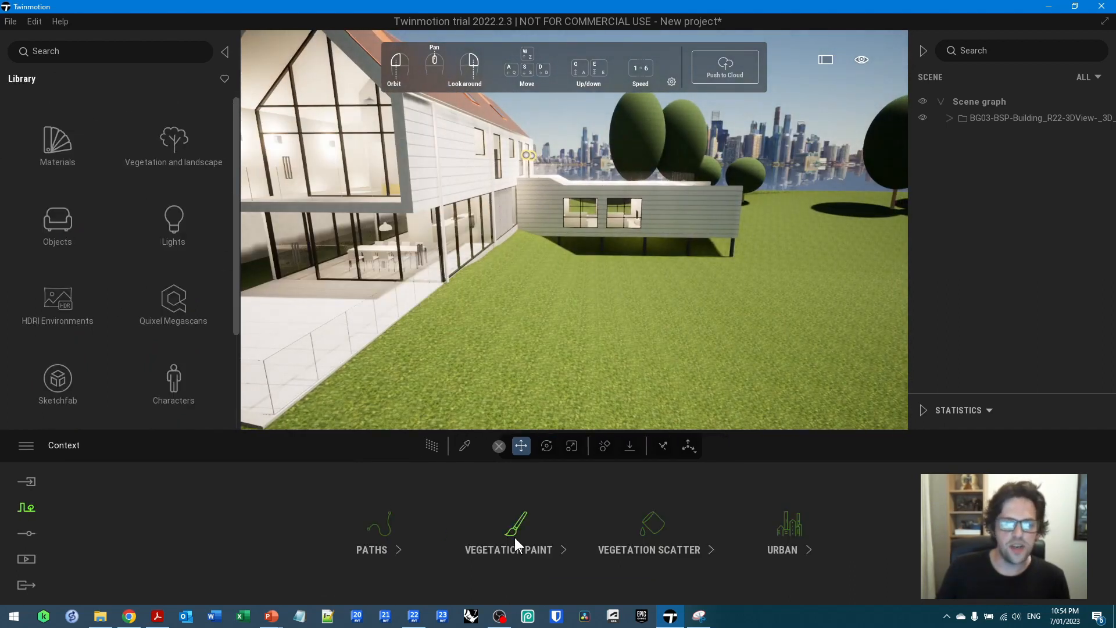
{"action": "left_click", "coordinate": [515, 531]}
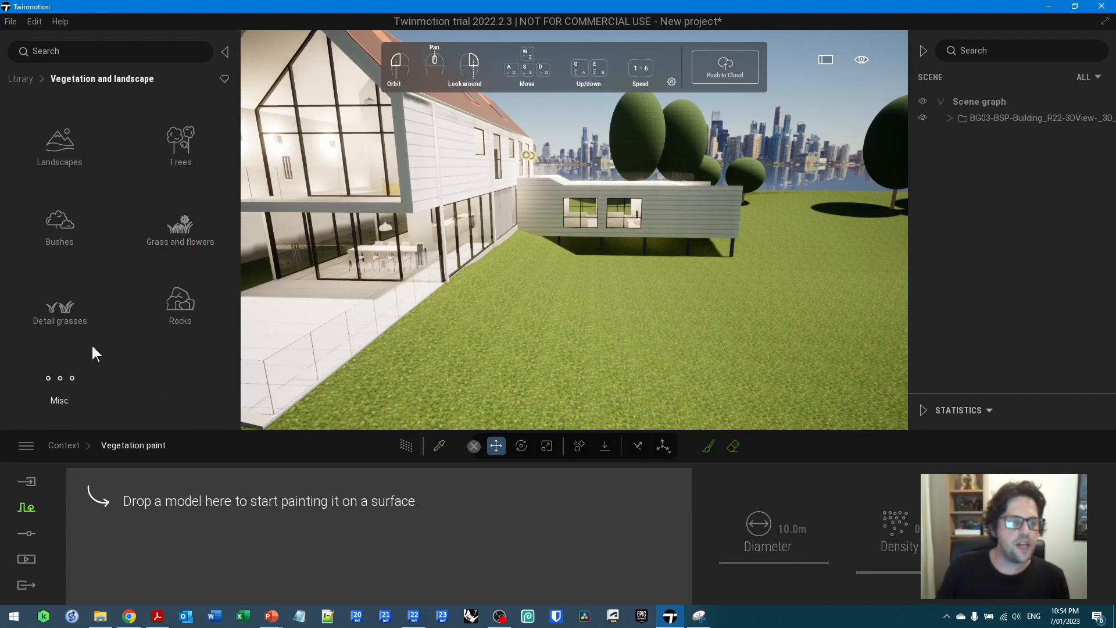
{"action": "left_click", "coordinate": [60, 307]}
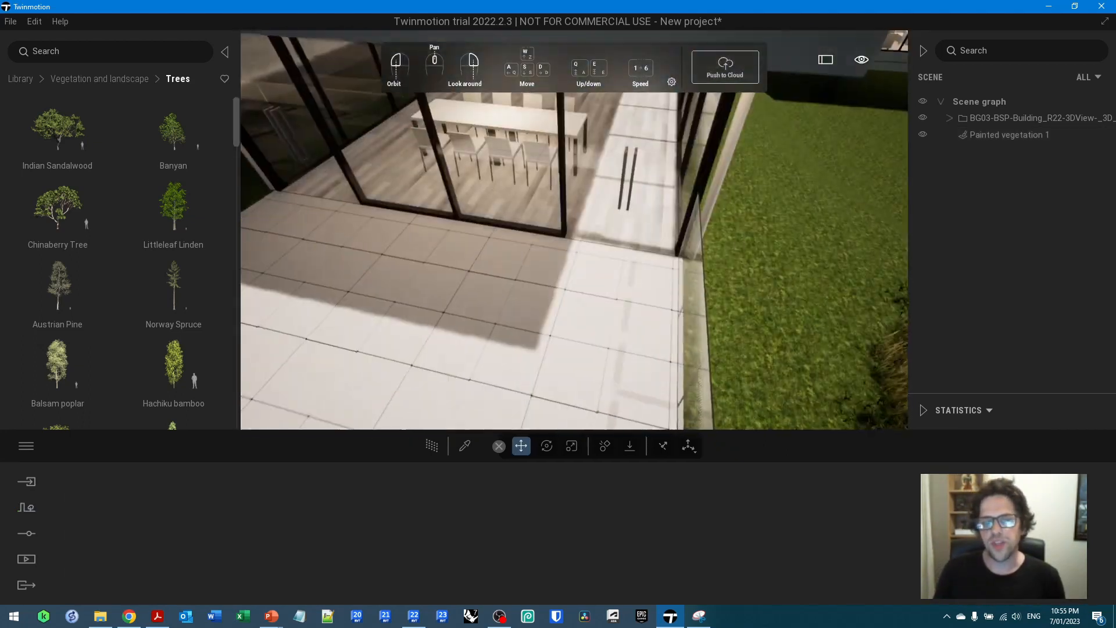
- Move into the dining room, select all matching dining chairs and go to the library's Objects category
{"action": "left_click_drag", "start_coordinate": [569, 214], "coordinate": [551, 316]}
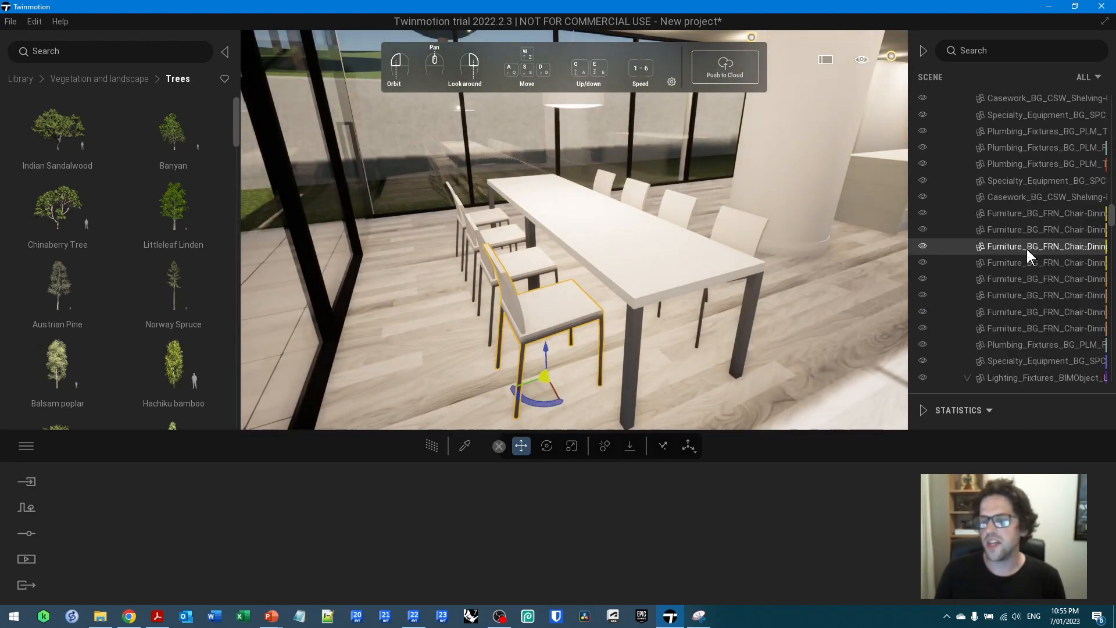
{"action": "right_click", "coordinate": [1044, 246]}
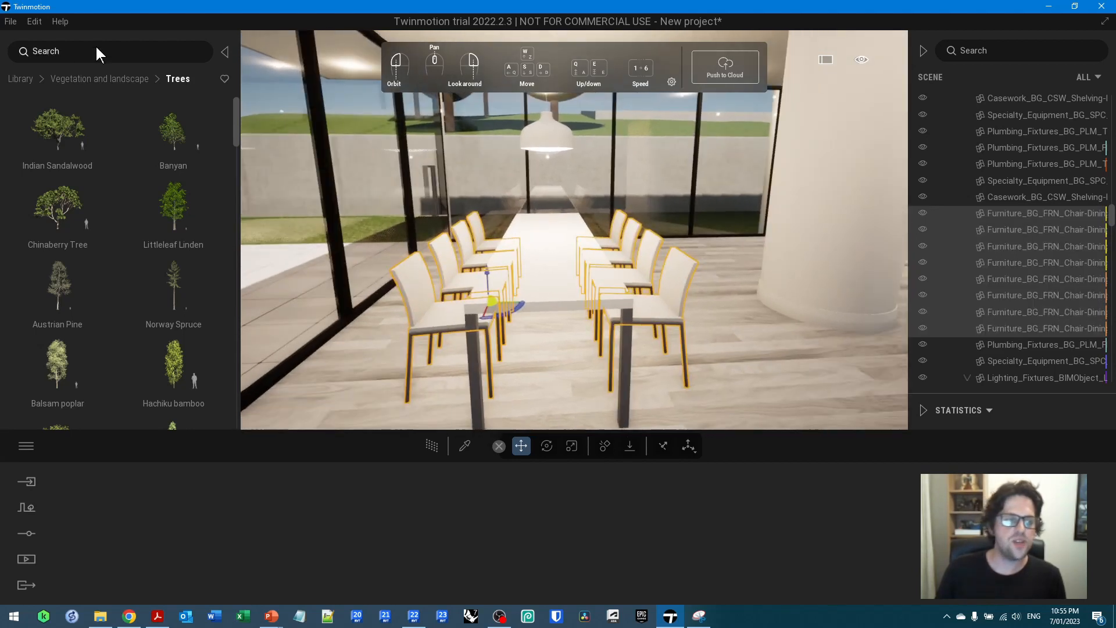
{"action": "left_click", "coordinate": [225, 51]}
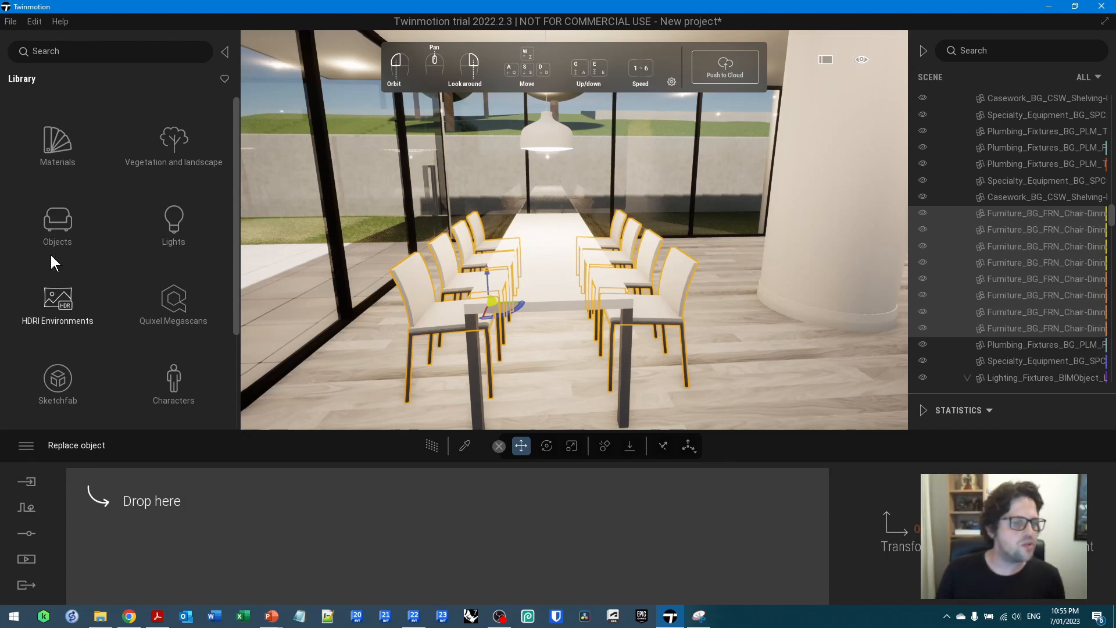
{"action": "left_click", "coordinate": [58, 219]}
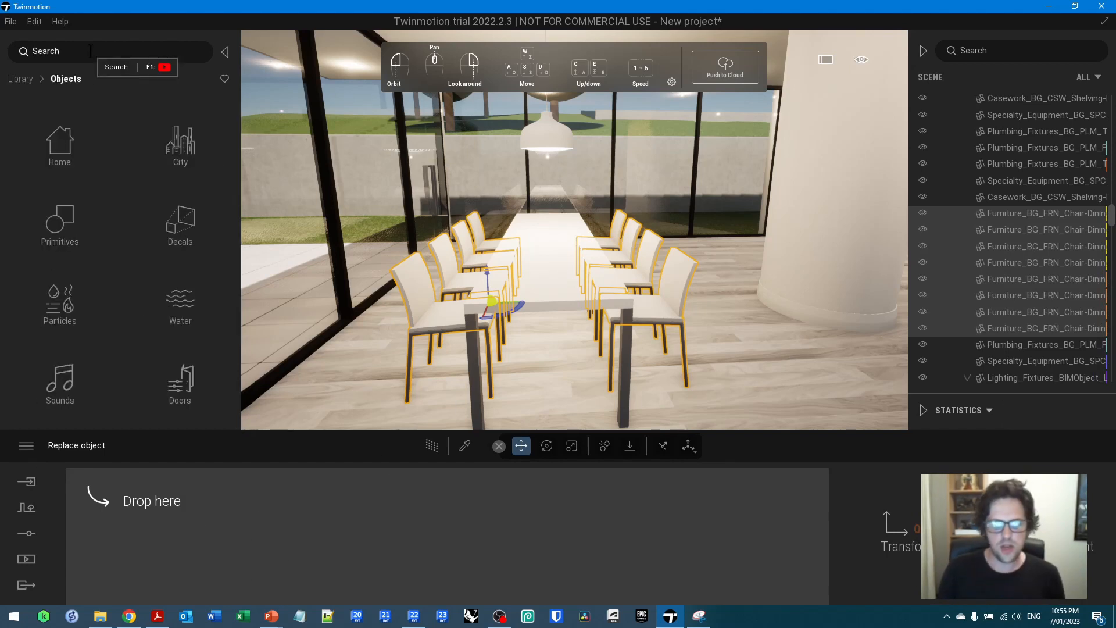
- Search the library for chairs and replace the selected chairs with the Direct chair model
{"action": "type", "text": "Dining"}
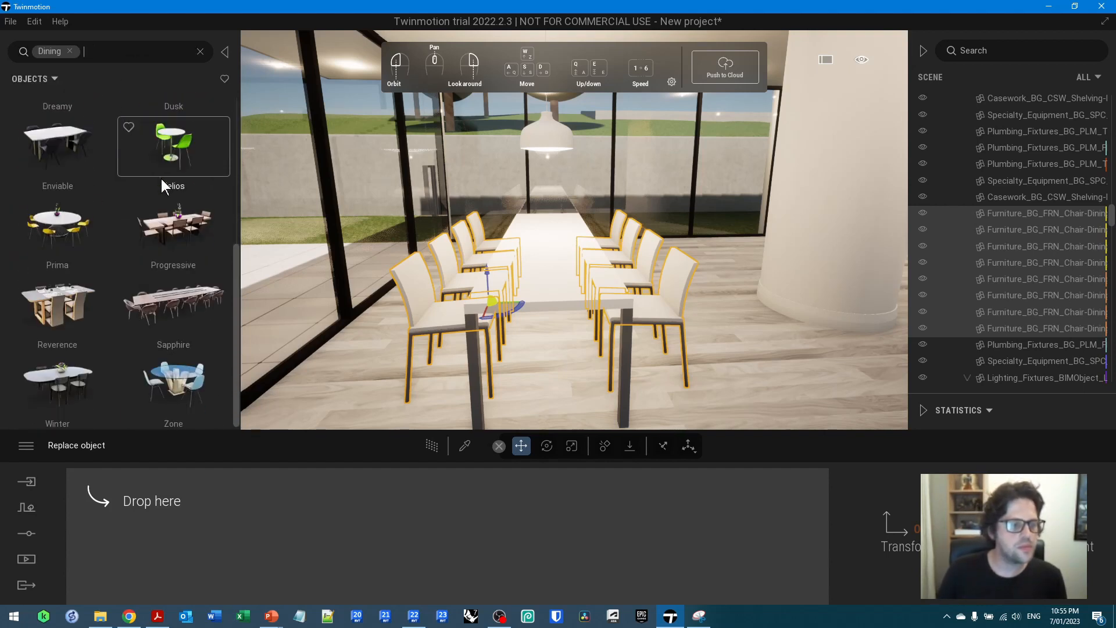
{"action": "type", "text": "chai"}
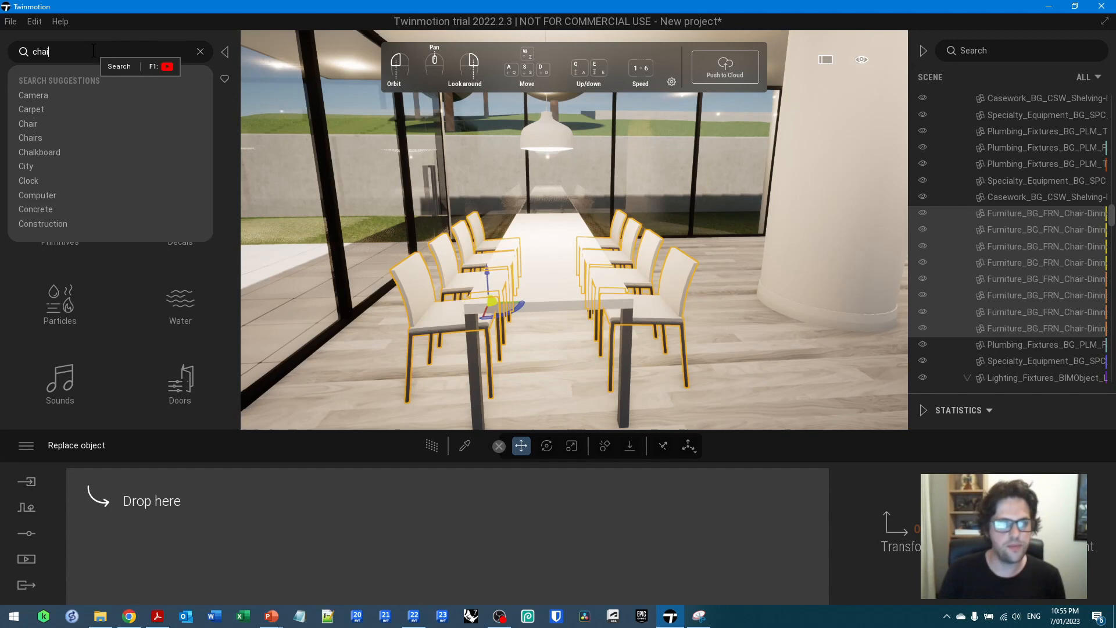
{"action": "left_click", "coordinate": [28, 124]}
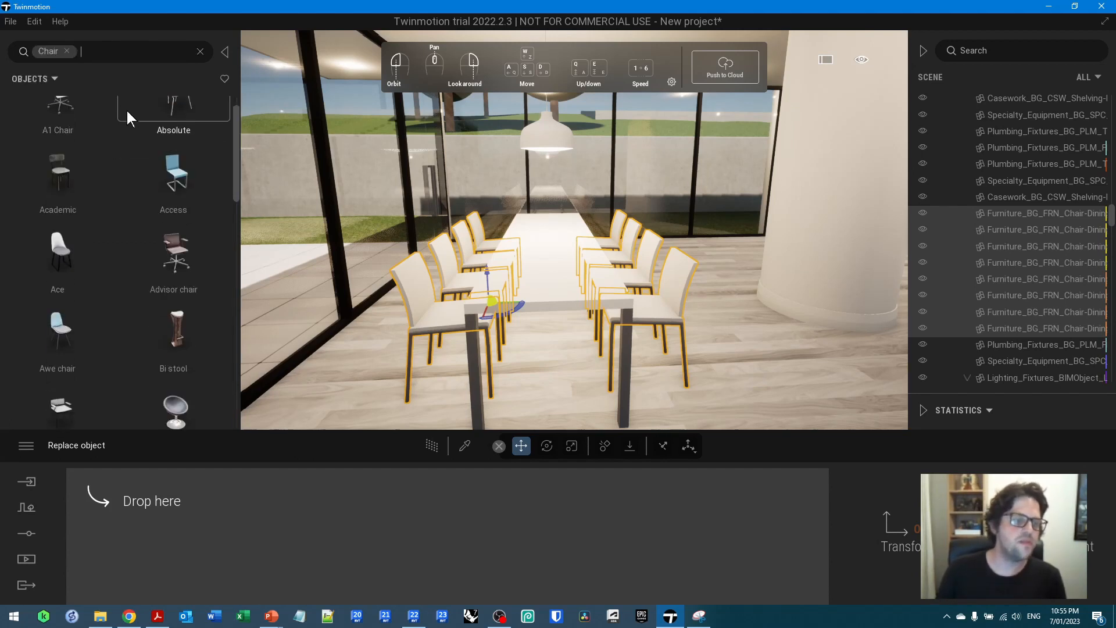
{"action": "scroll", "scroll_direction": "down", "scroll_amount": 3}
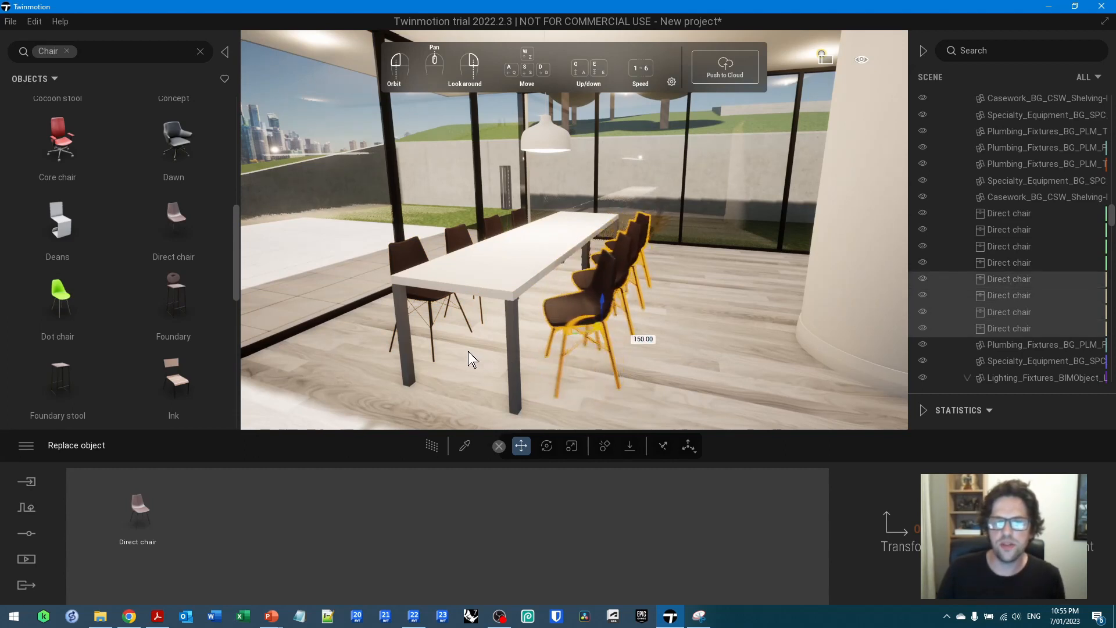
{"action": "left_click_drag", "start_coordinate": [470, 356], "coordinate": [427, 349]}
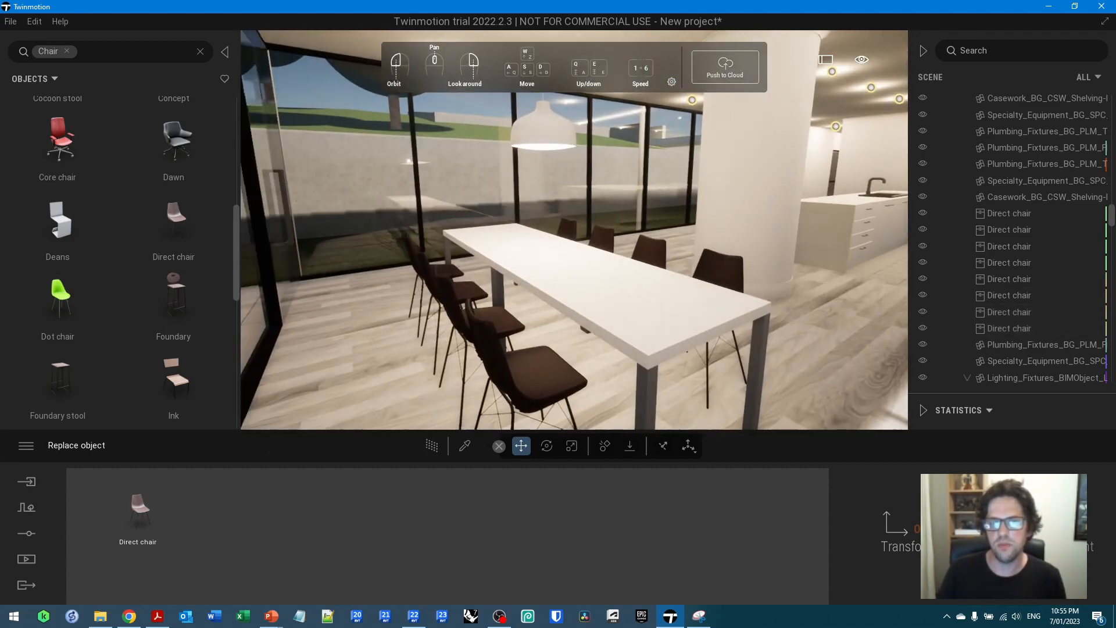
{"action": "left_click", "coordinate": [10, 21]}
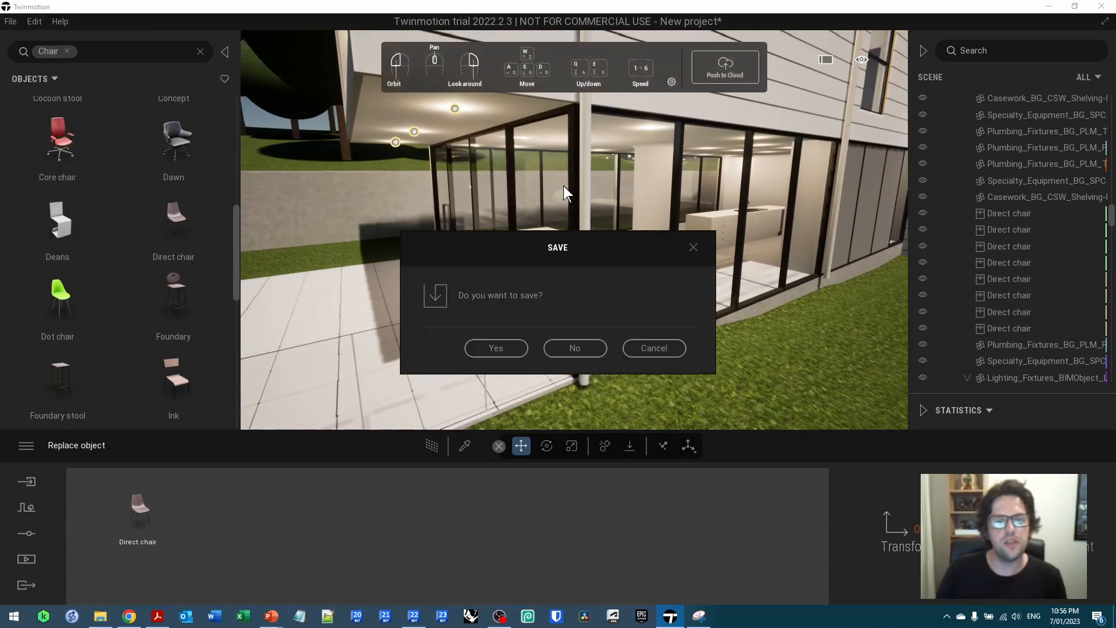
- Load the BSP TM project without saving, then pick the BG_MAT_Light material from a light in the scene
{"action": "left_click", "coordinate": [495, 349]}
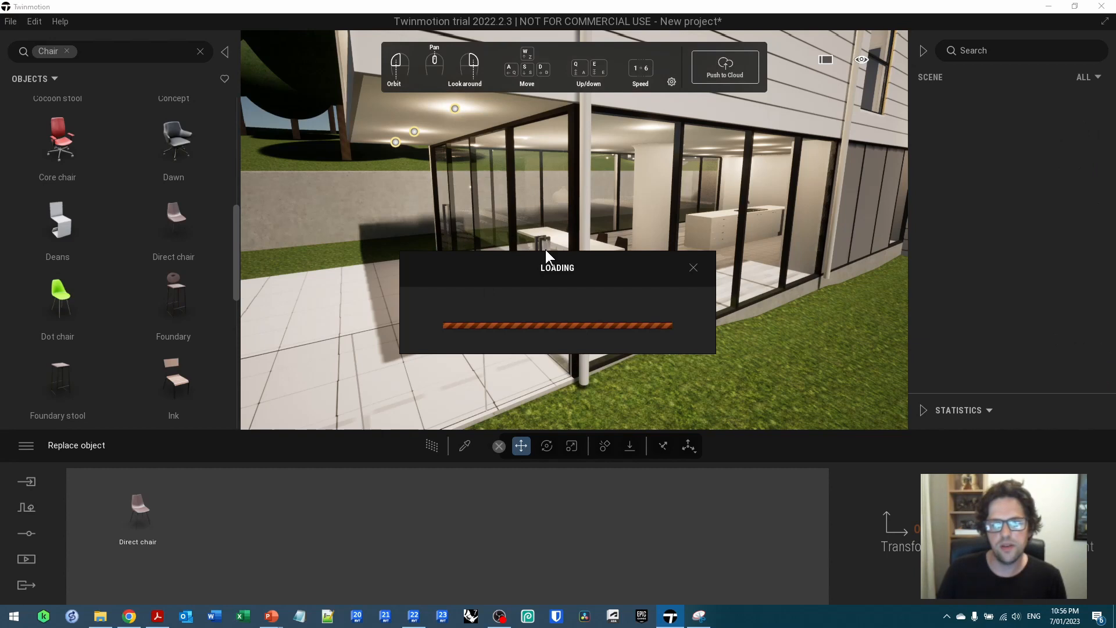
{"action": "mouse_move", "coordinate": [574, 261]}
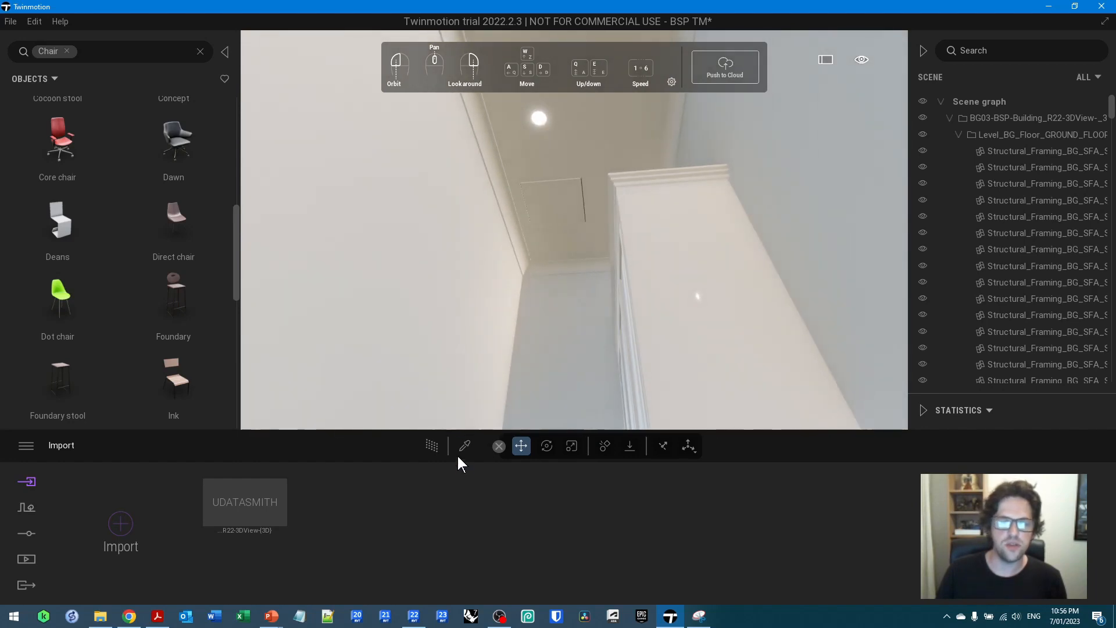
{"action": "left_click", "coordinate": [465, 446]}
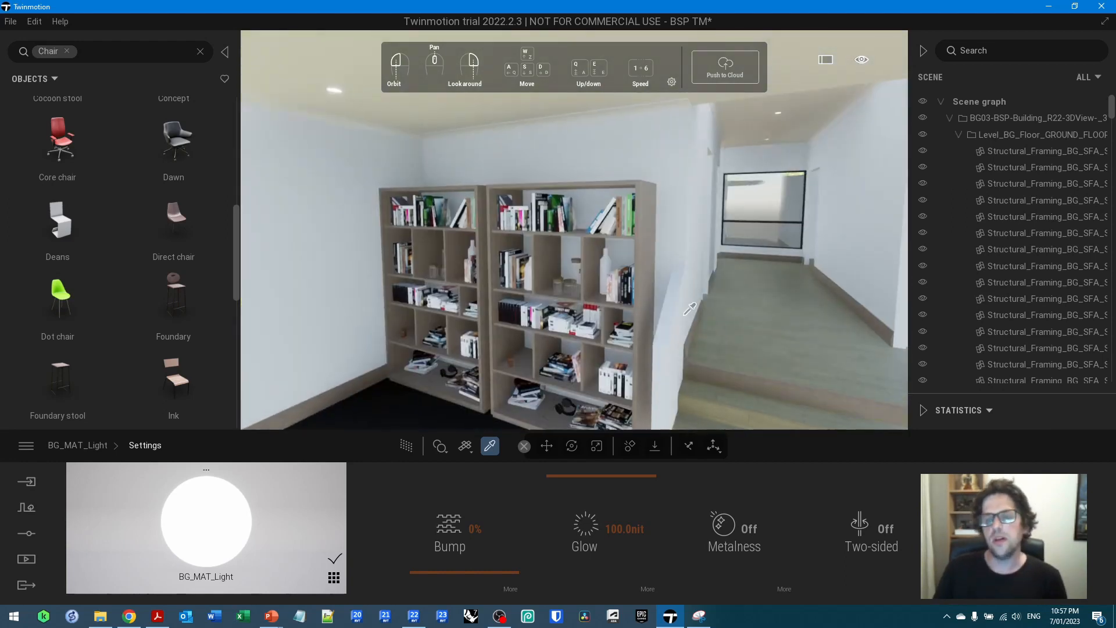
{"action": "left_click", "coordinate": [546, 447]}
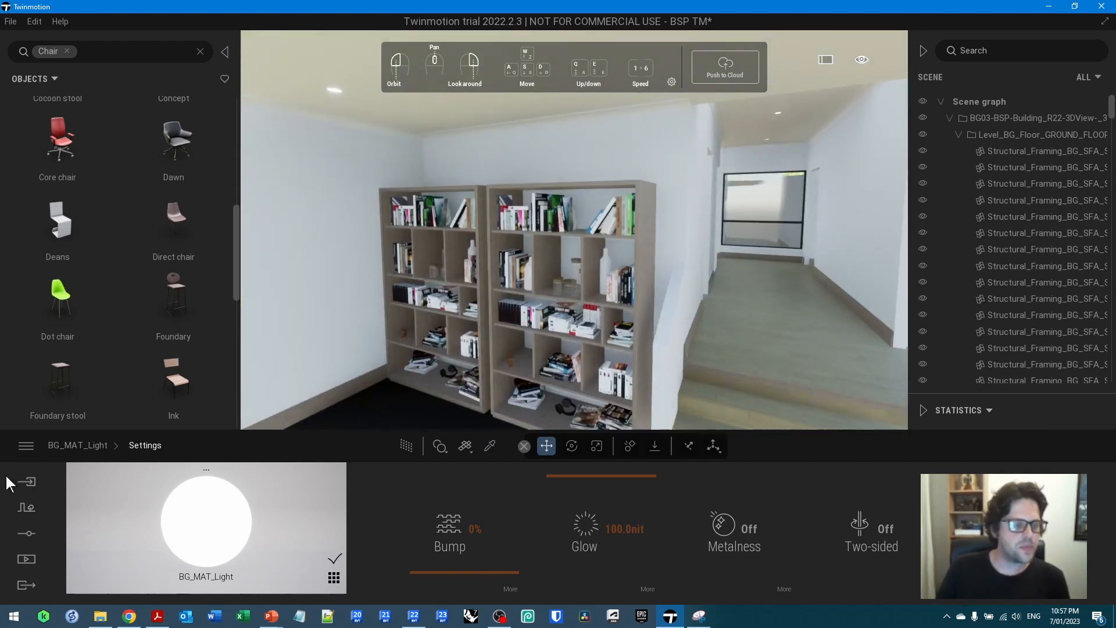
- Show the project's saved panoramas in the Media section
{"action": "left_click", "coordinate": [26, 559]}
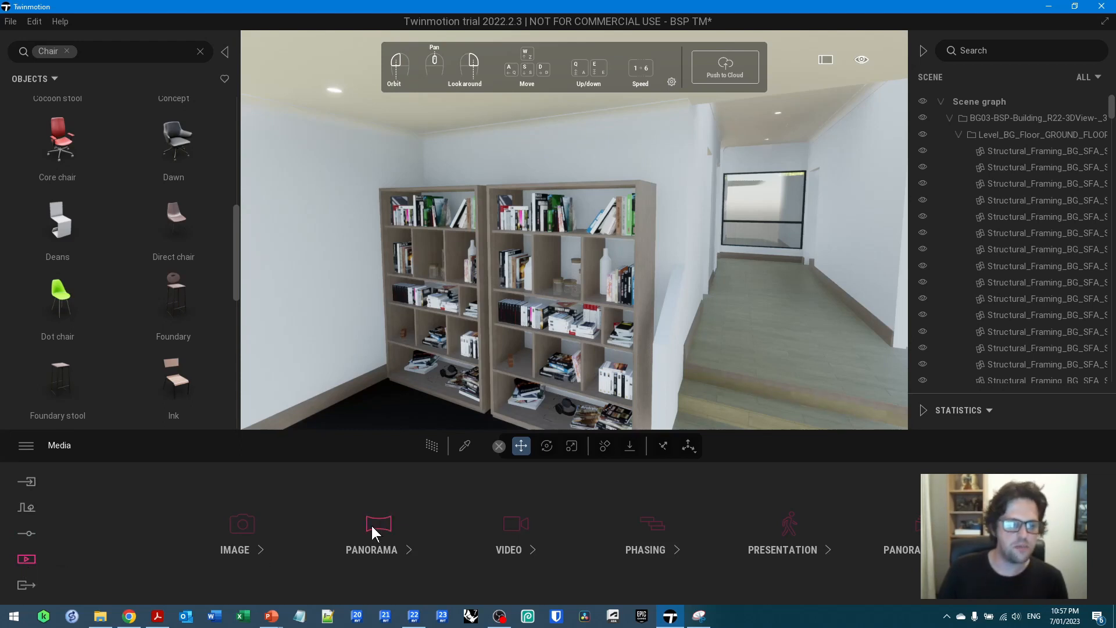
{"action": "left_click", "coordinate": [378, 523]}
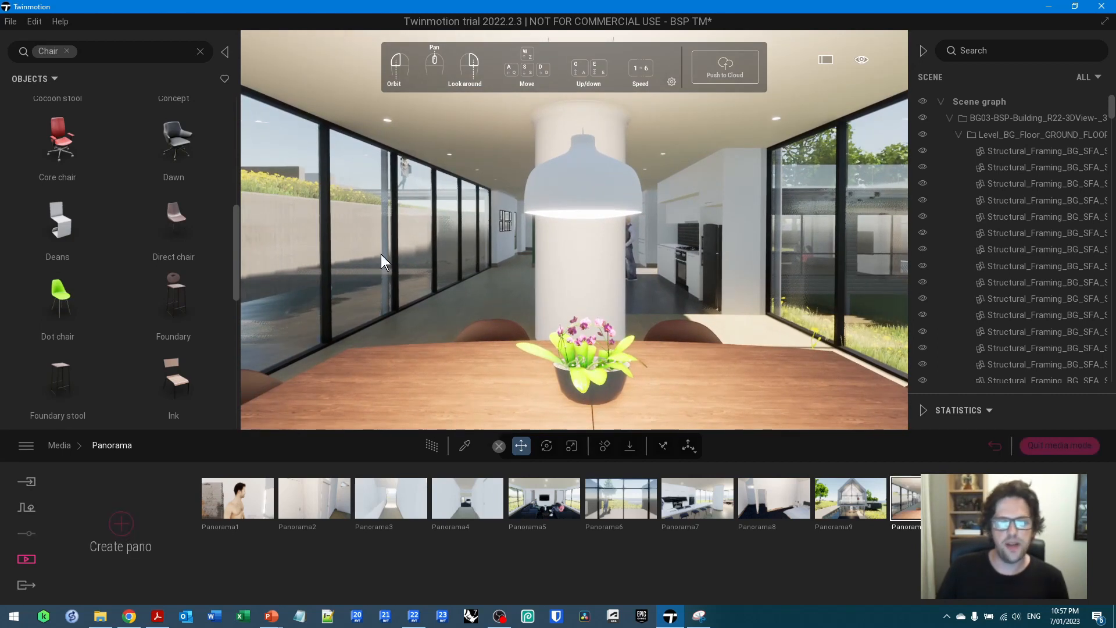
{"action": "mouse_move", "coordinate": [596, 340]}
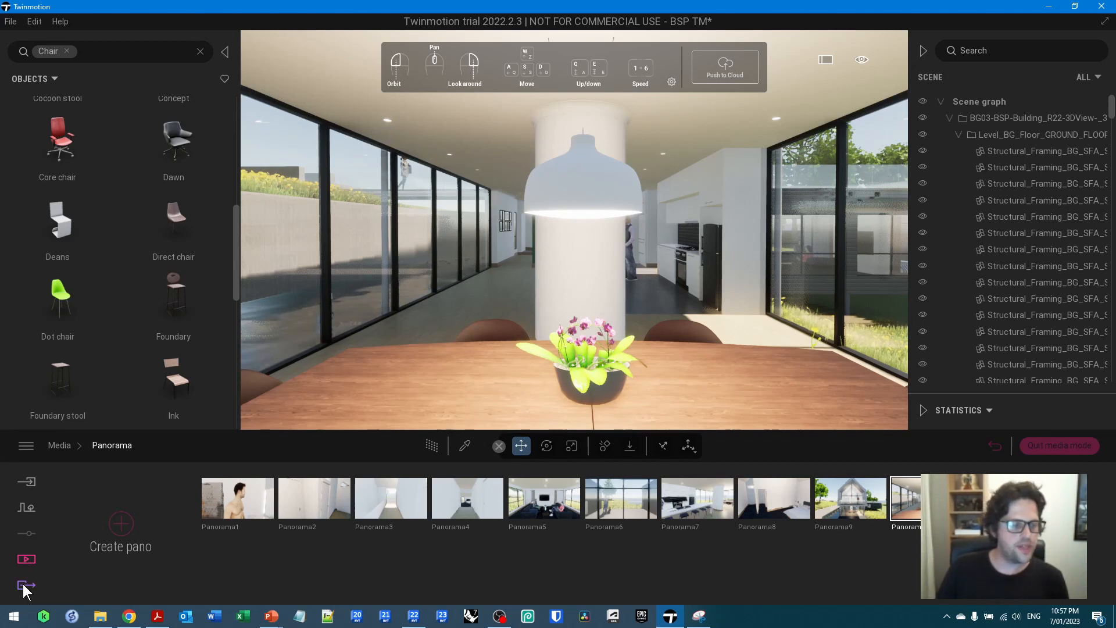
- Select Panoramas 6–9 for export and begin browsing for the destination folder after a path error
{"action": "left_click", "coordinate": [25, 585]}
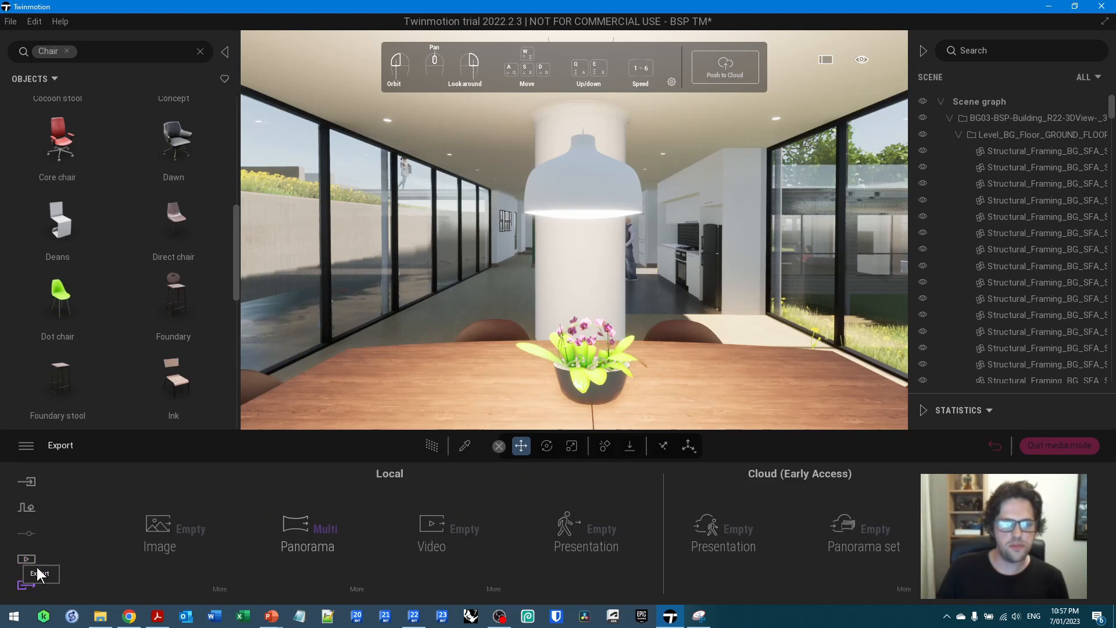
{"action": "left_click", "coordinate": [307, 532]}
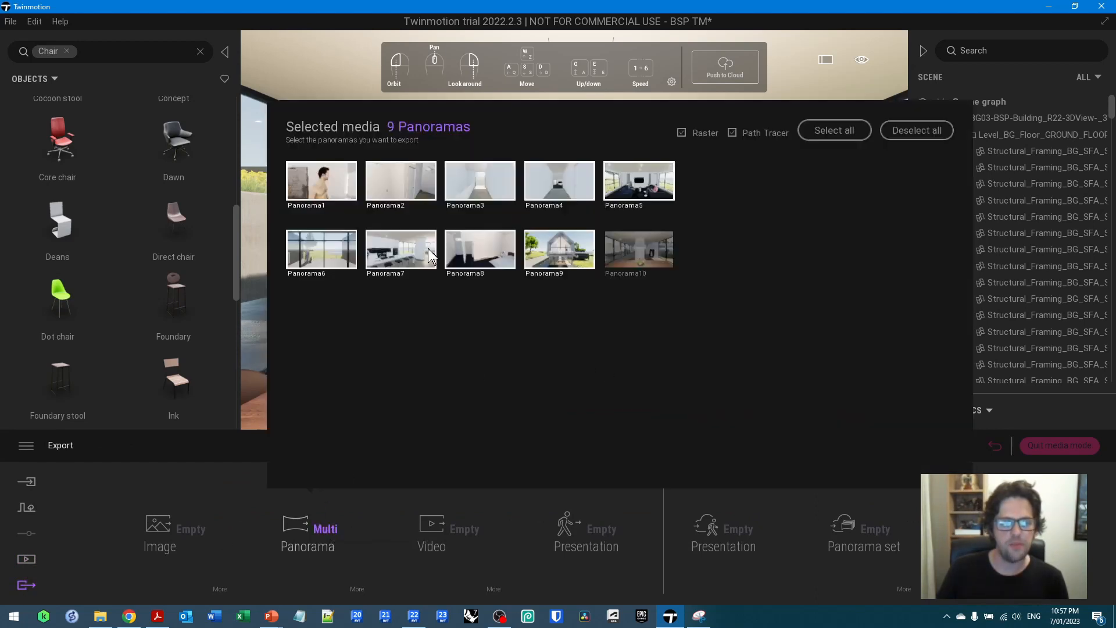
{"action": "mouse_move", "coordinate": [342, 188]}
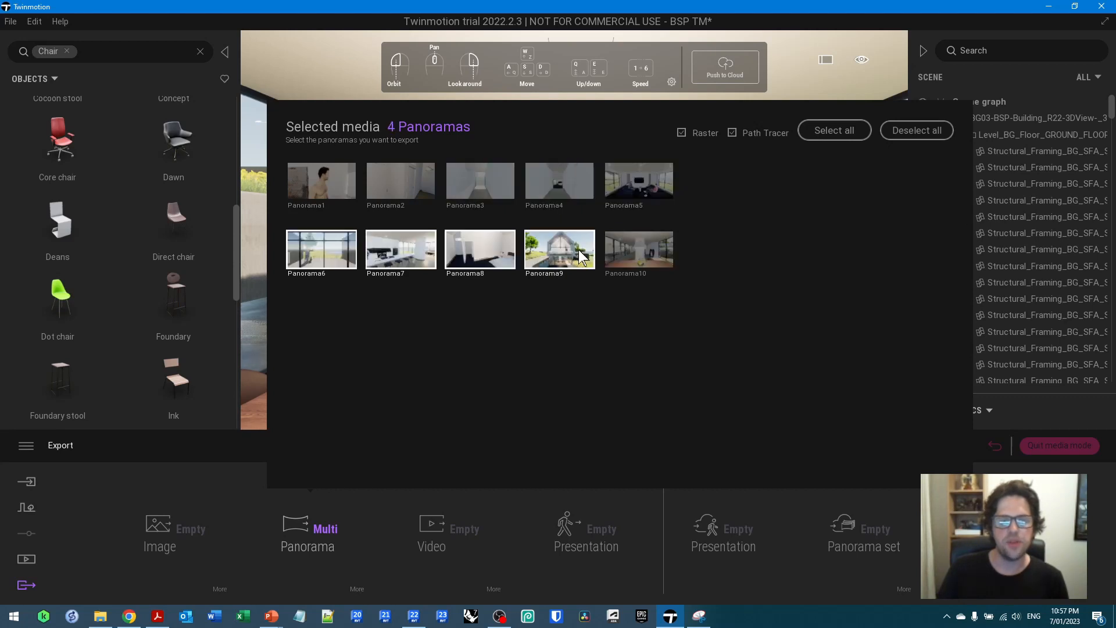
{"action": "left_click", "coordinate": [638, 249]}
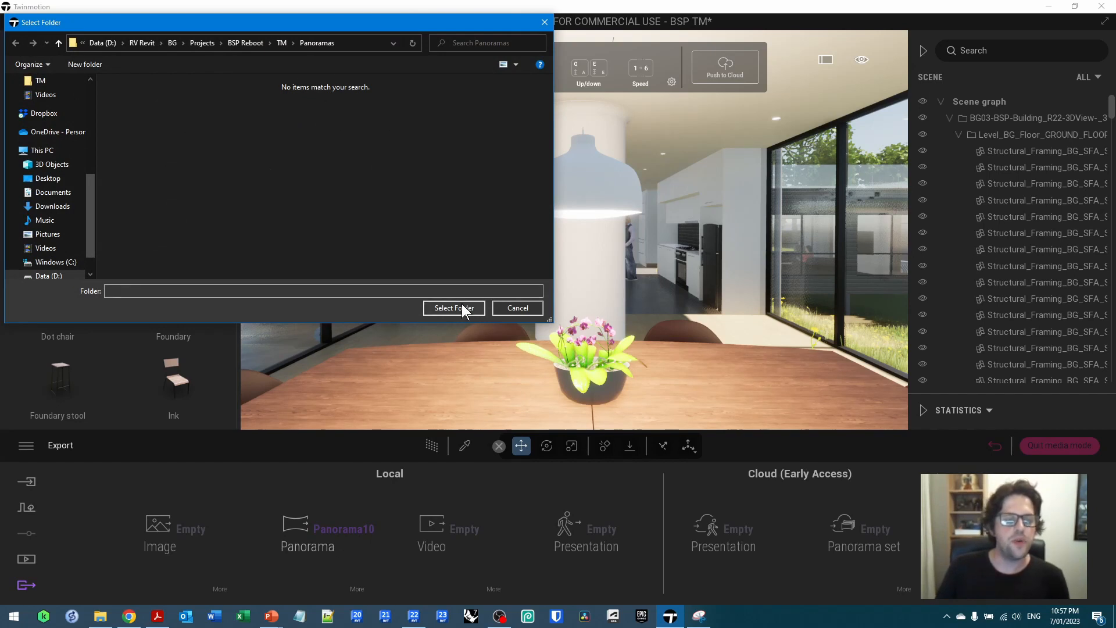
{"action": "type", "text": "Additional"}
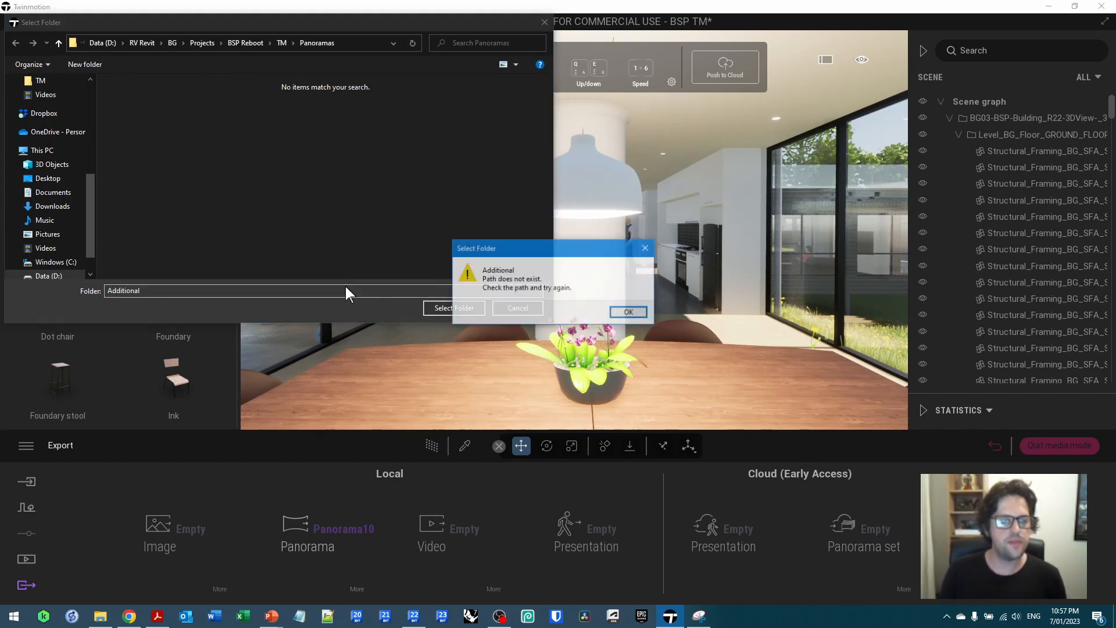
{"action": "left_click", "coordinate": [628, 312]}
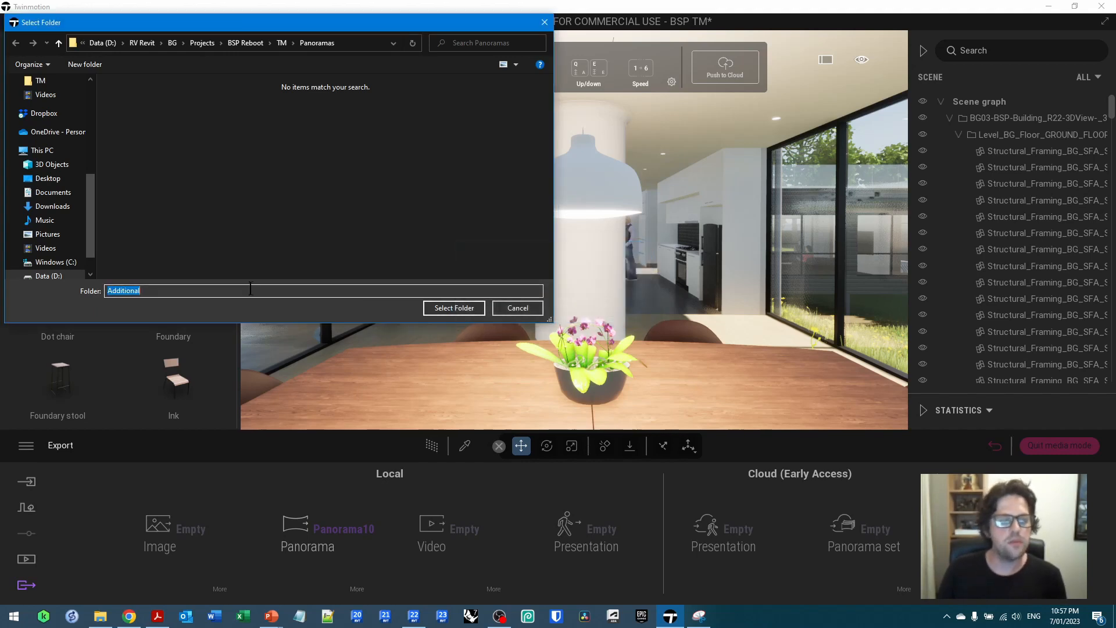
{"action": "left_click", "coordinate": [454, 306]}
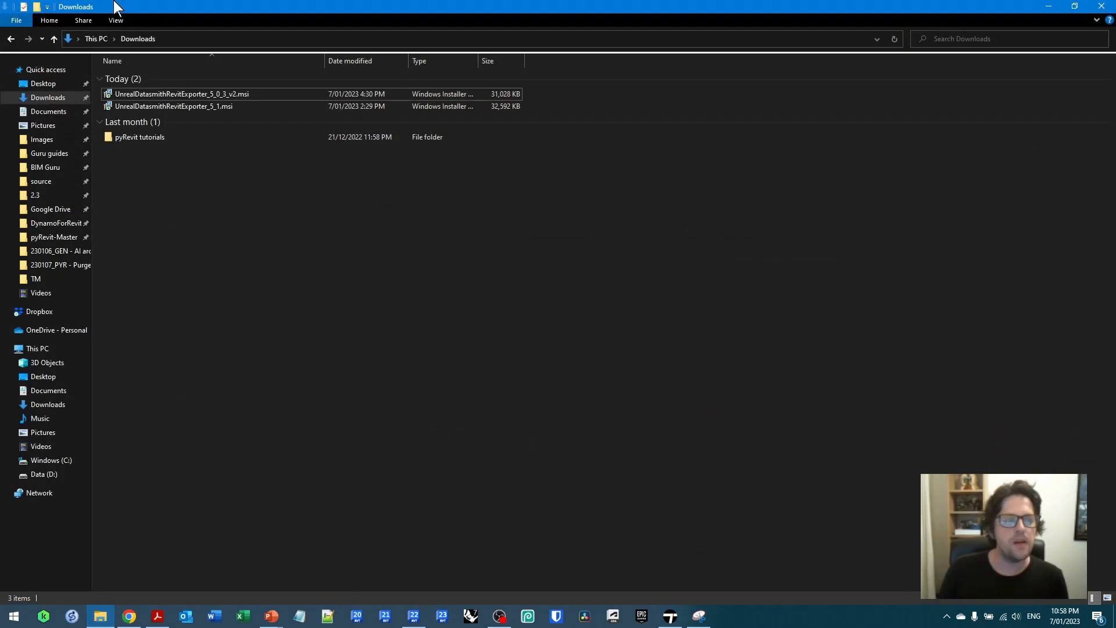
- Navigate File Explorer to the BSP Reboot TM folder and open its Plans folder
{"action": "left_click", "coordinate": [58, 251]}
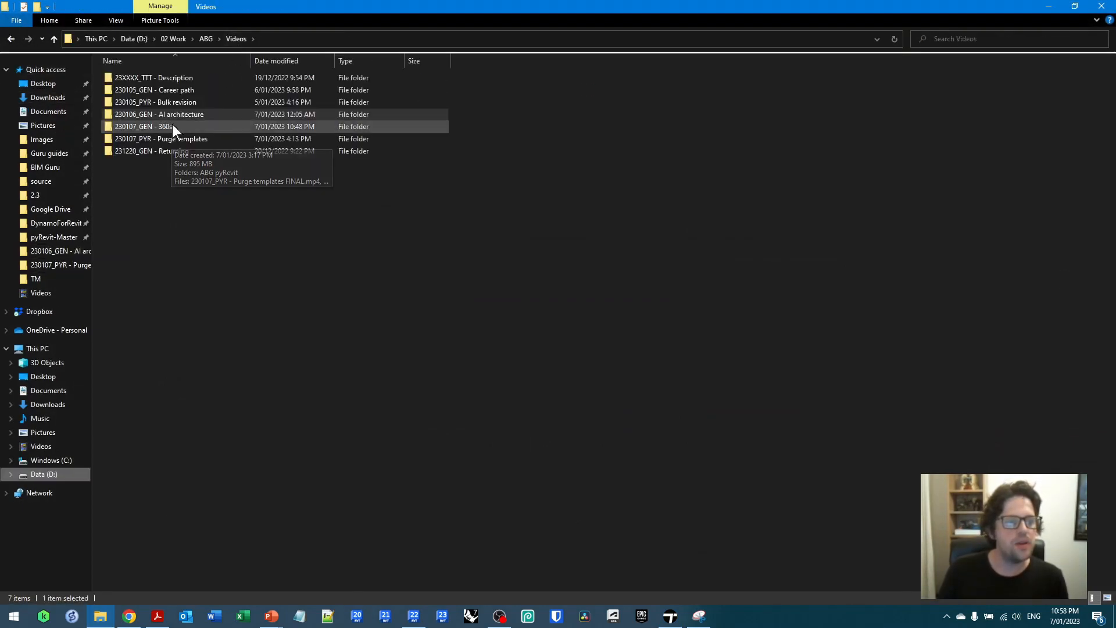
{"action": "double_click", "coordinate": [143, 127]}
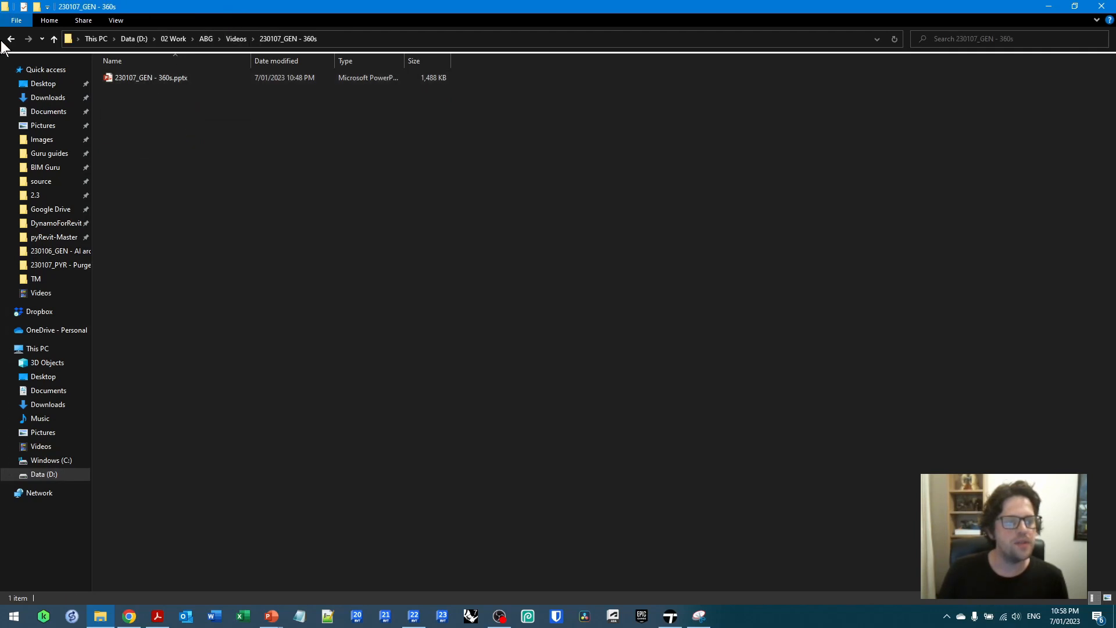
{"action": "left_click", "coordinate": [9, 40]}
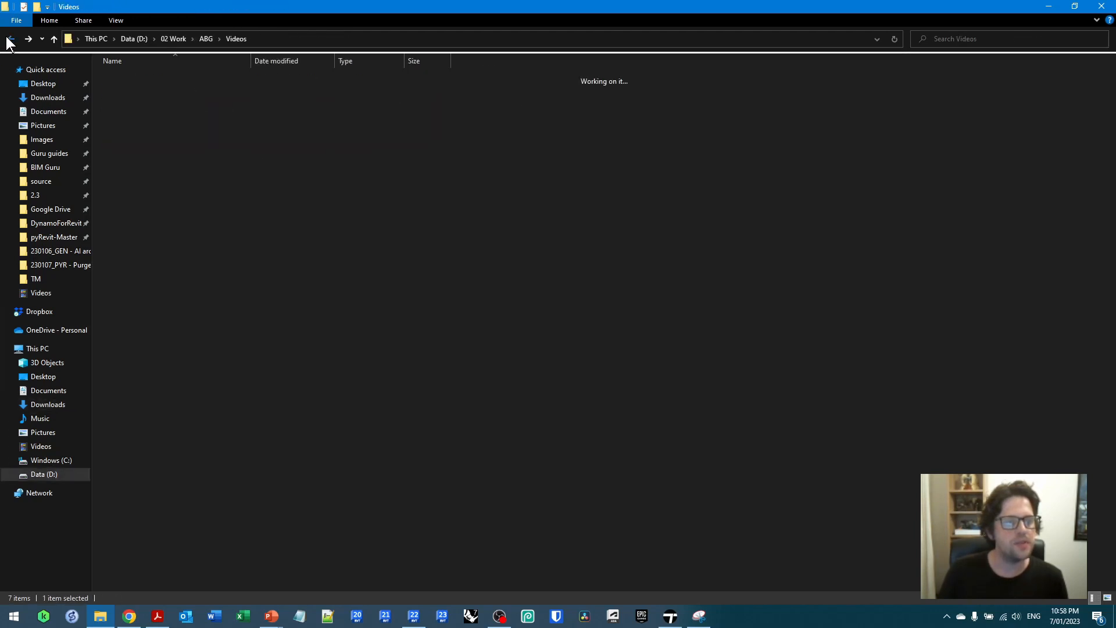
{"action": "left_click", "coordinate": [9, 40]}
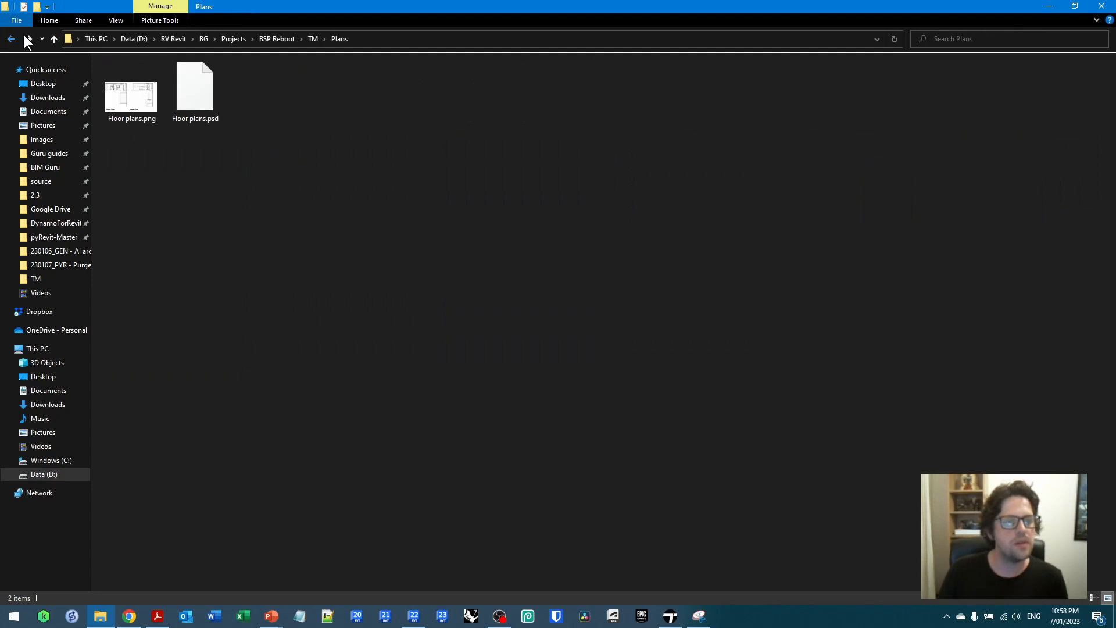
{"action": "left_click", "coordinate": [9, 40]}
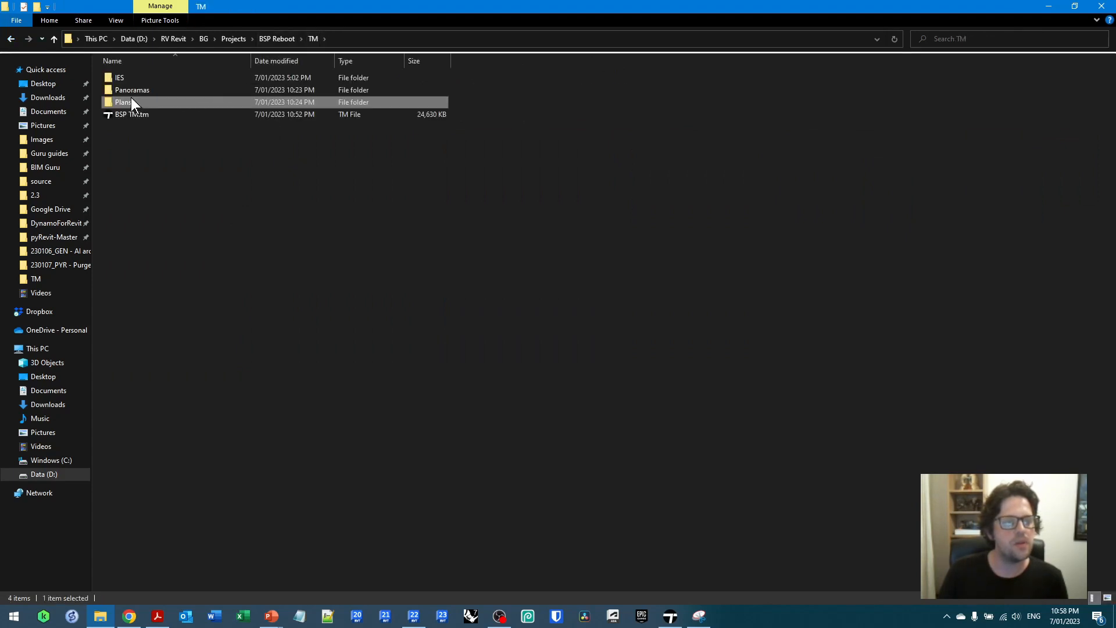
{"action": "double_click", "coordinate": [133, 89]}
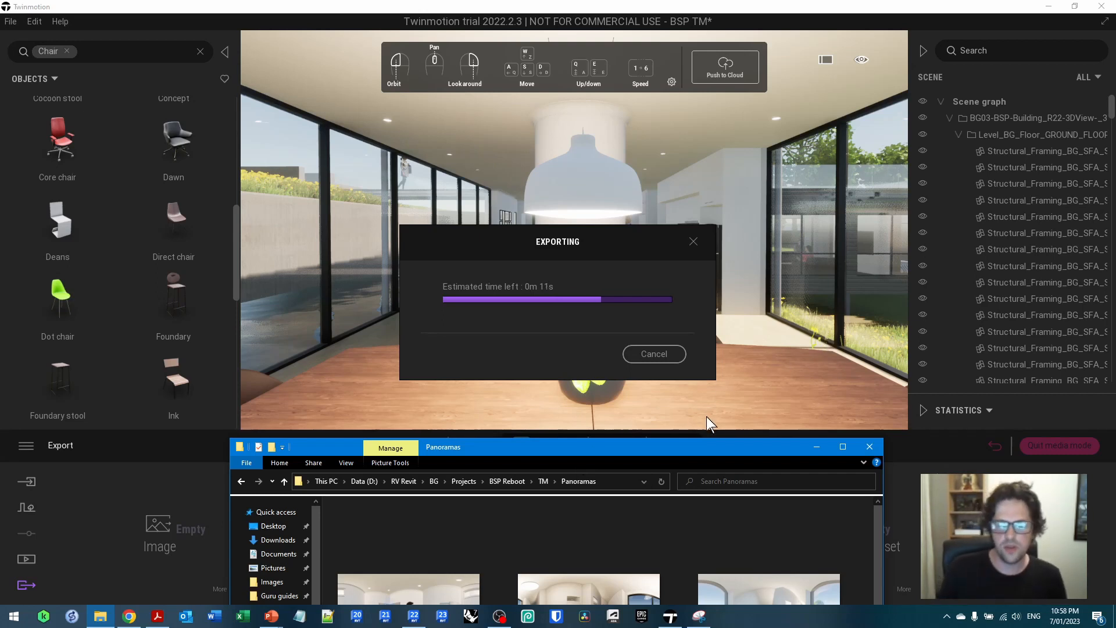
{"action": "mouse_move", "coordinate": [729, 454]}
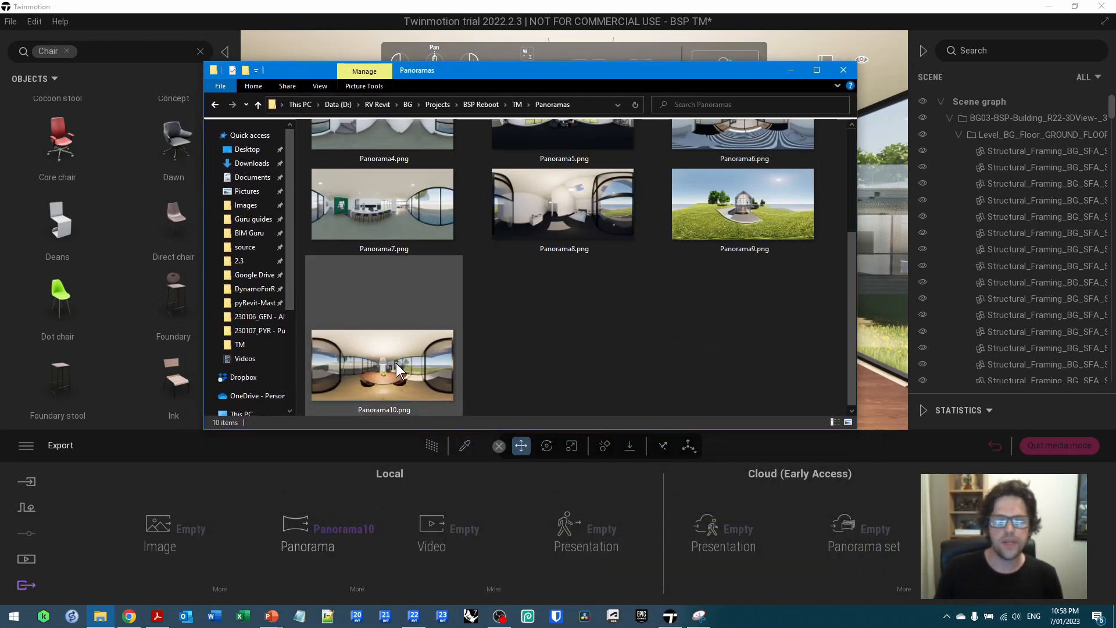
- Preview the newly exported Panorama10.png dining room image from the Panoramas folder
{"action": "double_click", "coordinate": [382, 365]}
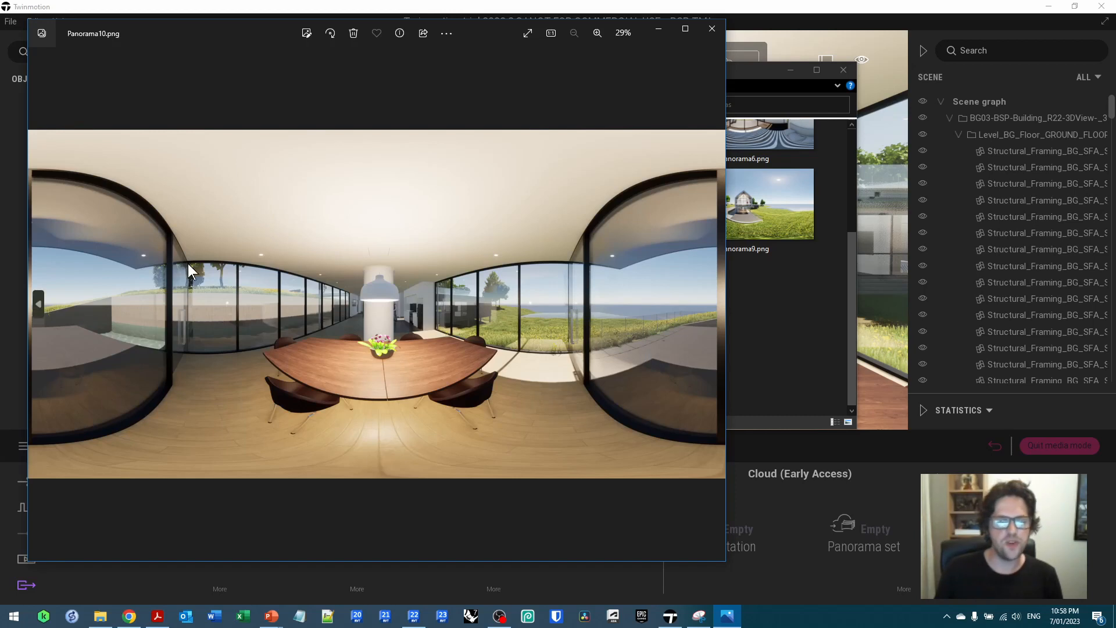
{"action": "mouse_move", "coordinate": [431, 313]}
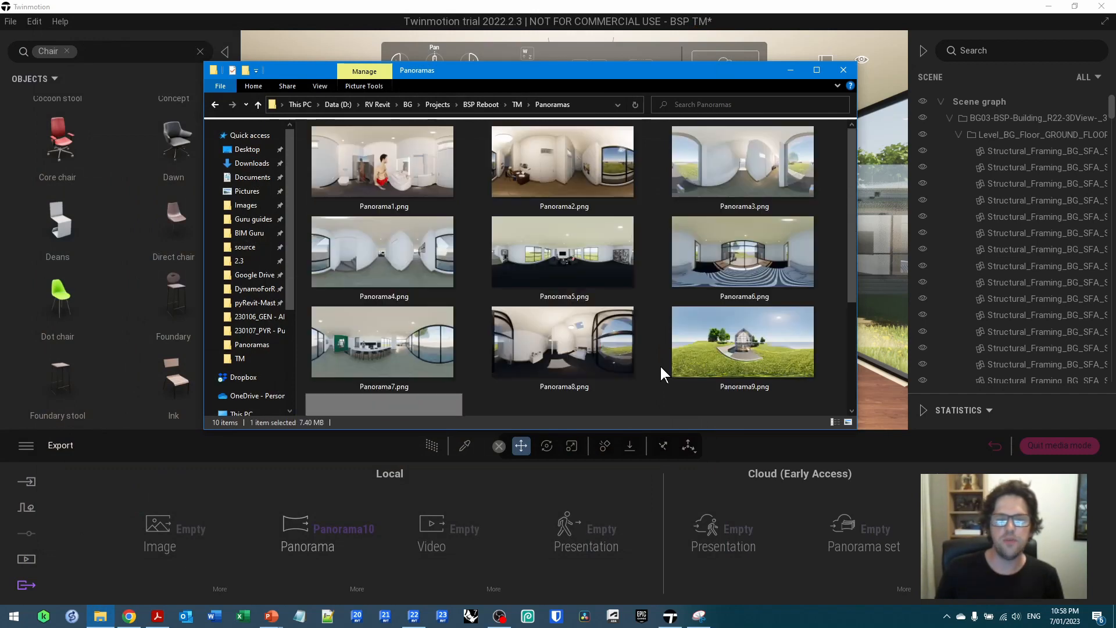
{"action": "scroll", "scroll_direction": "down", "scroll_amount": 3}
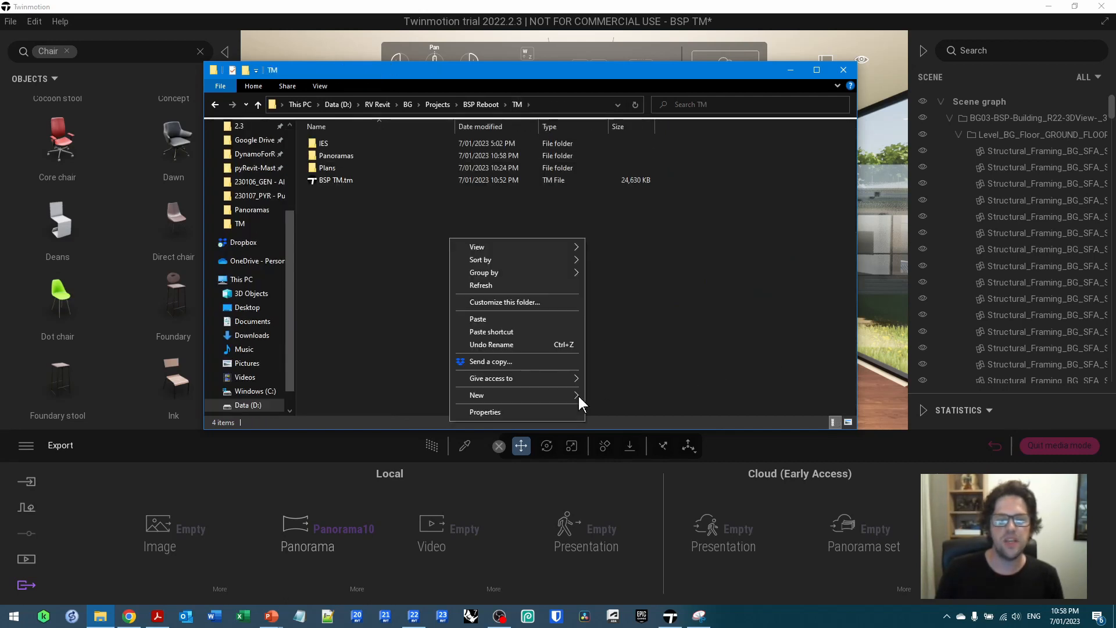
- Create a New folder in TM for Temp1 and Temp2, then view the floor plans image in Plans
{"action": "left_click", "coordinate": [477, 395]}
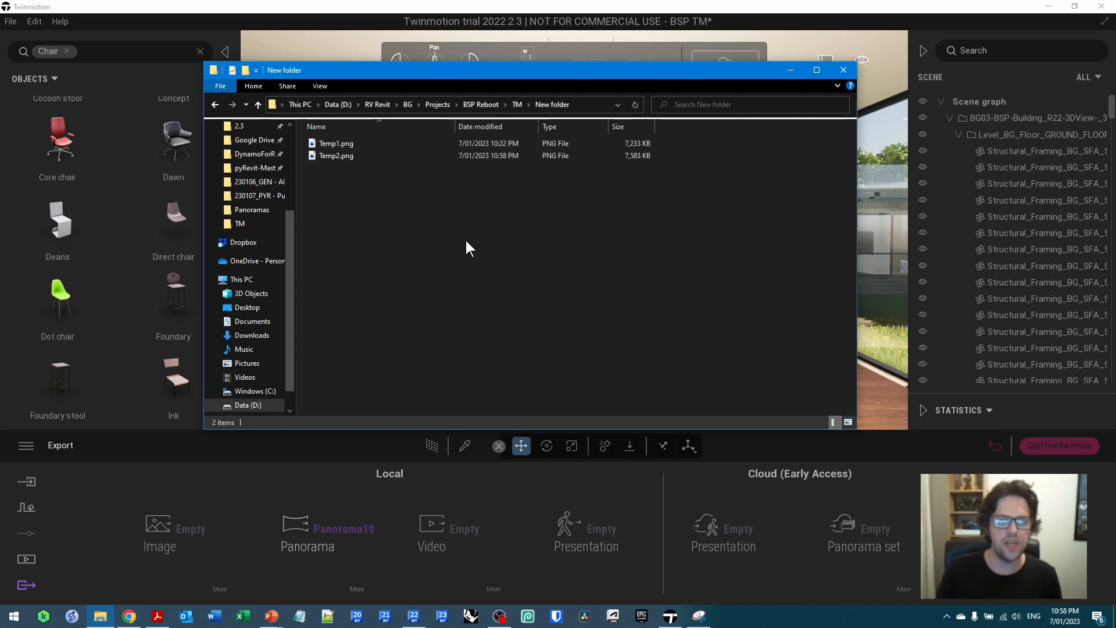
{"action": "mouse_move", "coordinate": [563, 279]}
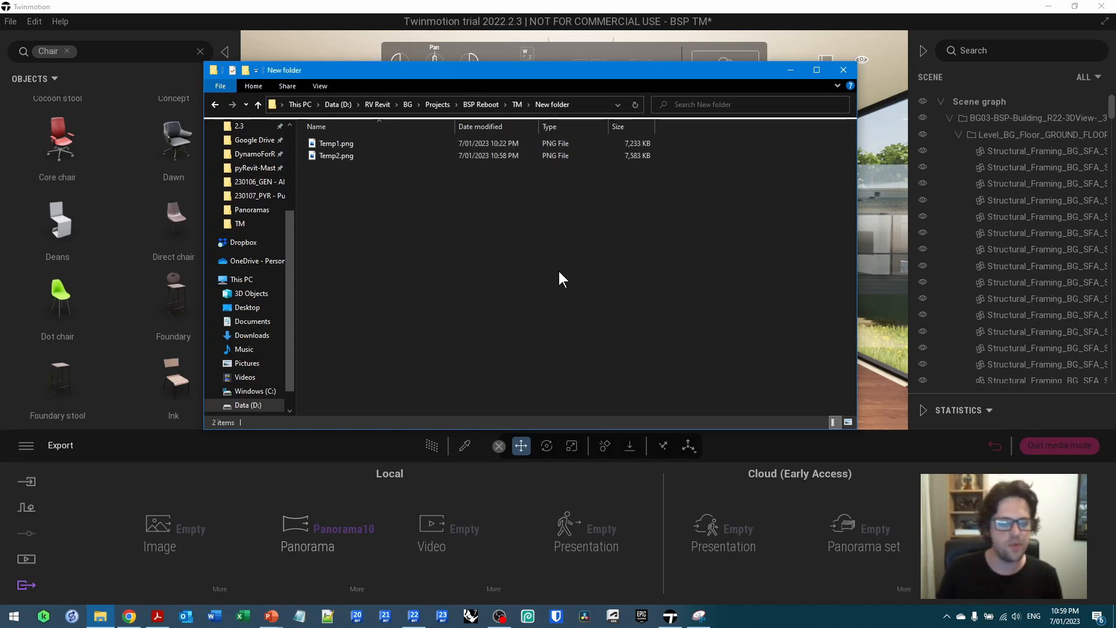
{"action": "left_click", "coordinate": [516, 105]}
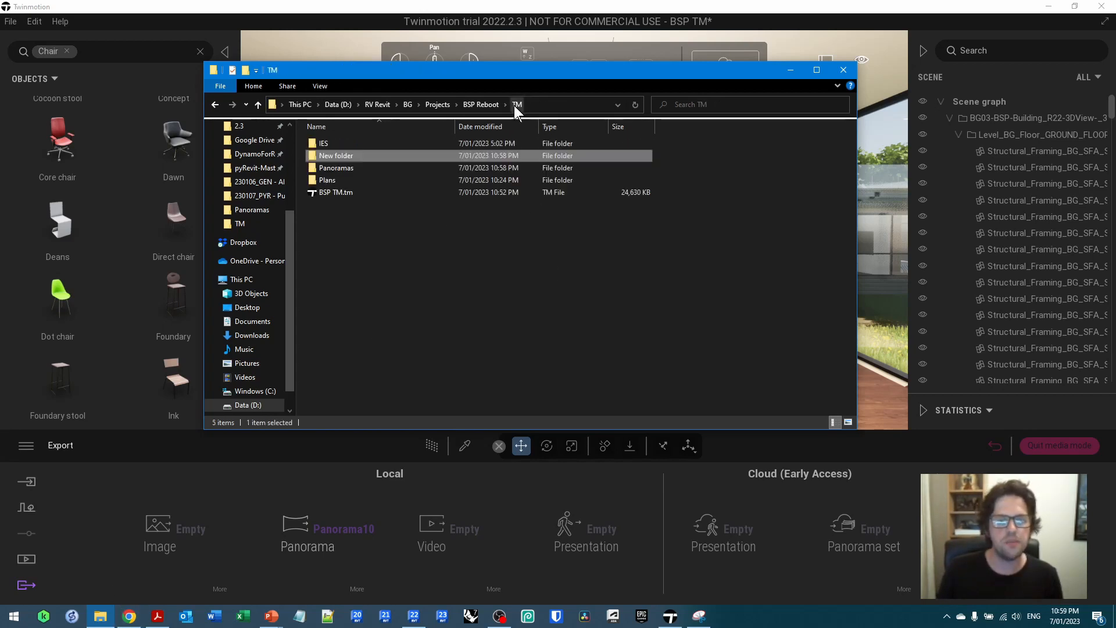
{"action": "double_click", "coordinate": [326, 179]}
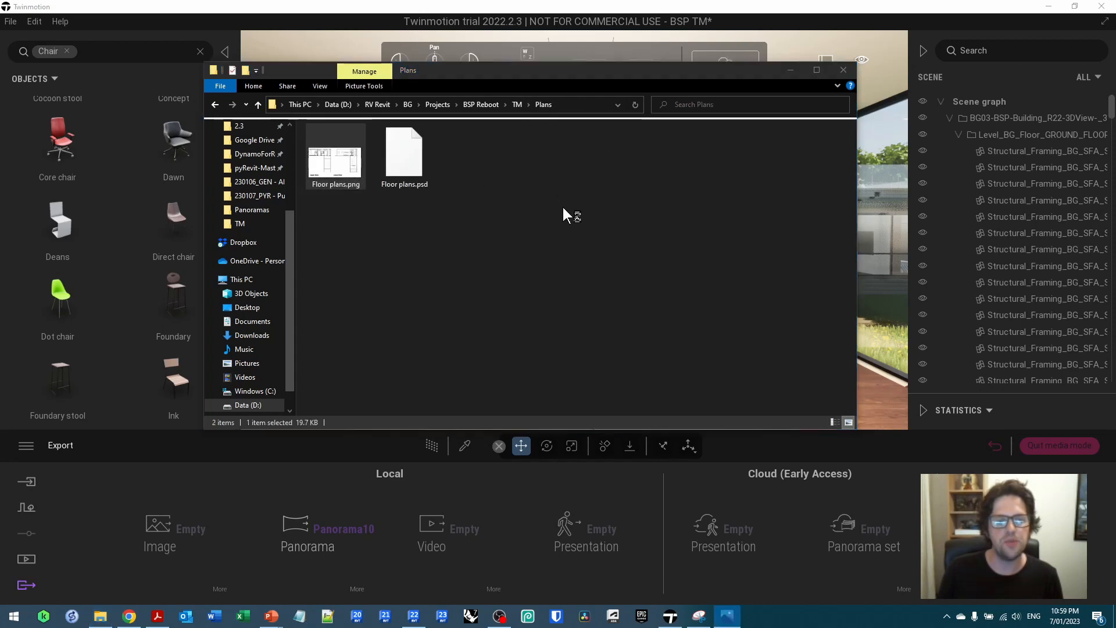
{"action": "double_click", "coordinate": [335, 154]}
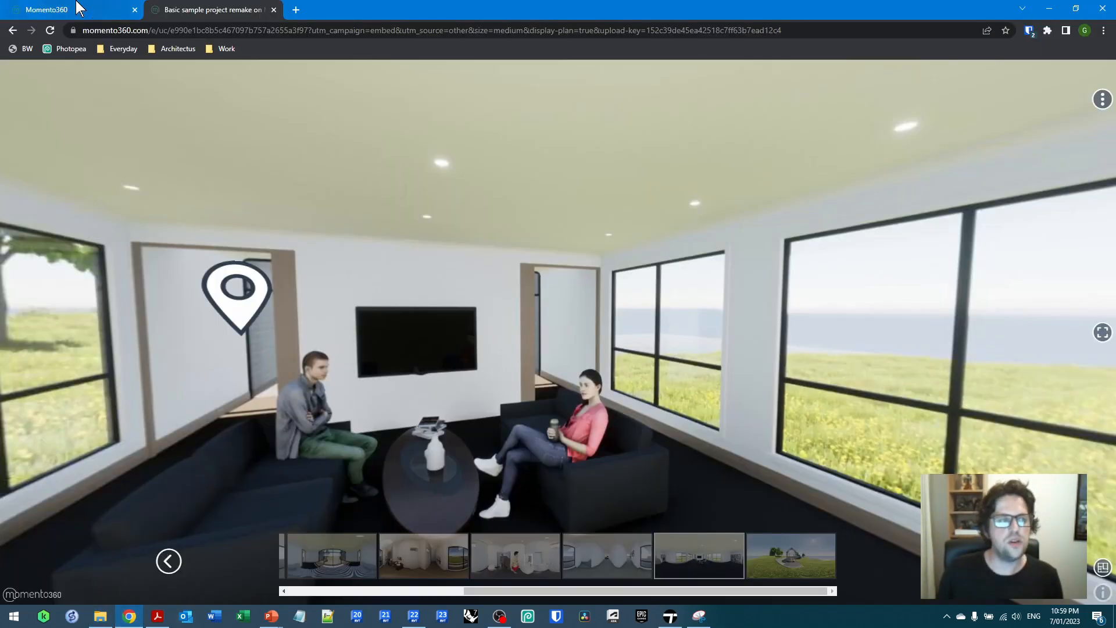
- Upload Temp1.png and Temp2.png from TM > New folder into My Media
{"action": "left_click", "coordinate": [52, 9]}
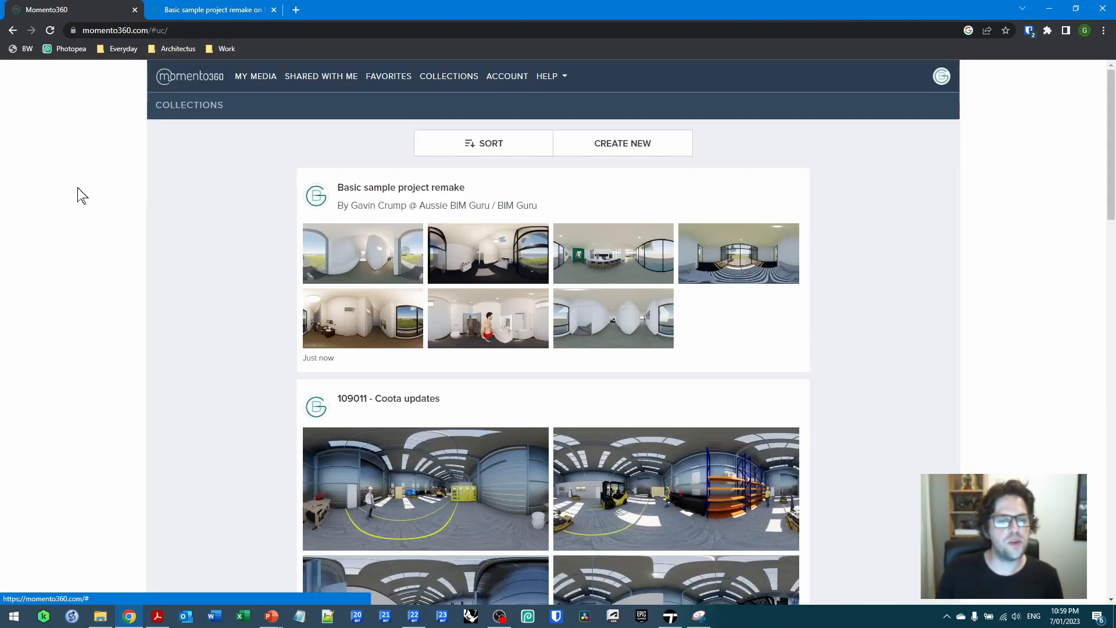
{"action": "mouse_move", "coordinate": [258, 74]}
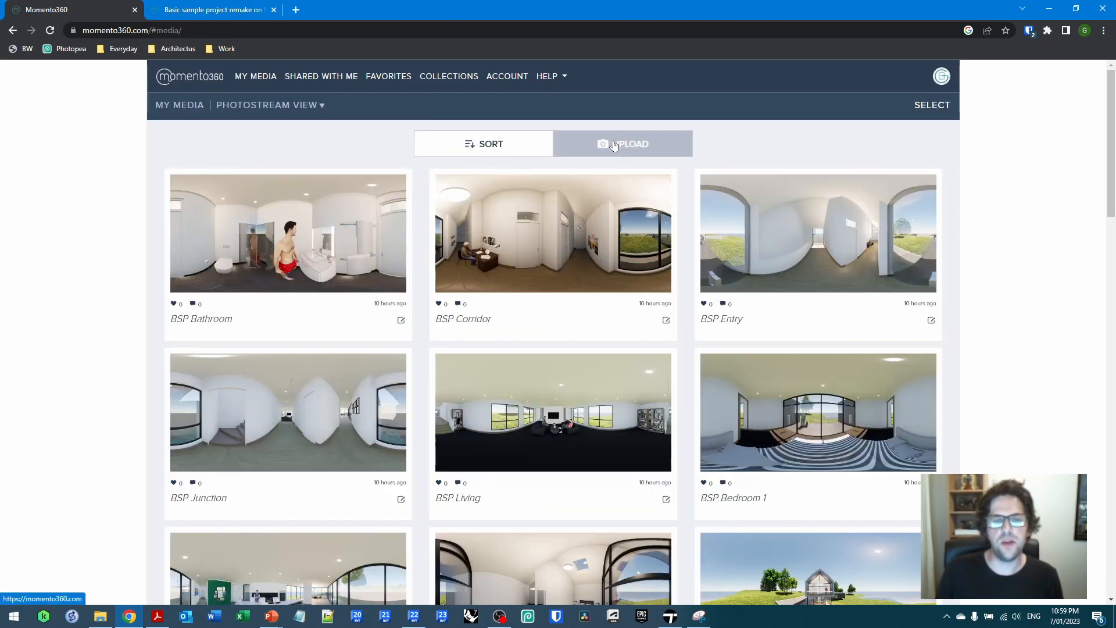
{"action": "left_click", "coordinate": [622, 145]}
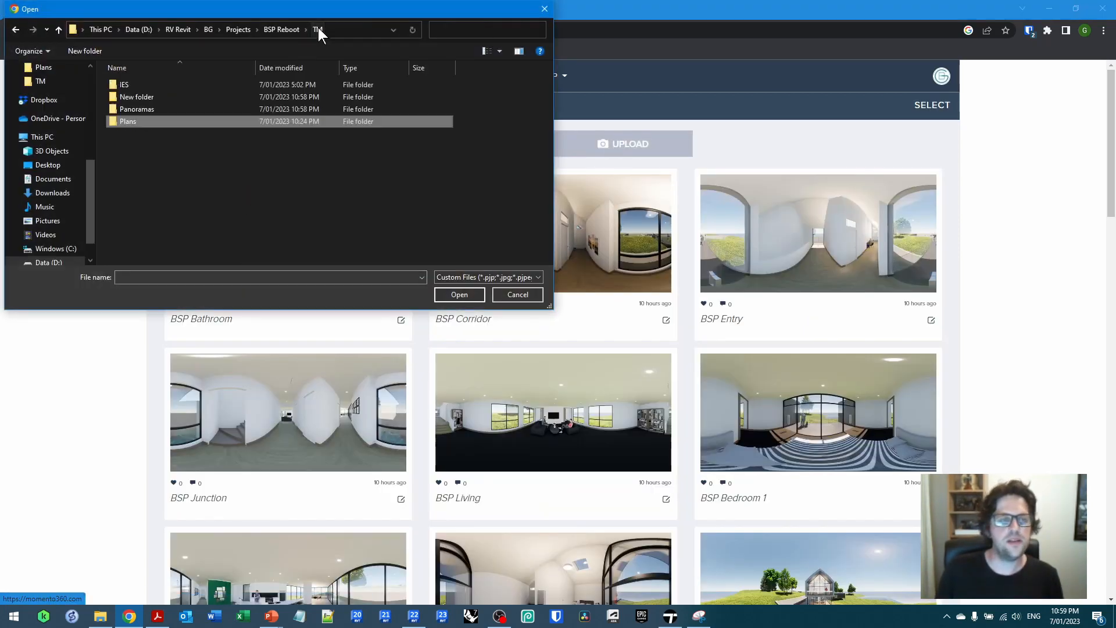
{"action": "double_click", "coordinate": [138, 110]}
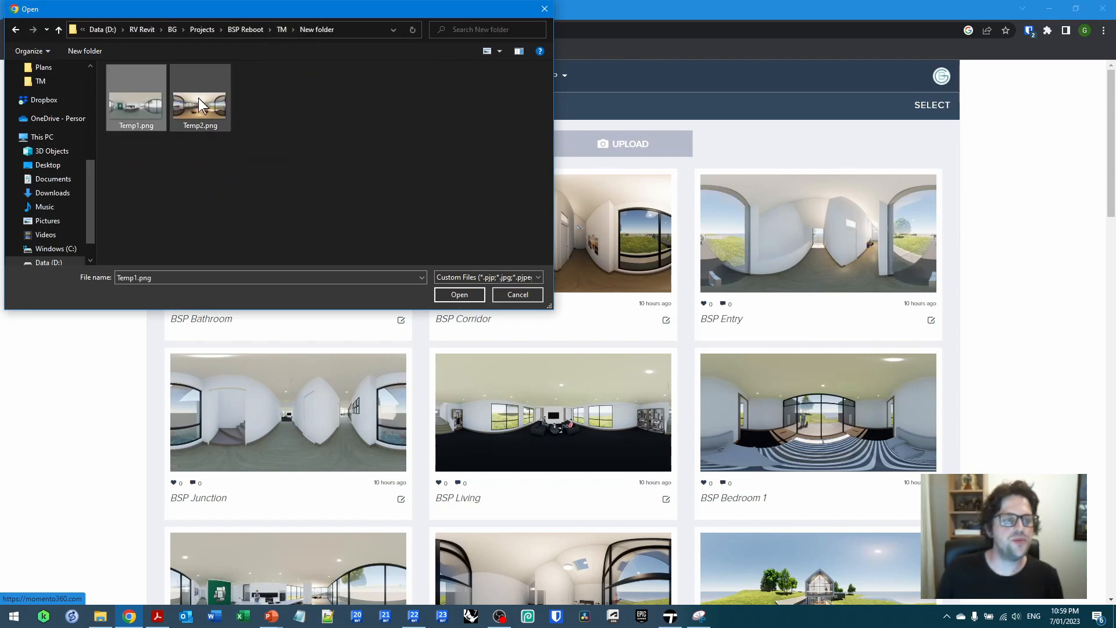
{"action": "left_click", "coordinate": [459, 294]}
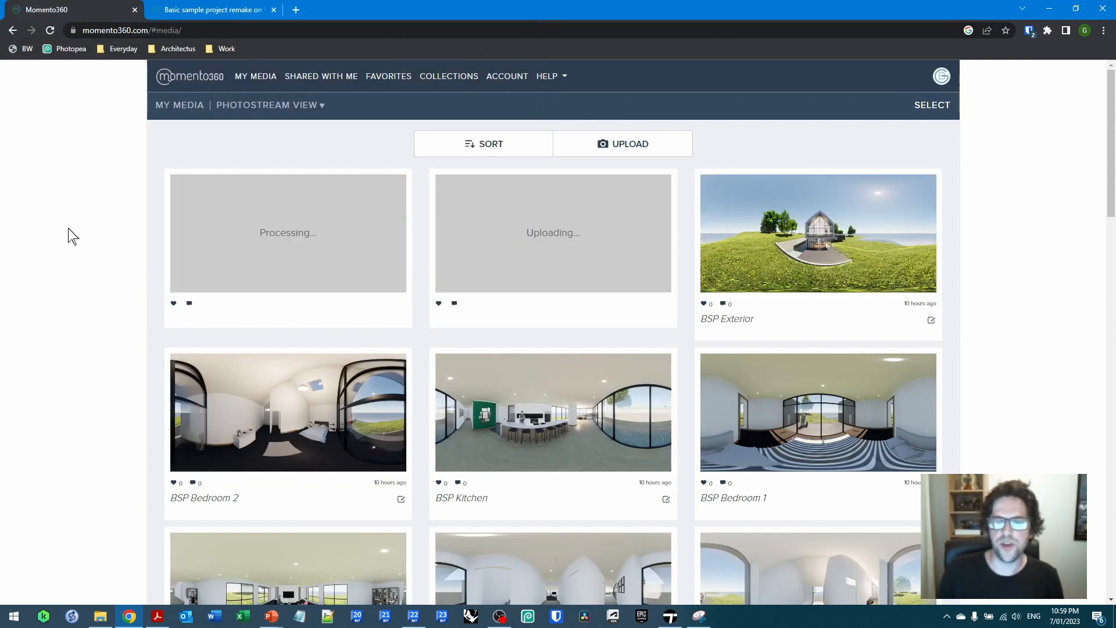
{"action": "mouse_move", "coordinate": [559, 449]}
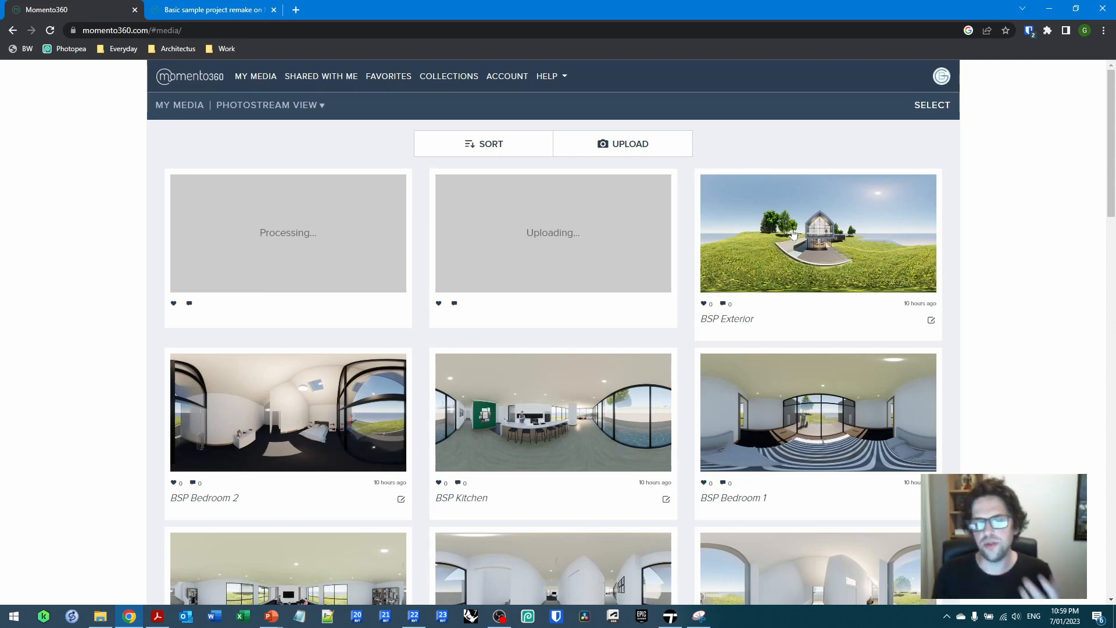
{"action": "mouse_move", "coordinate": [424, 271]}
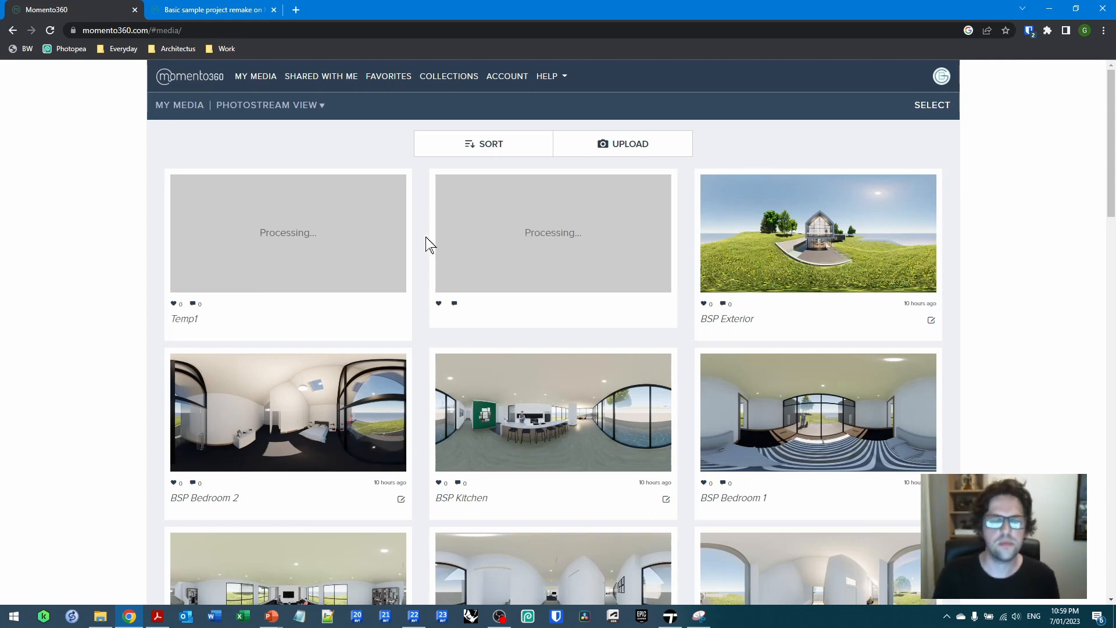
{"action": "mouse_move", "coordinate": [330, 294]}
{"action": "type", "text": "T"}
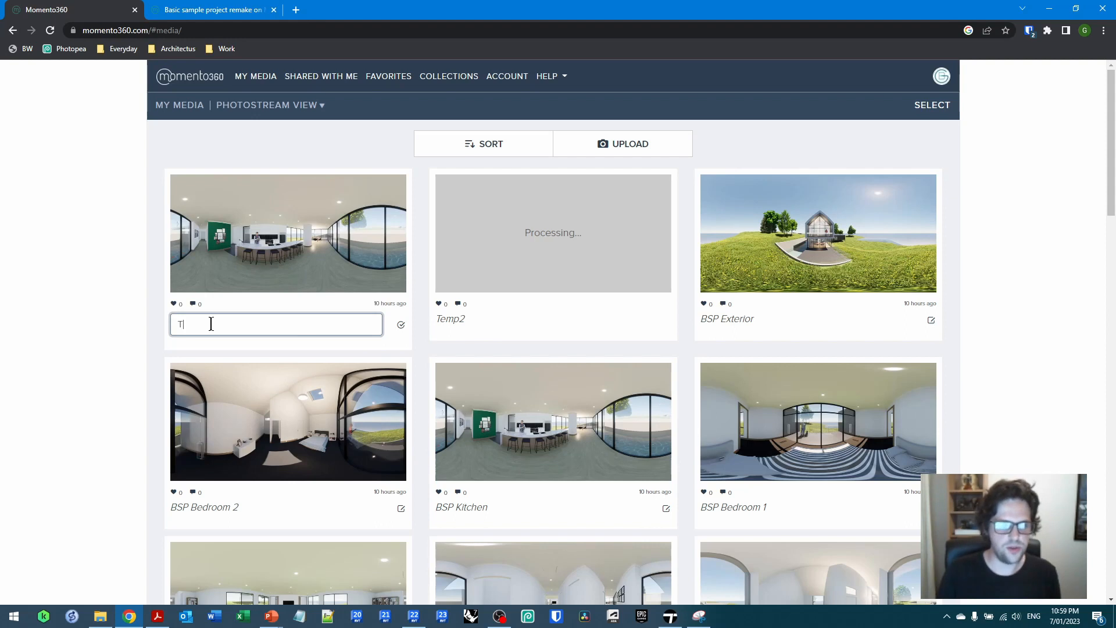
- Name the uploaded panoramas Temp kitchen and Temp dining, then return to Collections
{"action": "type", "text": "emp kitchen"}
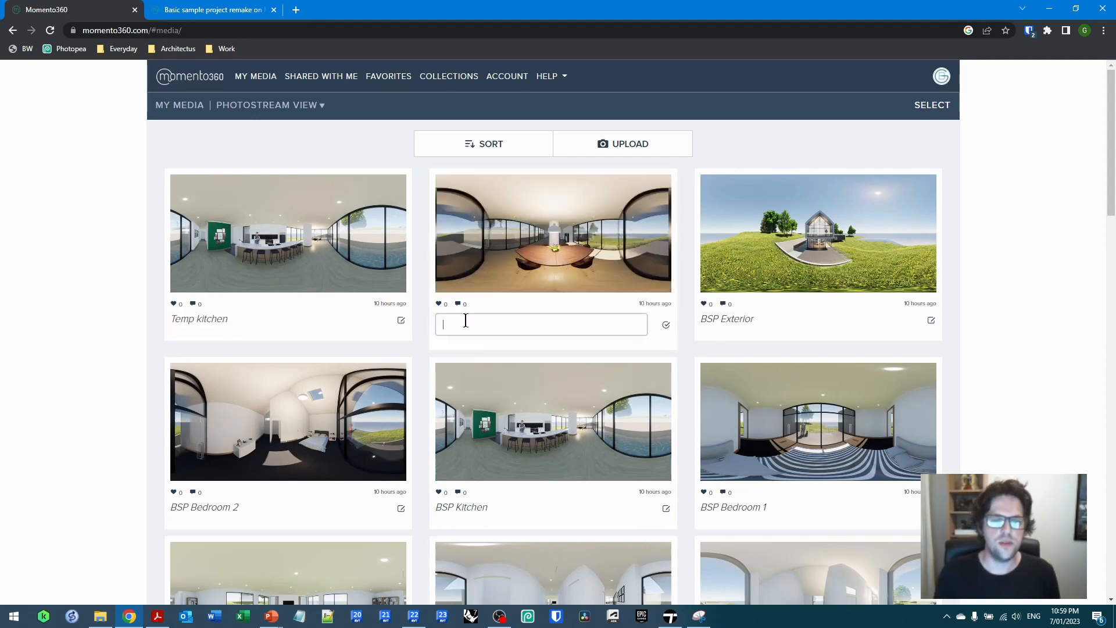
{"action": "type", "text": "Temp dining"}
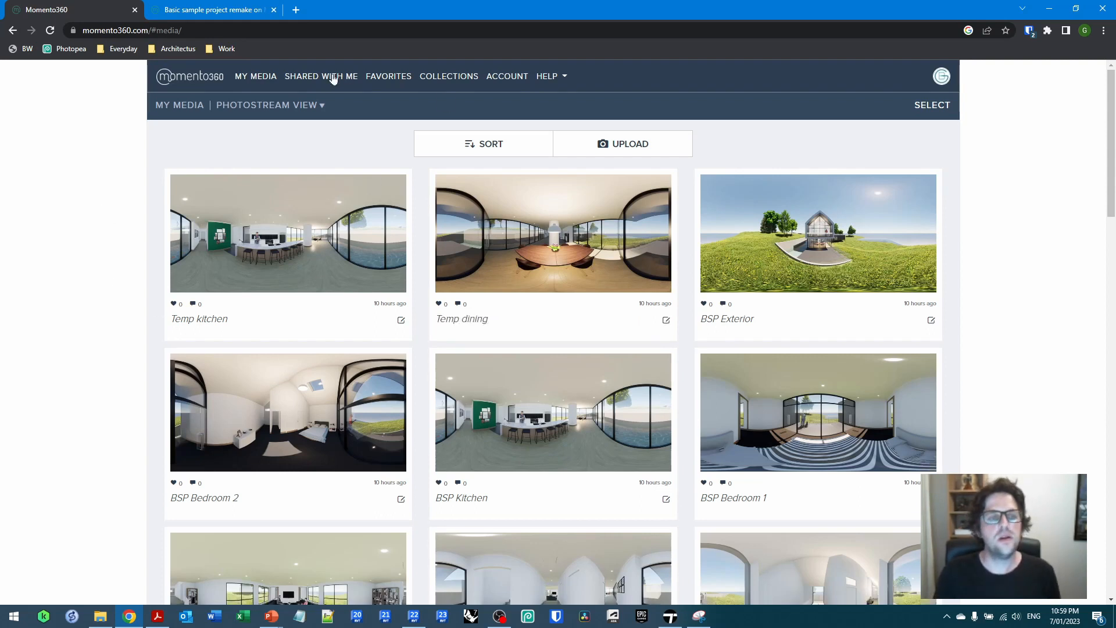
{"action": "left_click", "coordinate": [449, 76]}
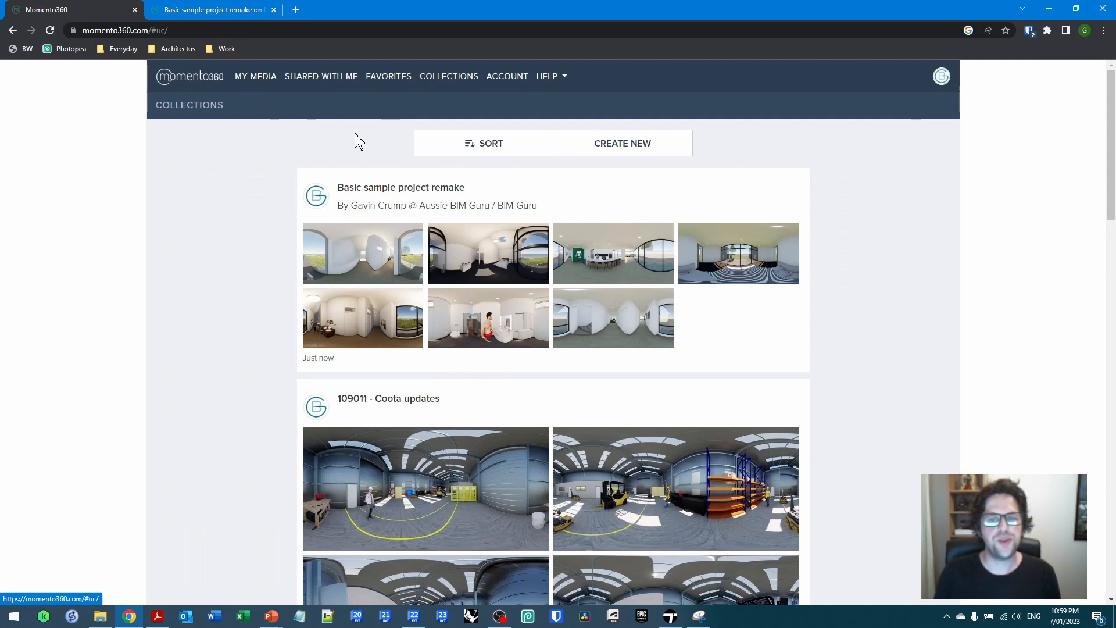
- Create a new collection named Temporary views
{"action": "left_click", "coordinate": [622, 143]}
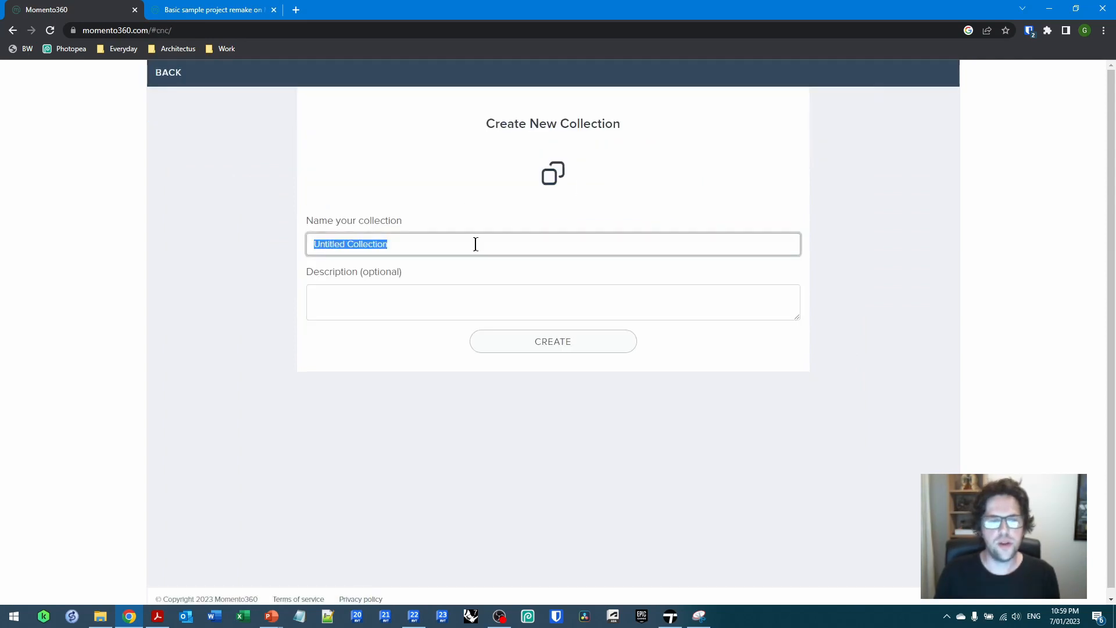
{"action": "type", "text": "Temporary views"}
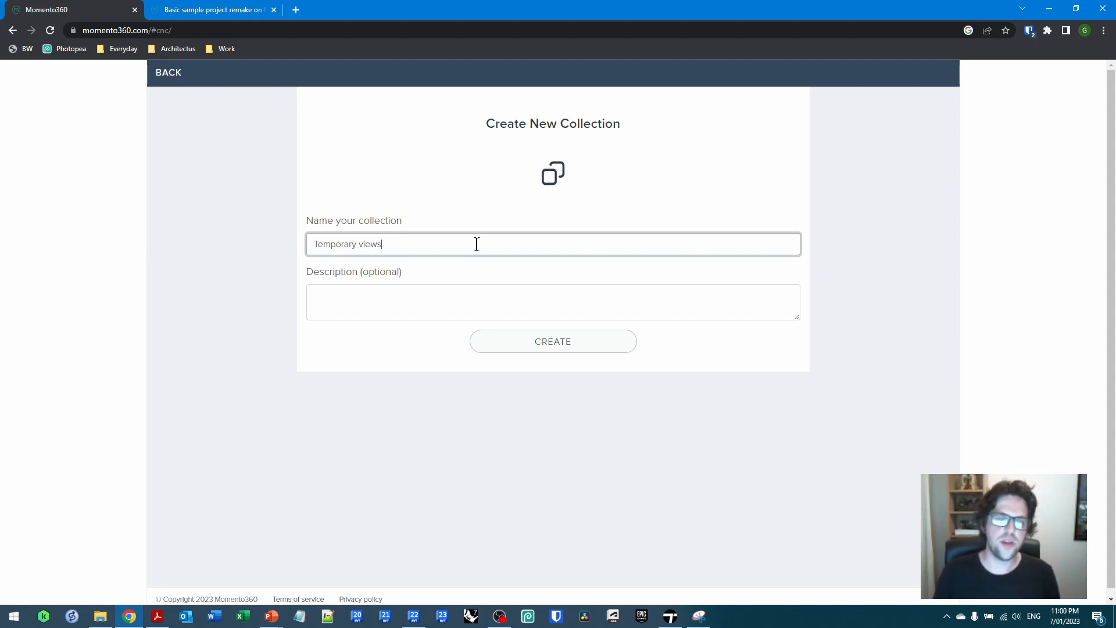
{"action": "left_click", "coordinate": [554, 342]}
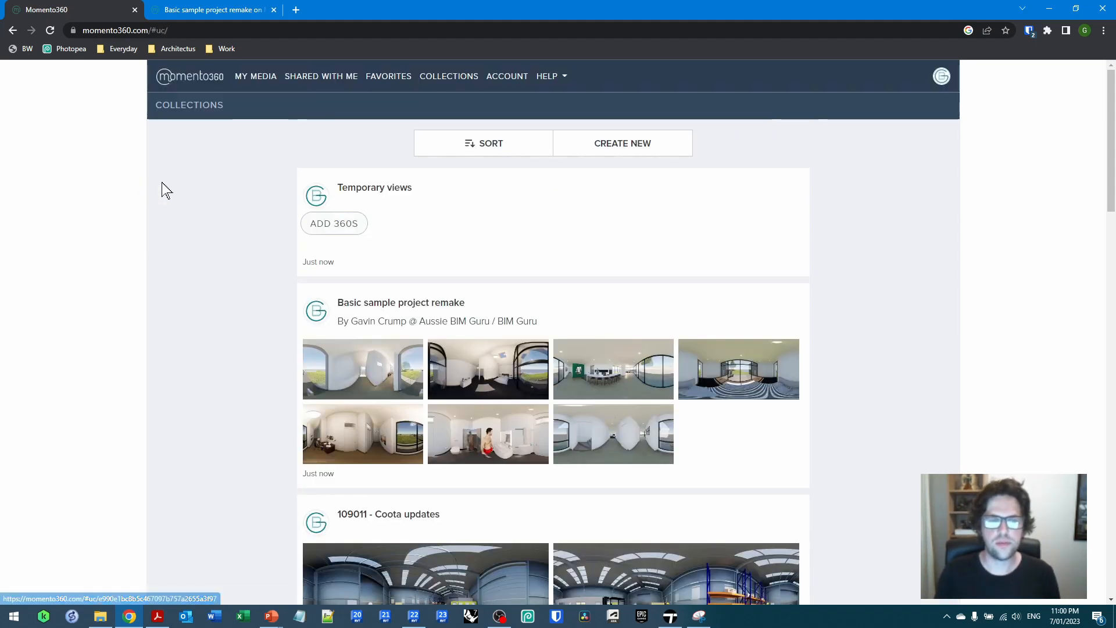
- Add the Temp kitchen and Temp dining 360s and enter the Temporary views collection
{"action": "left_click", "coordinate": [333, 223]}
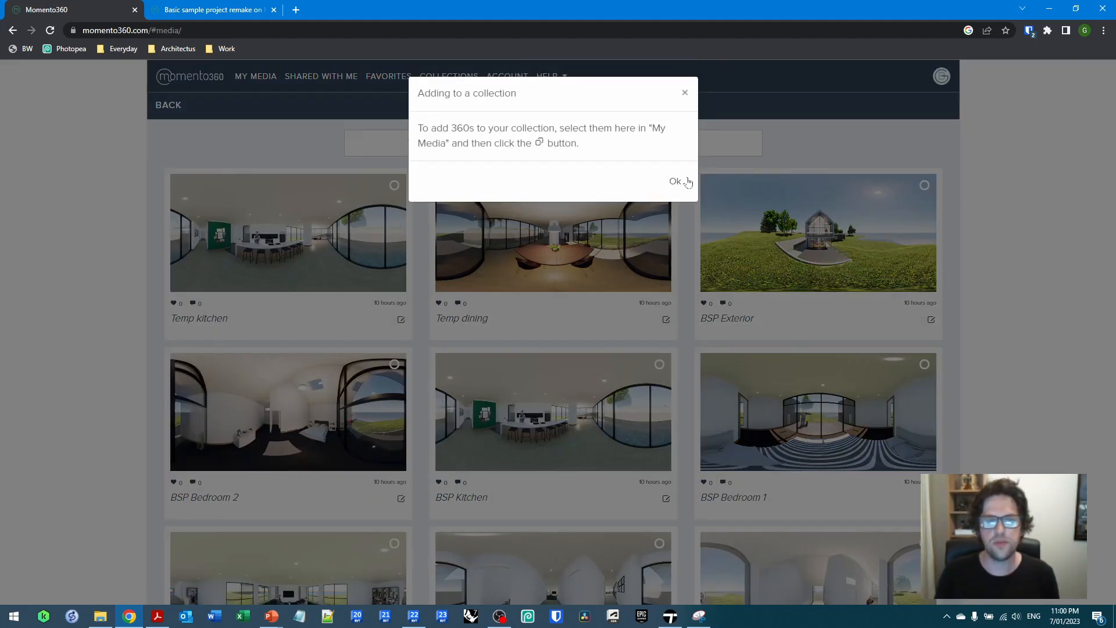
{"action": "left_click", "coordinate": [674, 180]}
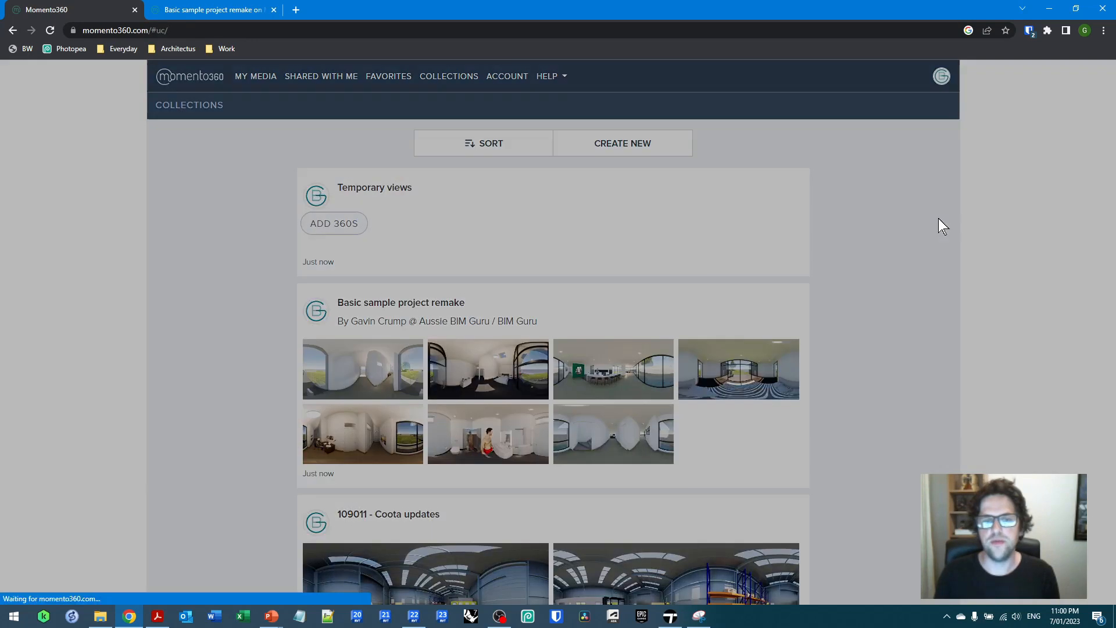
{"action": "left_click", "coordinate": [375, 187]}
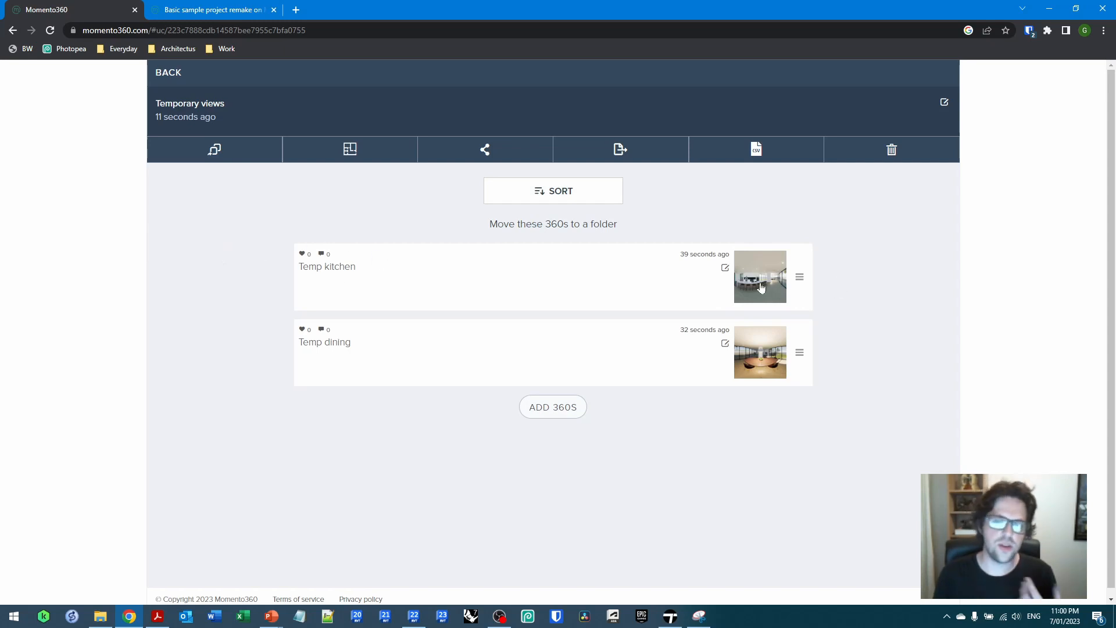
{"action": "left_click", "coordinate": [761, 277]}
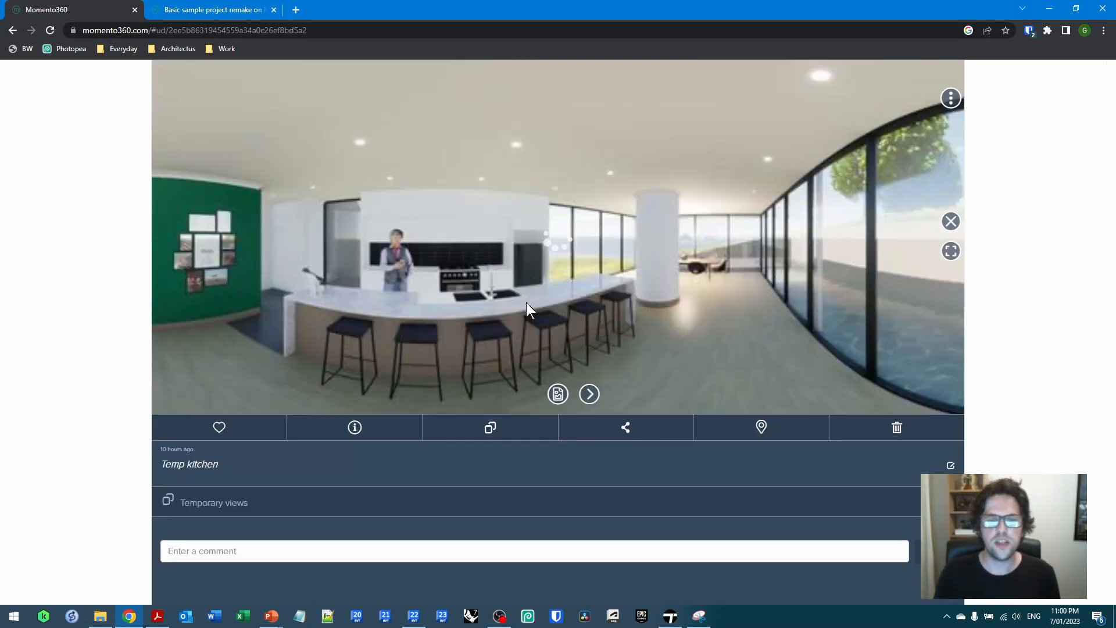
{"action": "left_click_drag", "start_coordinate": [526, 309], "coordinate": [915, 293]}
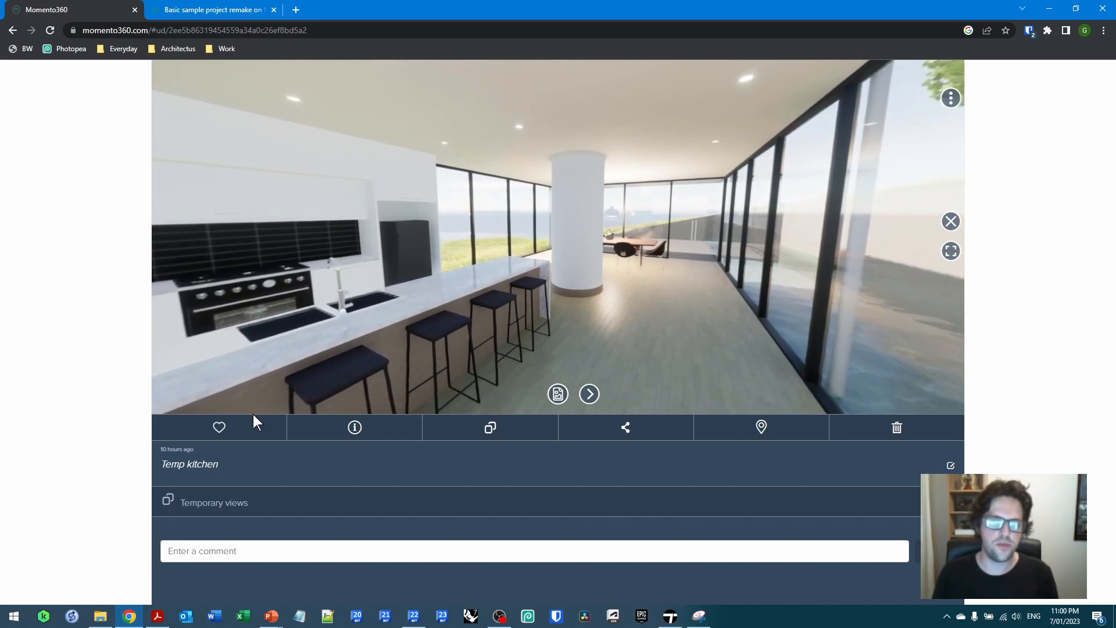
{"action": "mouse_move", "coordinate": [760, 428]}
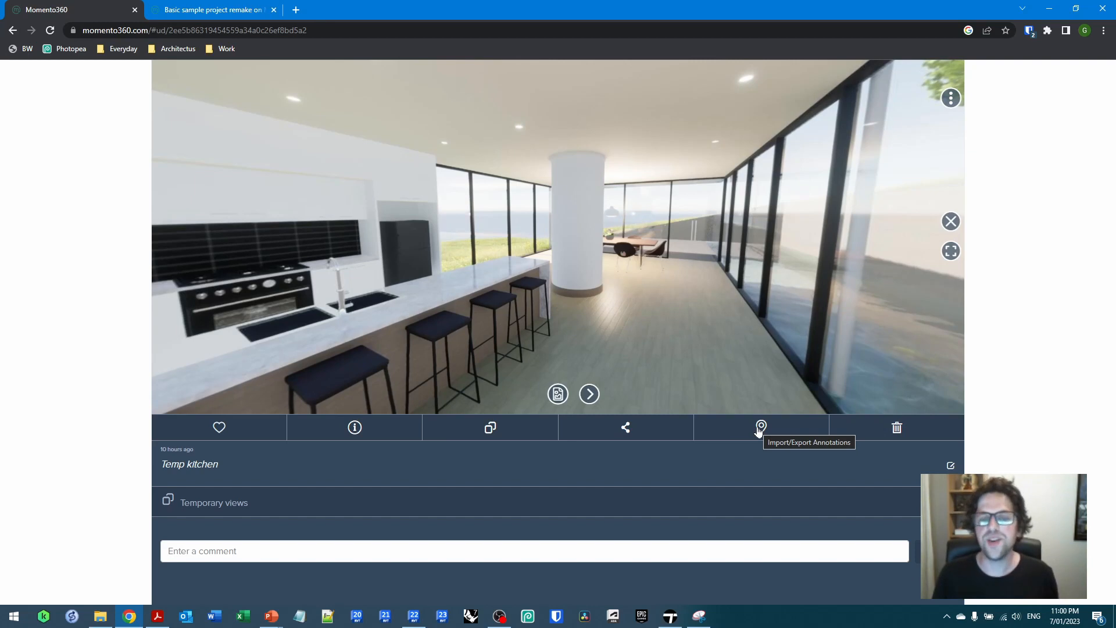
{"action": "mouse_move", "coordinate": [629, 231]}
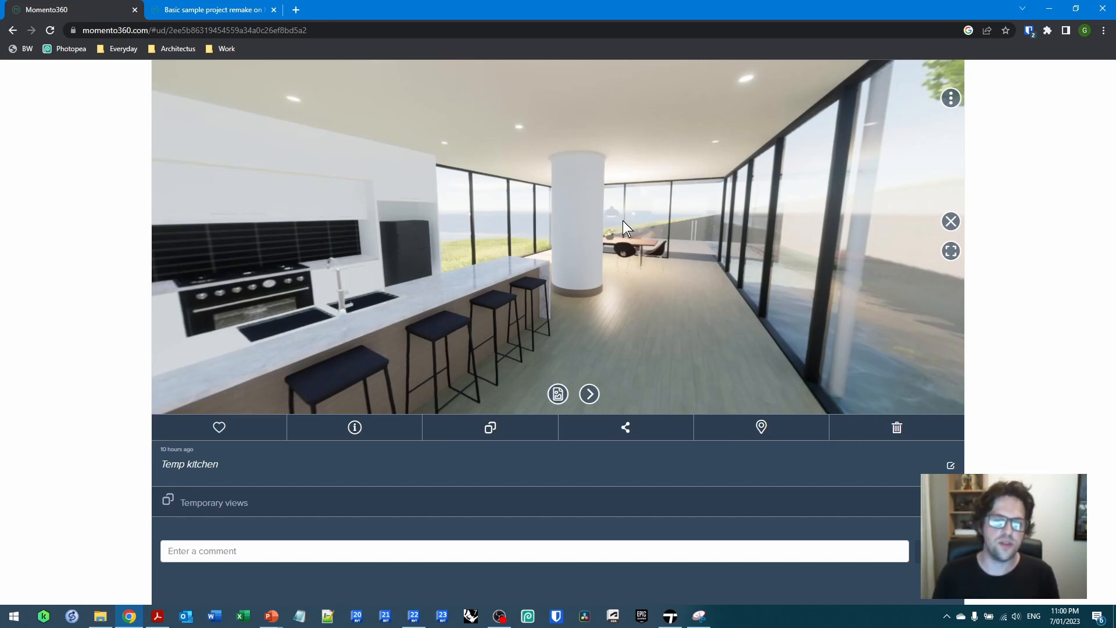
- Place a navigation hotspot on the dining table with preview text 'Go to the table'
{"action": "left_click", "coordinate": [624, 221]}
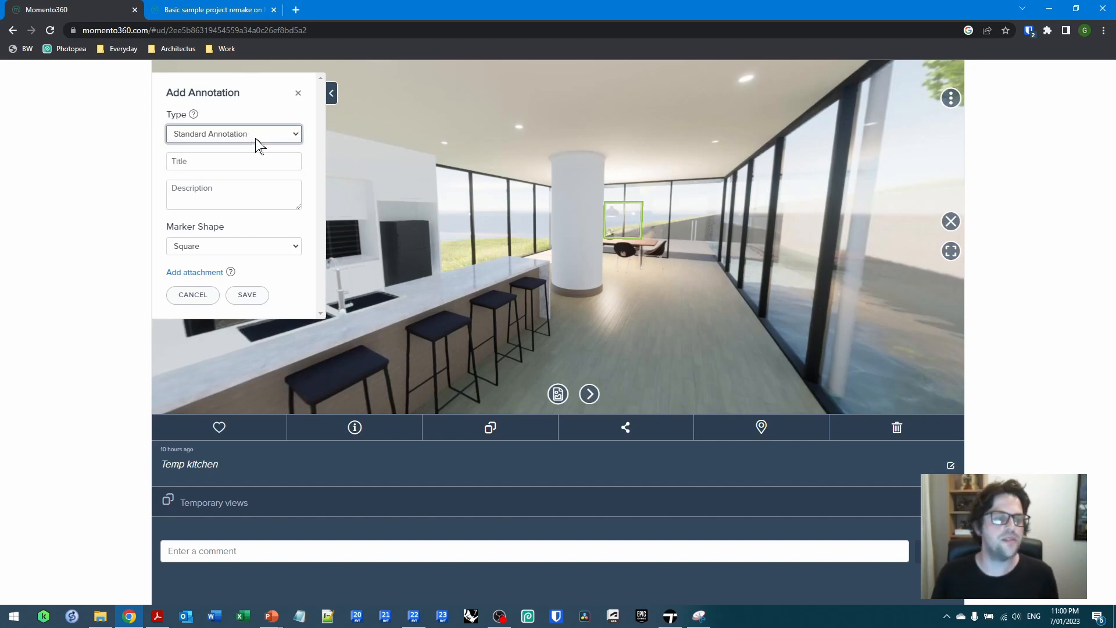
{"action": "left_click", "coordinate": [233, 134]}
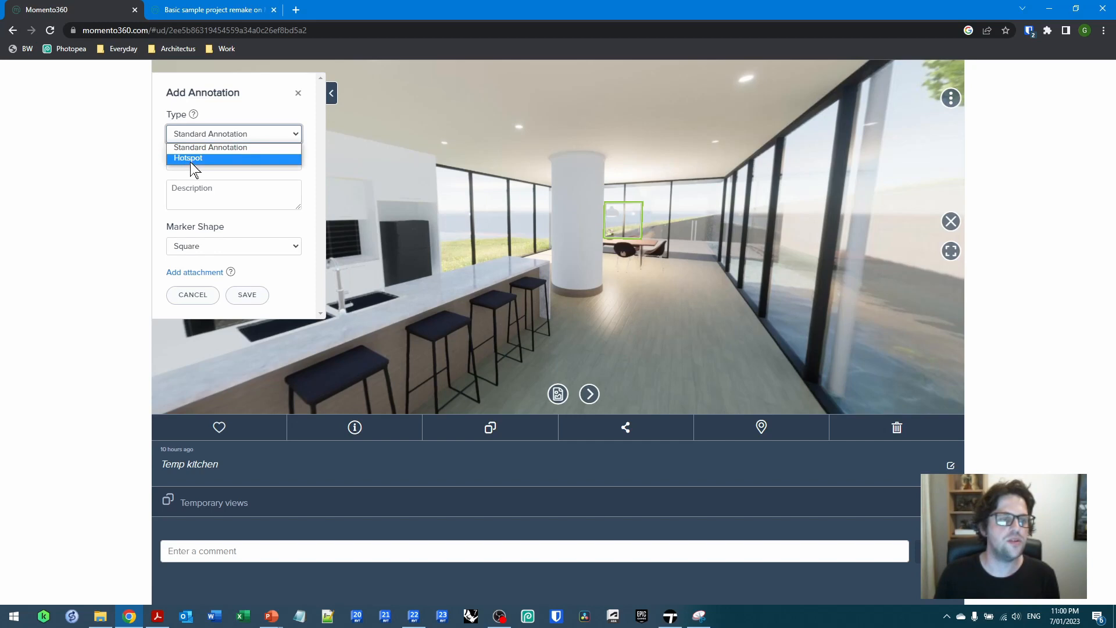
{"action": "left_click", "coordinate": [188, 158]}
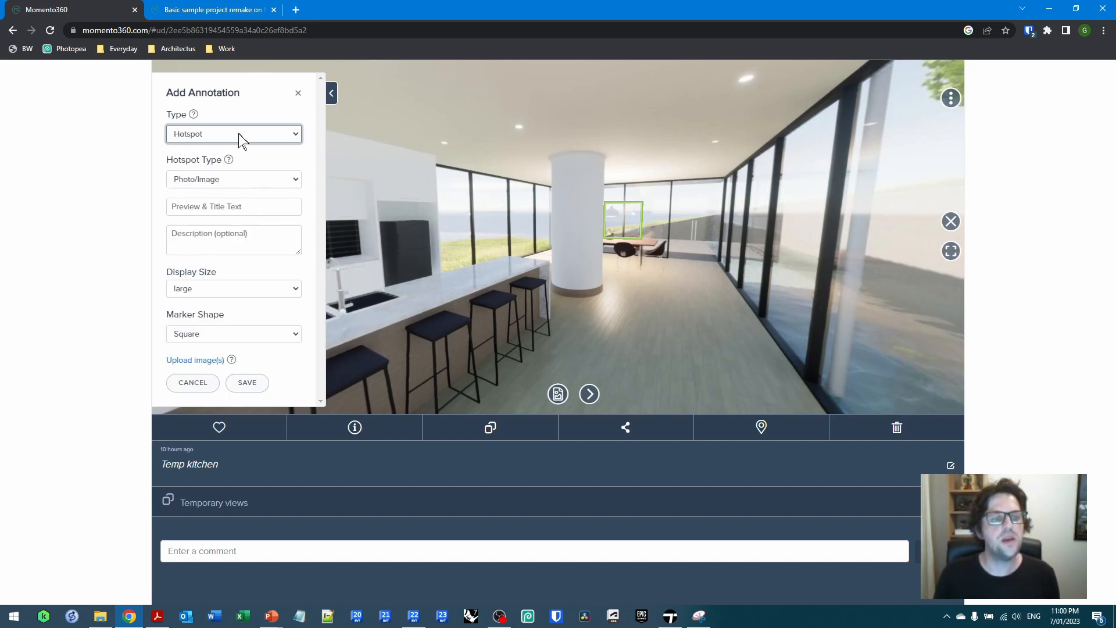
{"action": "left_click", "coordinate": [232, 179]}
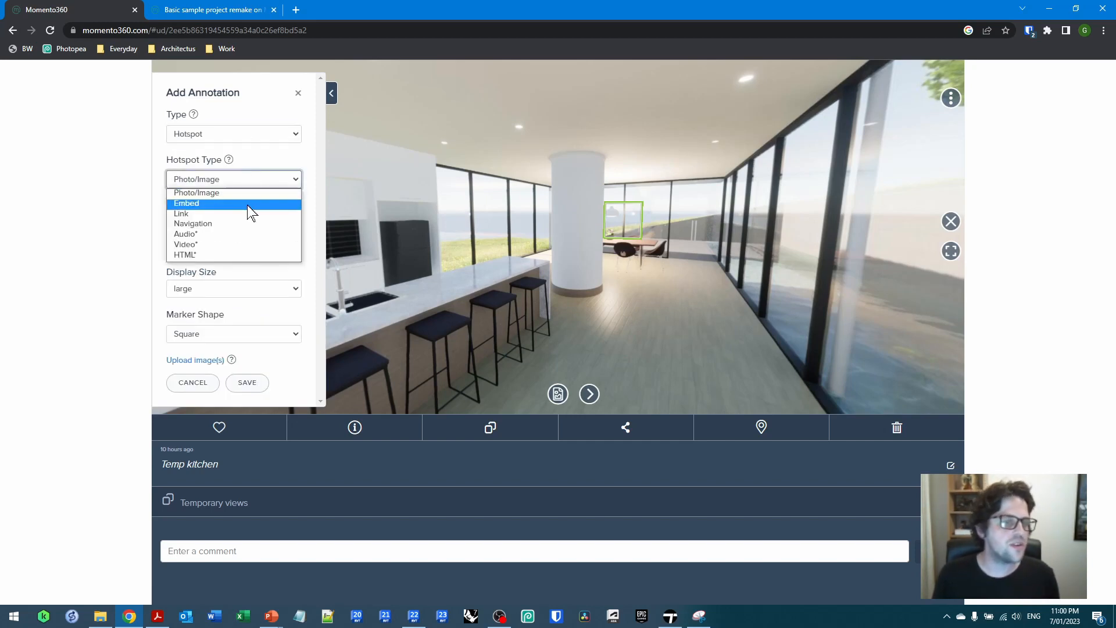
{"action": "mouse_move", "coordinate": [247, 255]}
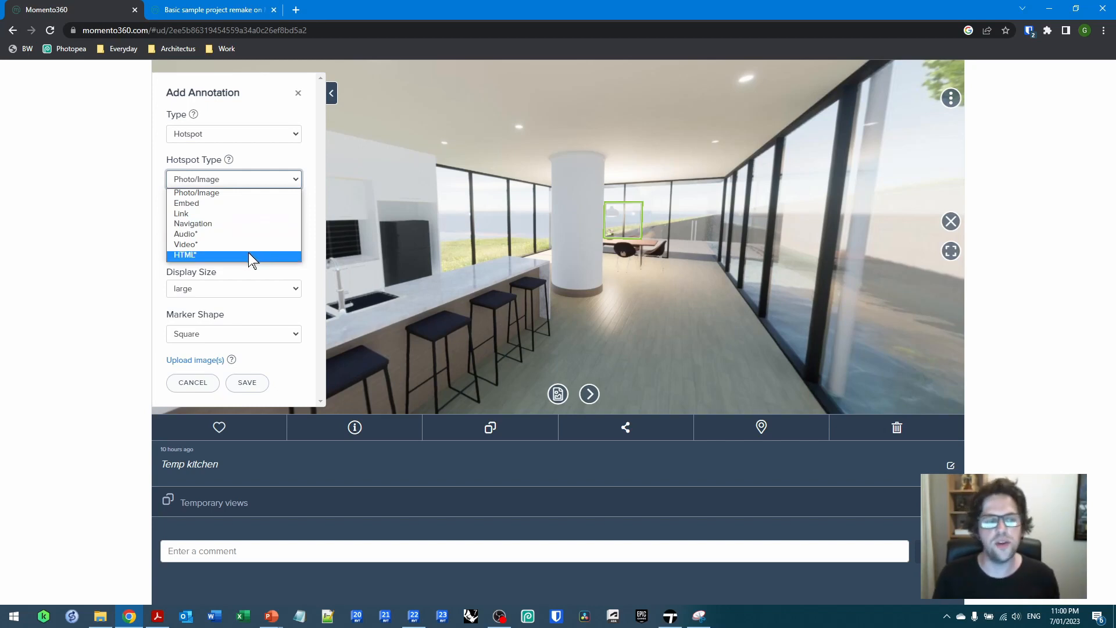
{"action": "mouse_move", "coordinate": [193, 224]}
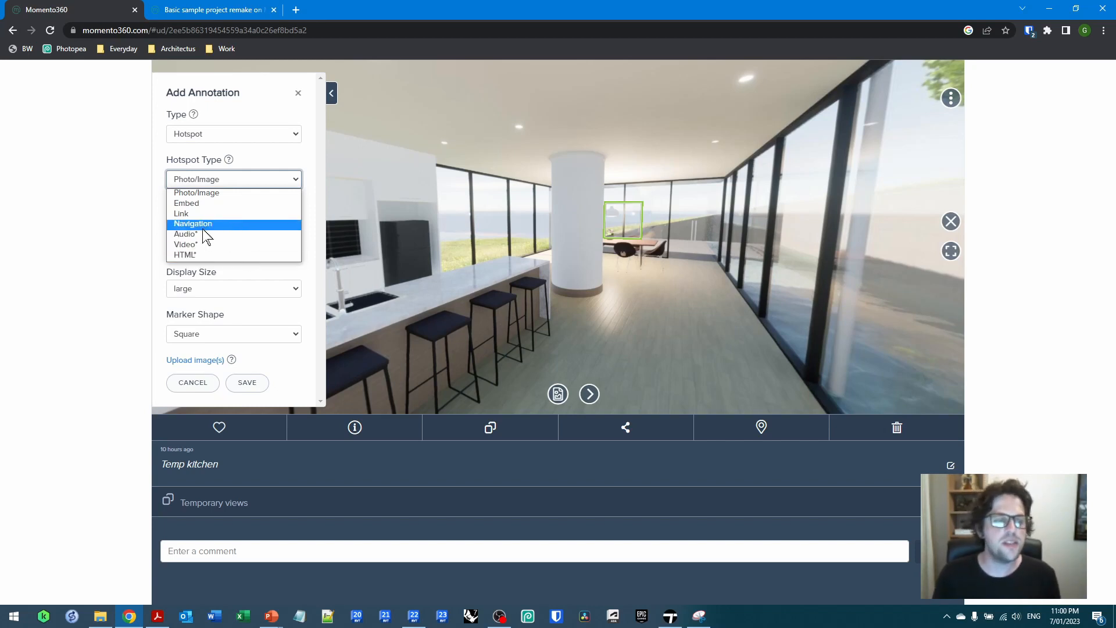
{"action": "left_click", "coordinate": [193, 224]}
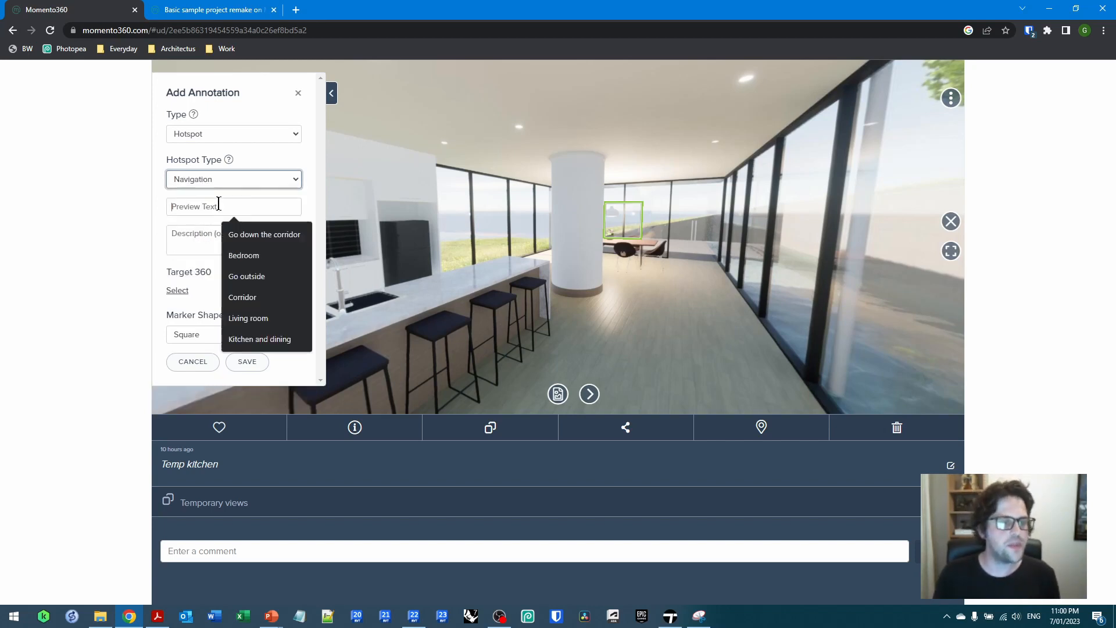
{"action": "type", "text": "Go to the table"}
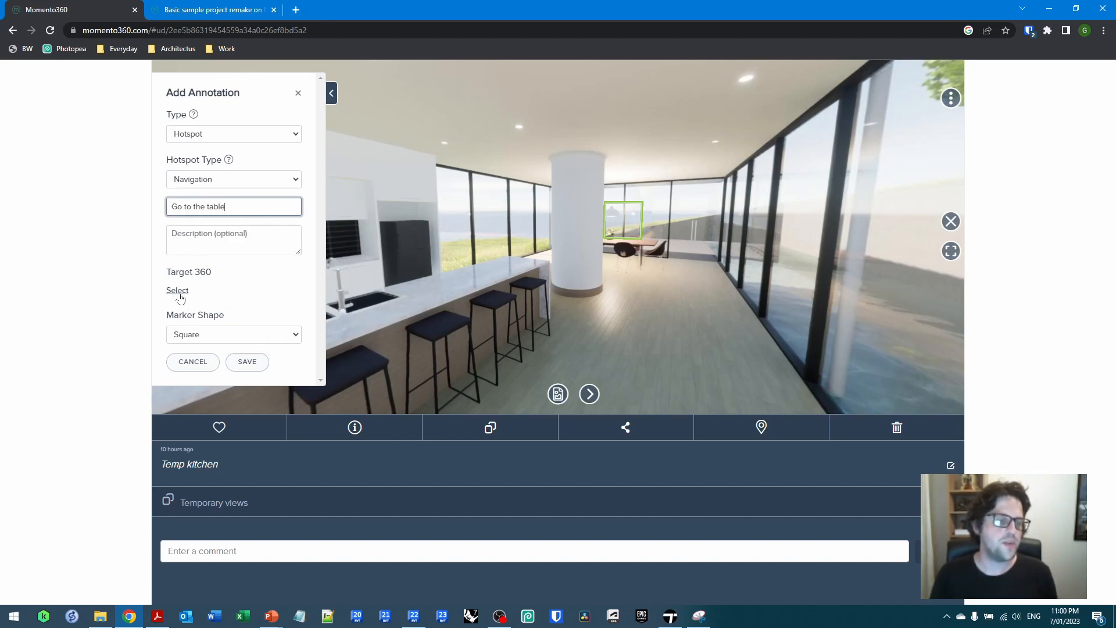
- Target the hotspot at Temp dining, show it as a pushpin, and save it
{"action": "left_click", "coordinate": [177, 291]}
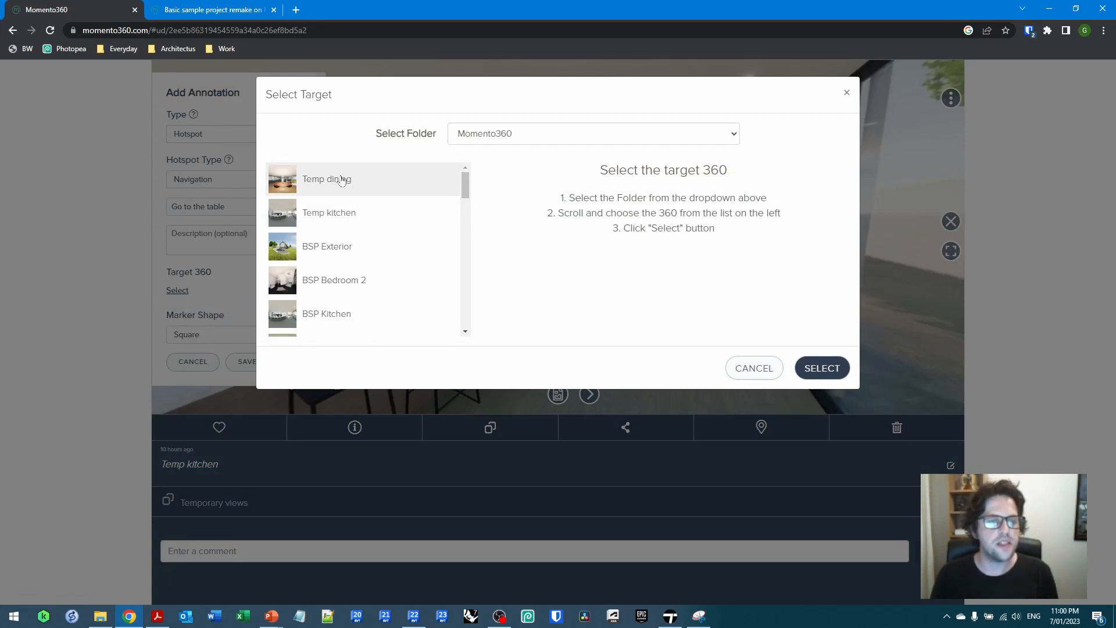
{"action": "left_click", "coordinate": [822, 367]}
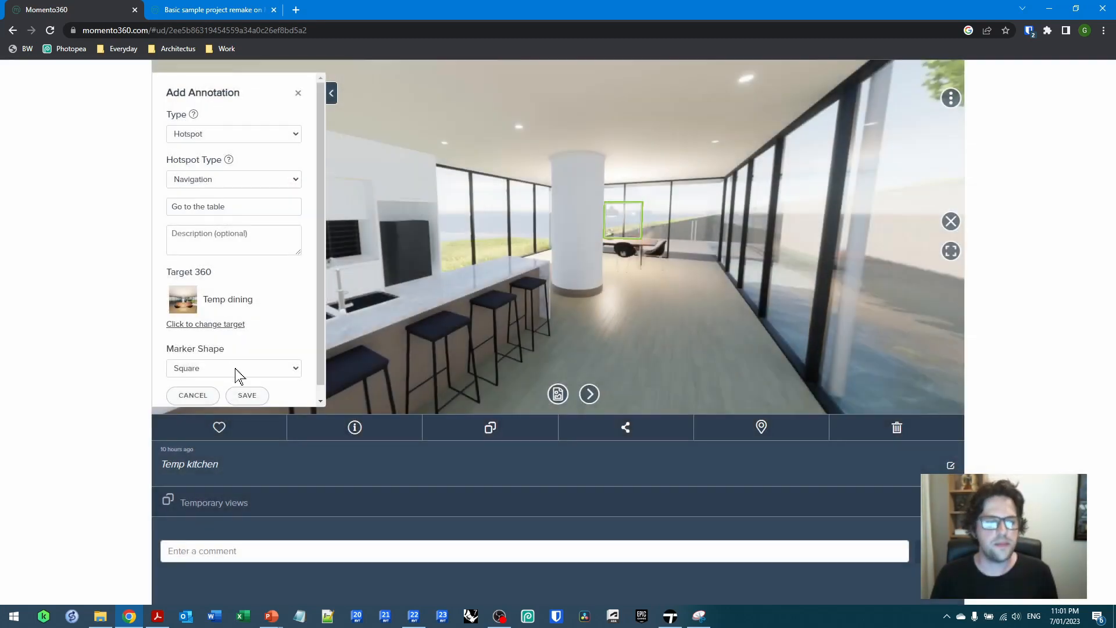
{"action": "left_click", "coordinate": [234, 367]}
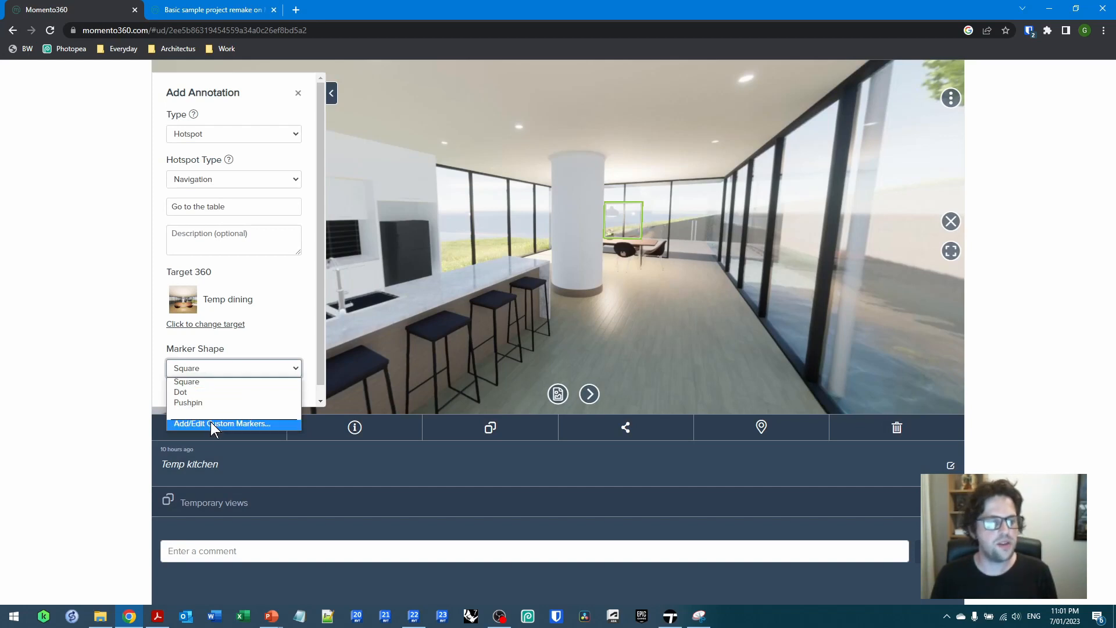
{"action": "left_click", "coordinate": [189, 402]}
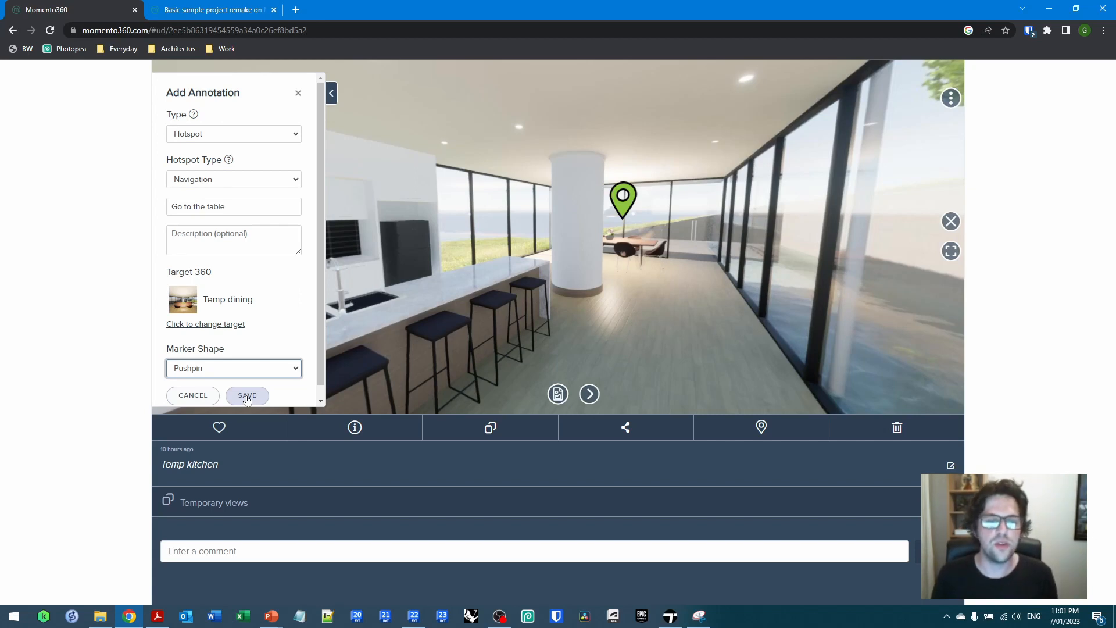
{"action": "left_click", "coordinate": [246, 396]}
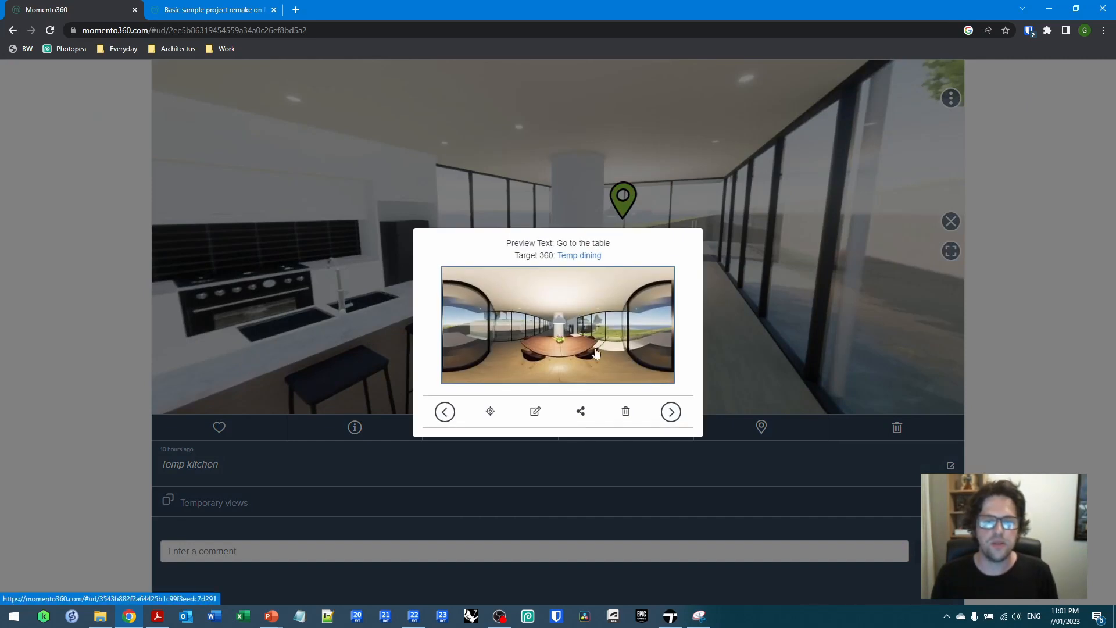
{"action": "mouse_move", "coordinate": [567, 317]}
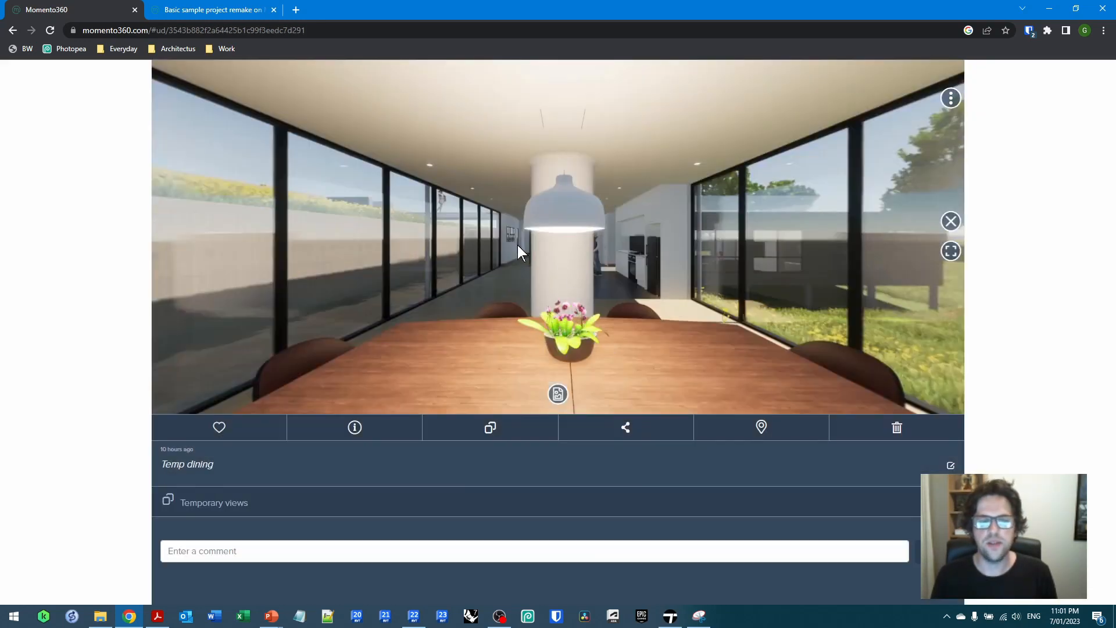
- Start a new annotation in Temp dining looking back toward the kitchen
{"action": "left_click", "coordinate": [233, 133]}
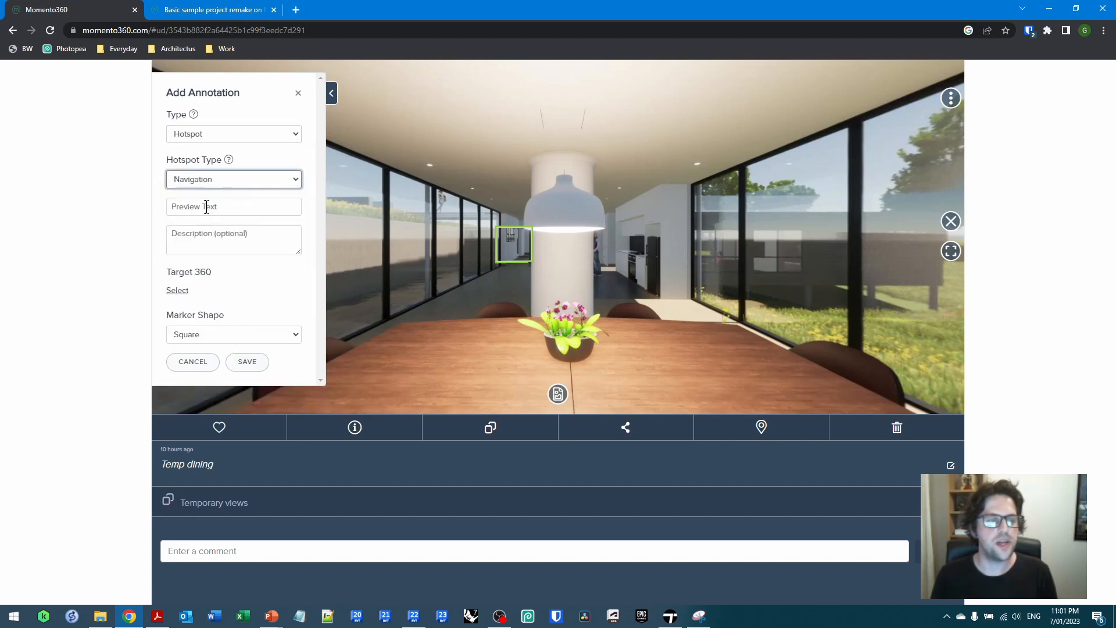
- Save a 'Go to the kitchen' pushpin hotspot leading to the Temp kitchen panorama
{"action": "type", "text": "Go to"}
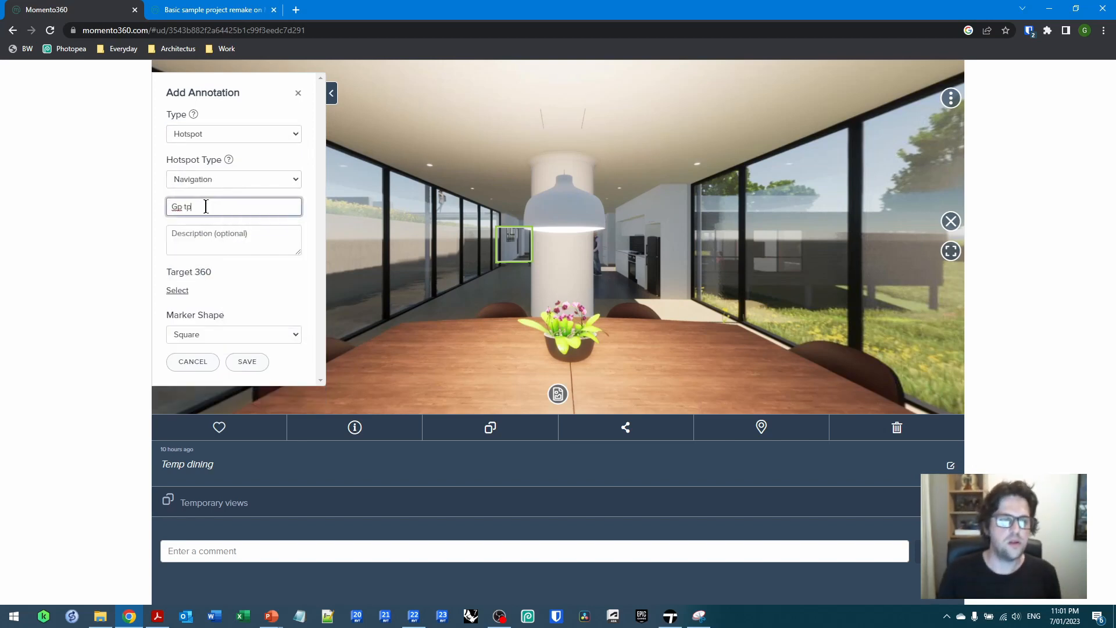
{"action": "type", "text": "Go to the kitchen"}
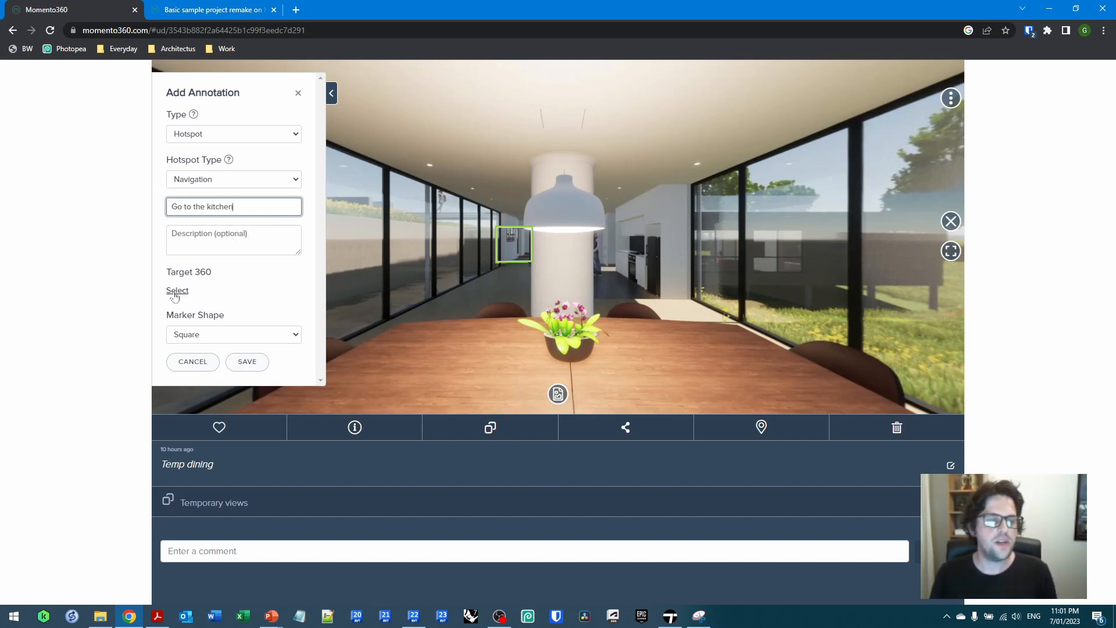
{"action": "left_click", "coordinate": [176, 291]}
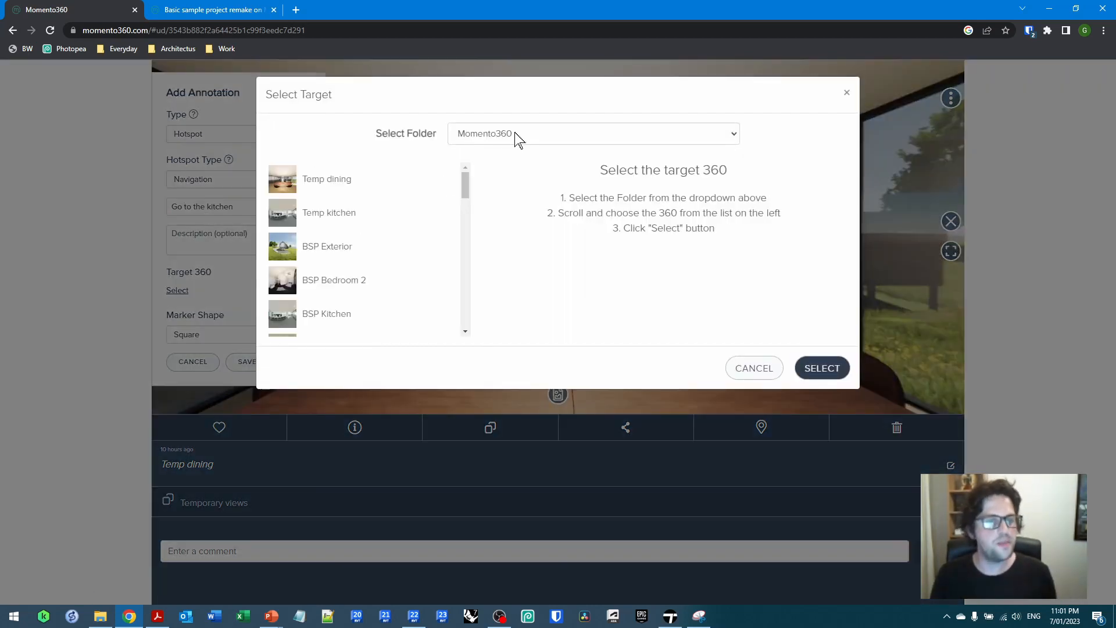
{"action": "left_click", "coordinate": [329, 211]}
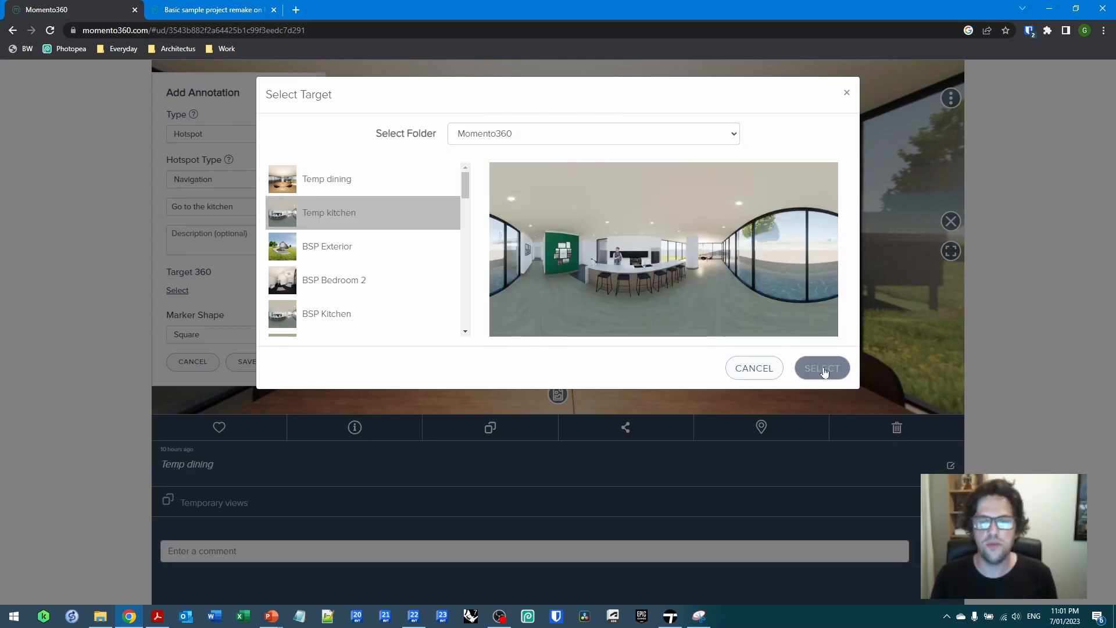
{"action": "left_click", "coordinate": [823, 367]}
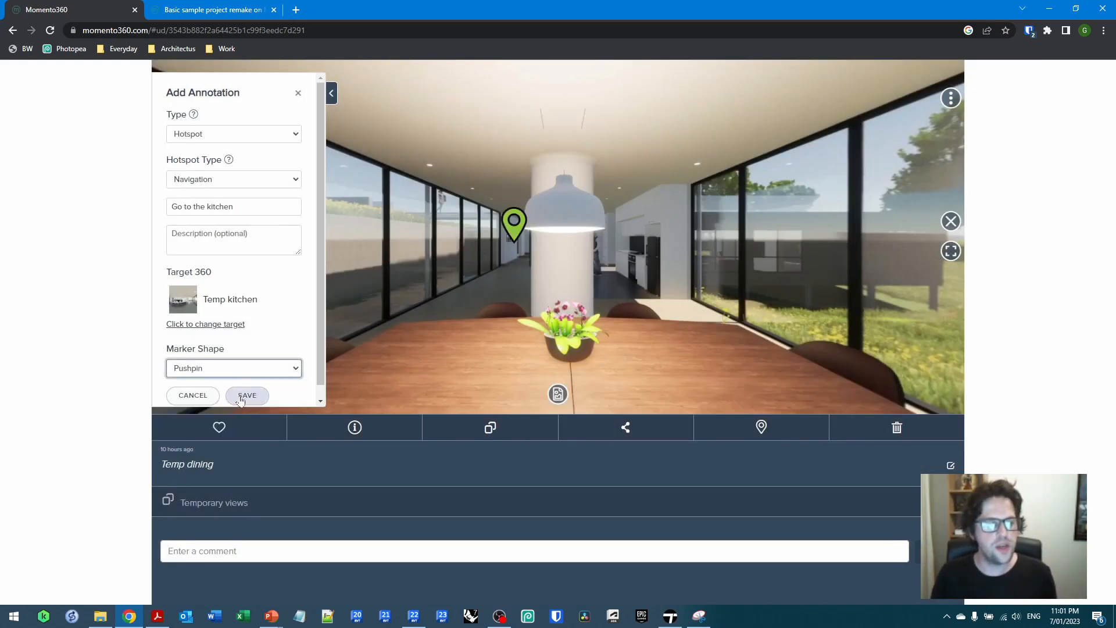
{"action": "left_click", "coordinate": [247, 395]}
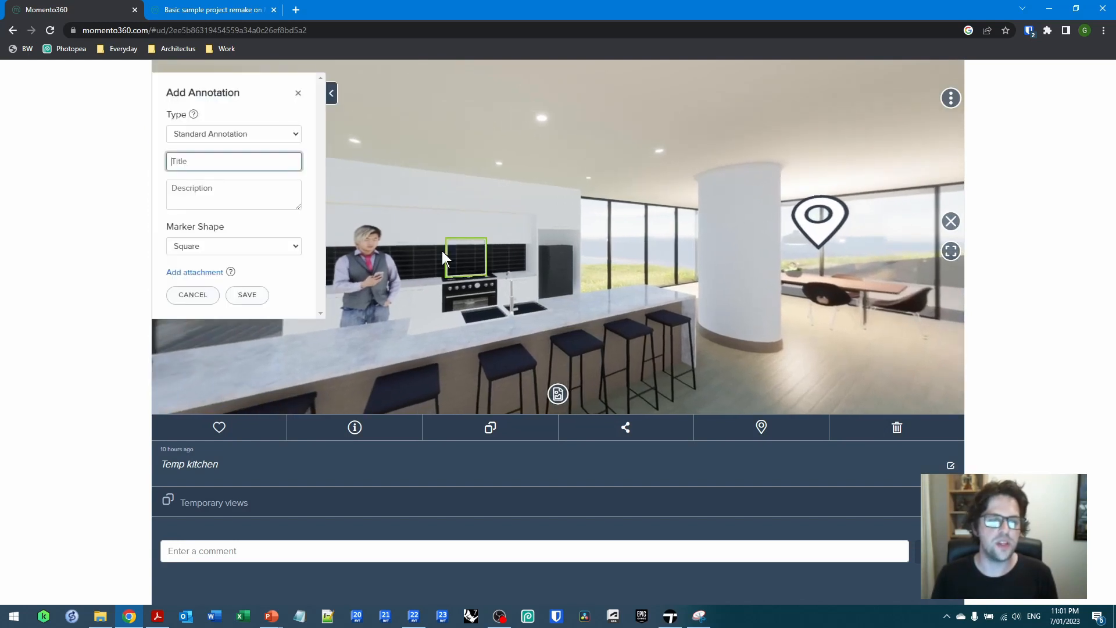
- Save a dot annotation titled 'This is a nice cooktop' on the cooktop
{"action": "type", "text": "T"}
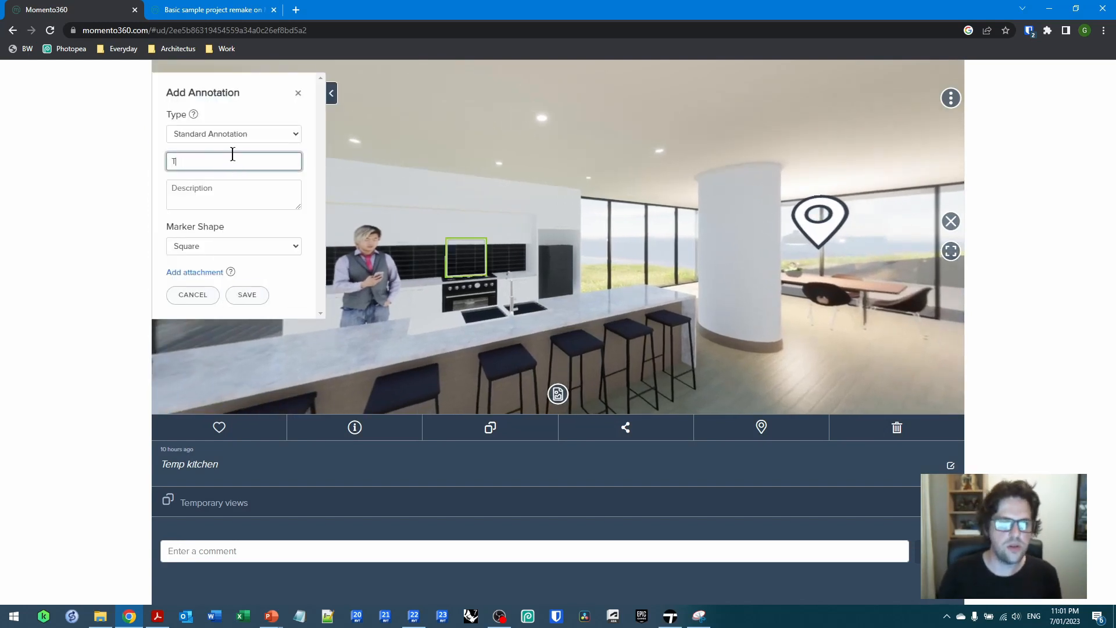
{"action": "type", "text": "his is"}
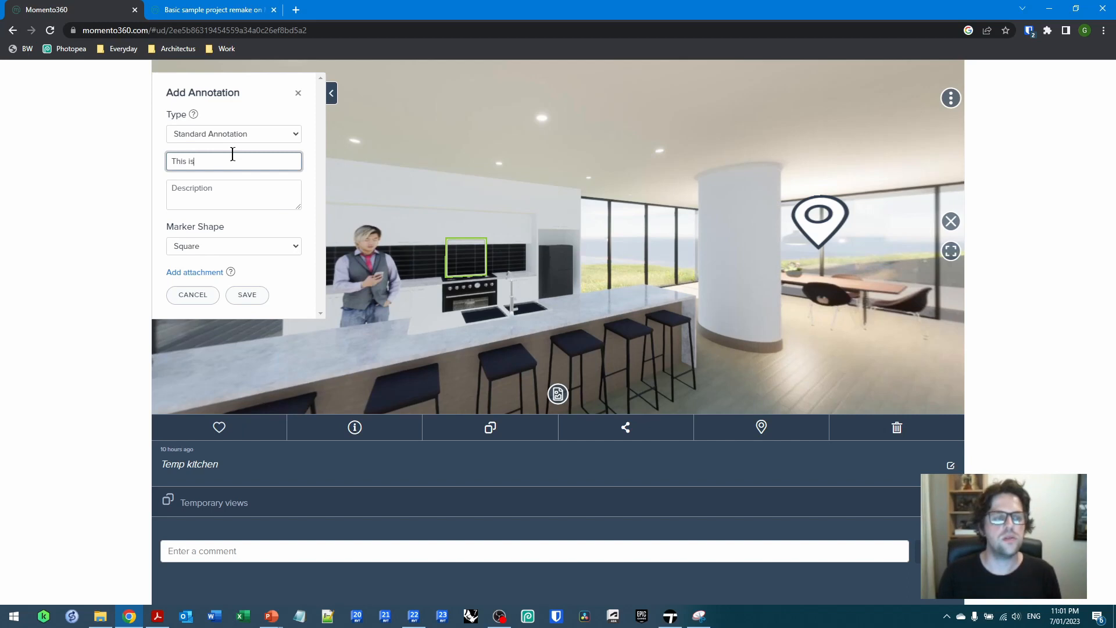
{"action": "type", "text": "a nice cooktop"}
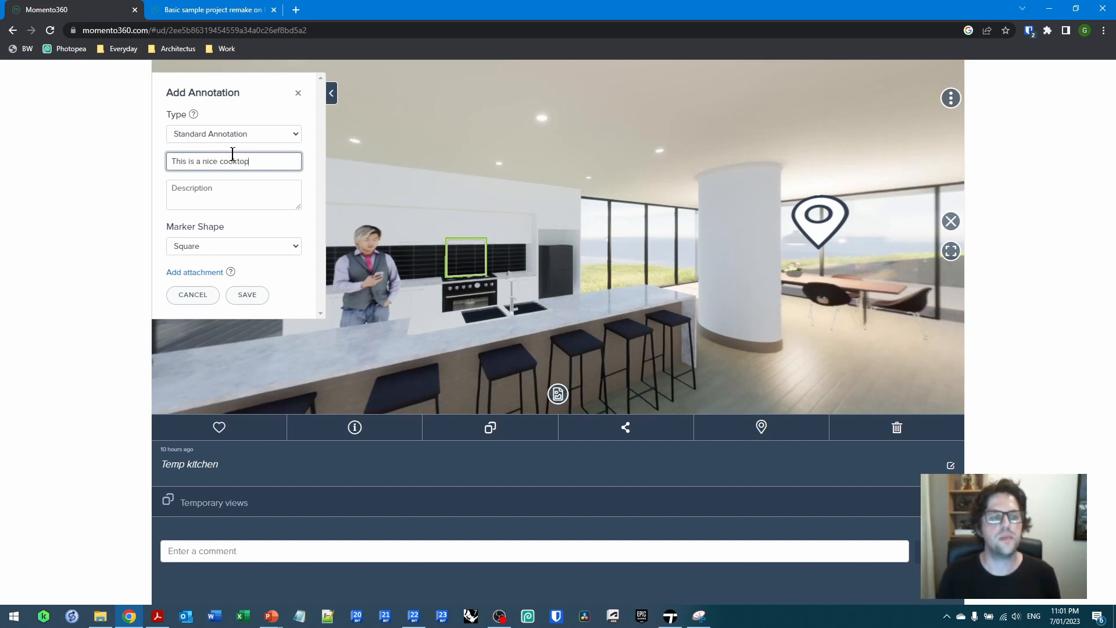
{"action": "left_click", "coordinate": [232, 247]}
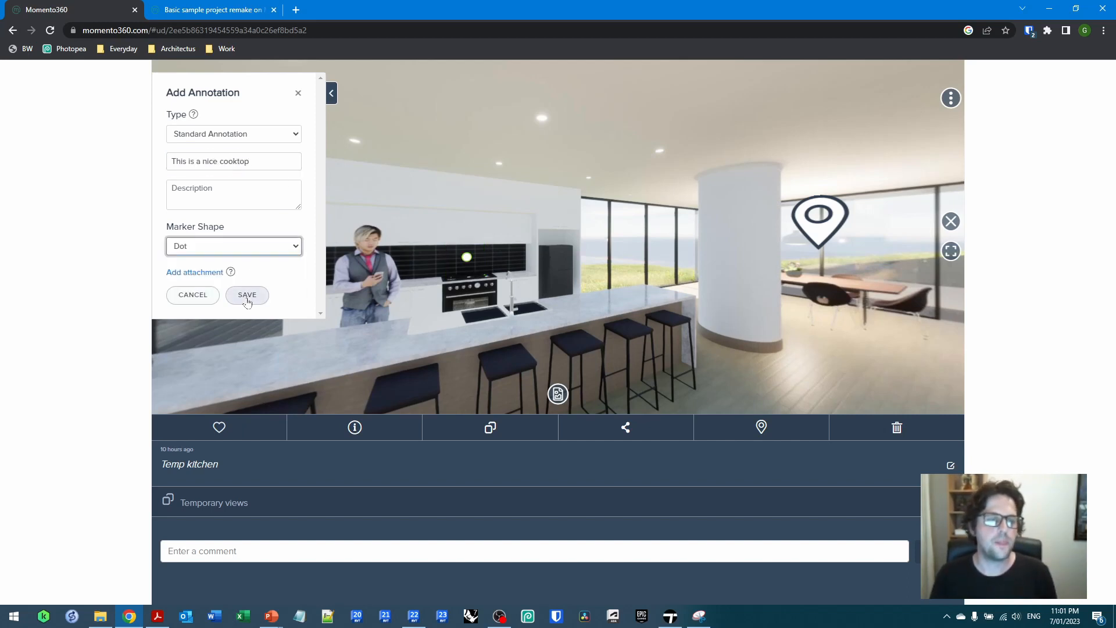
{"action": "left_click", "coordinate": [247, 295]}
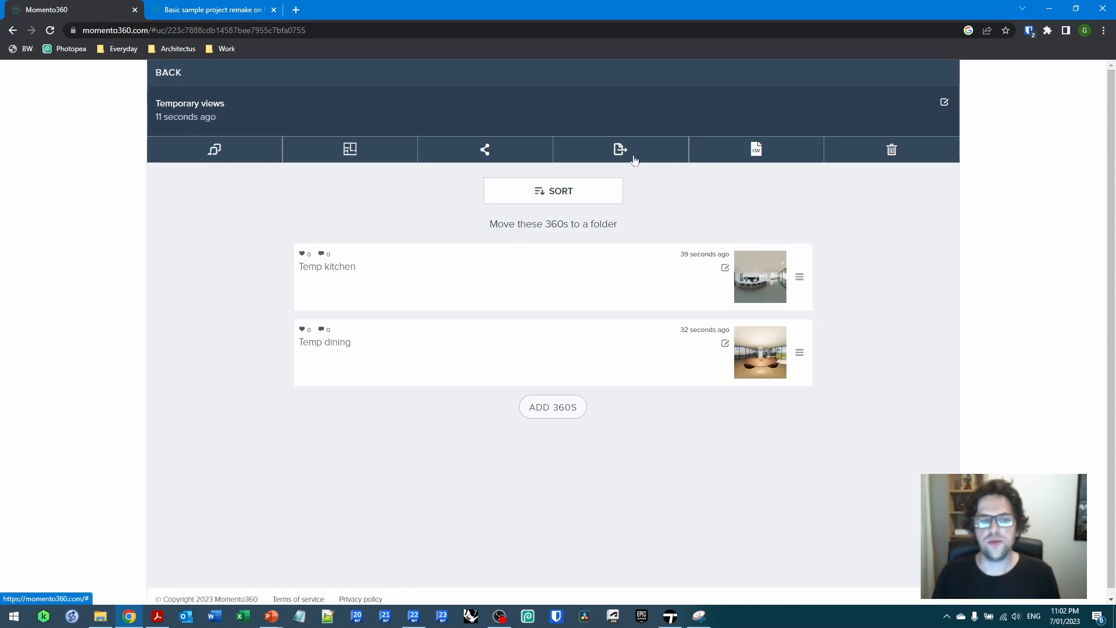
{"action": "mouse_move", "coordinate": [328, 172]}
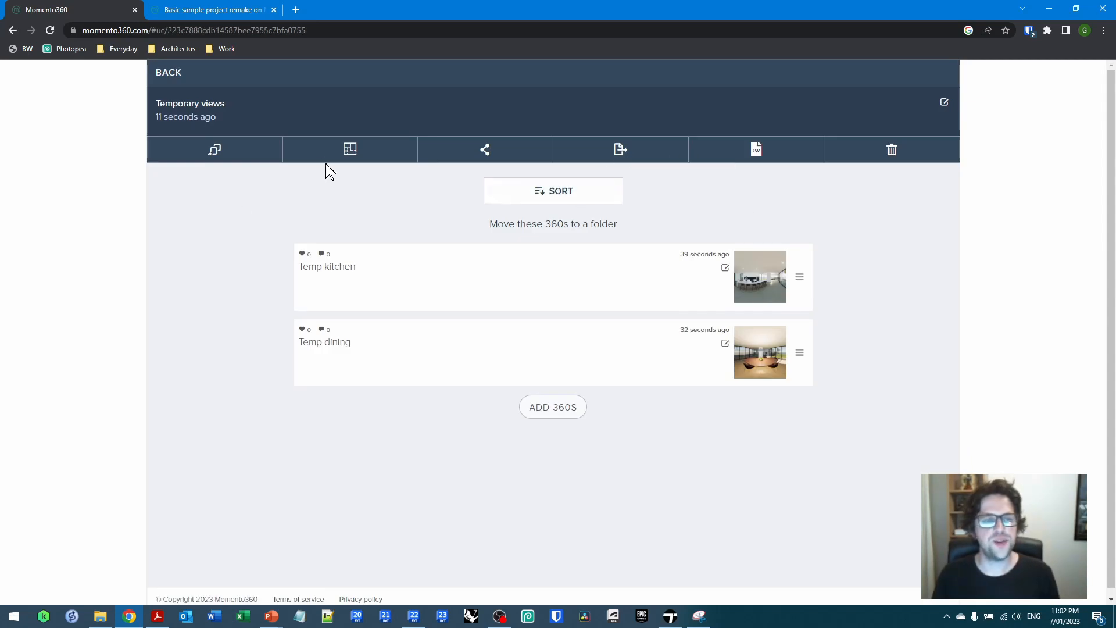
{"action": "mouse_move", "coordinate": [363, 157]}
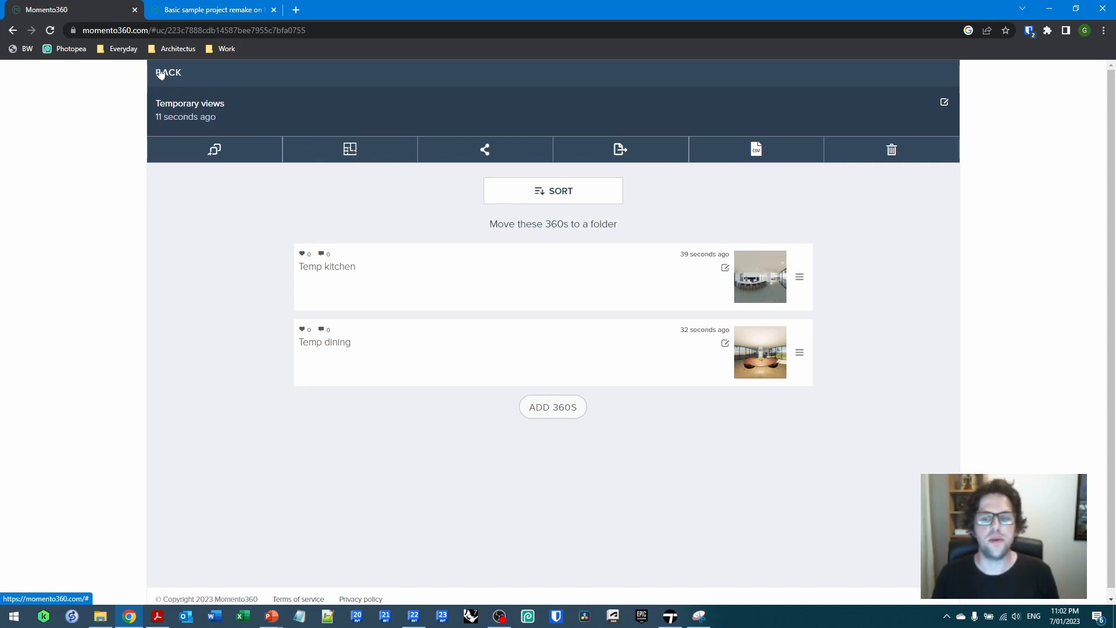
- Link Floor plans.png to the collection and begin placing a 360 on the plan
{"action": "left_click", "coordinate": [349, 149]}
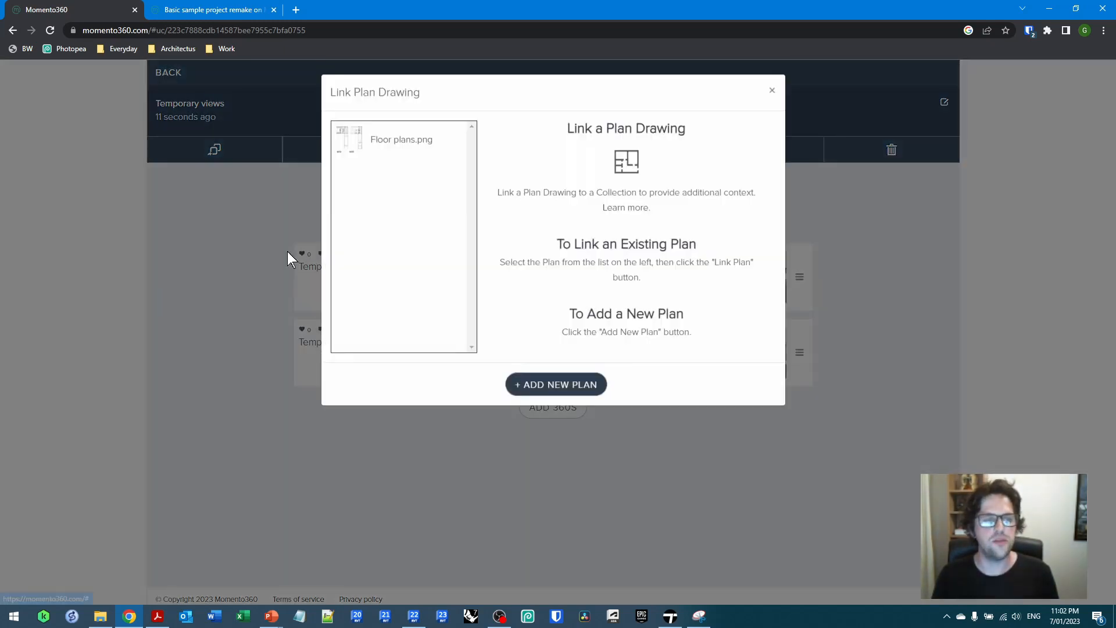
{"action": "left_click", "coordinate": [400, 140]}
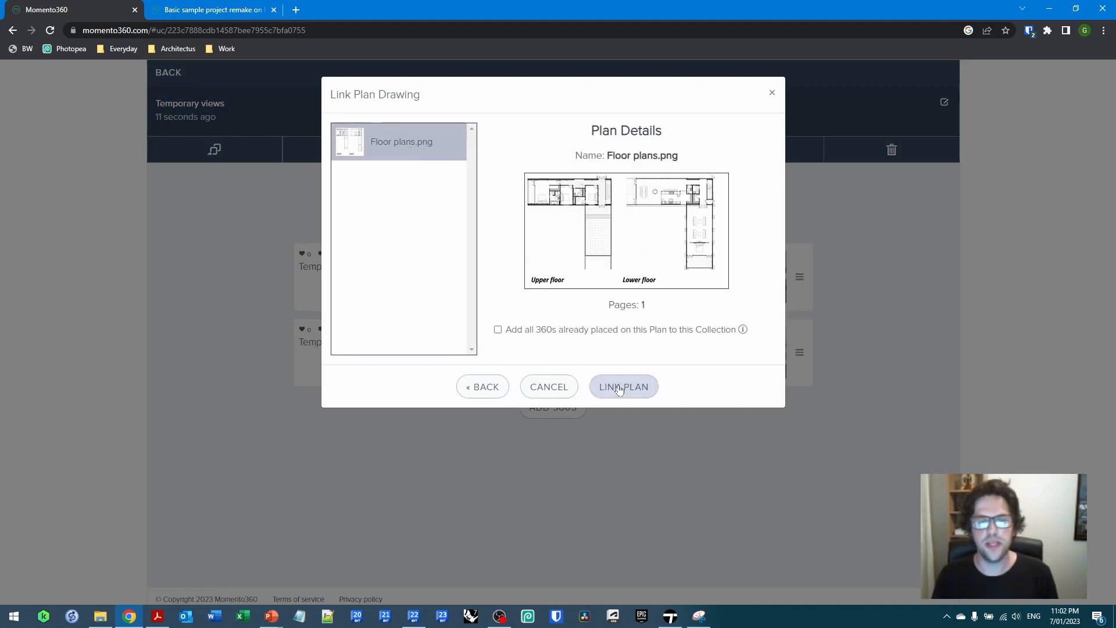
{"action": "left_click", "coordinate": [624, 387]}
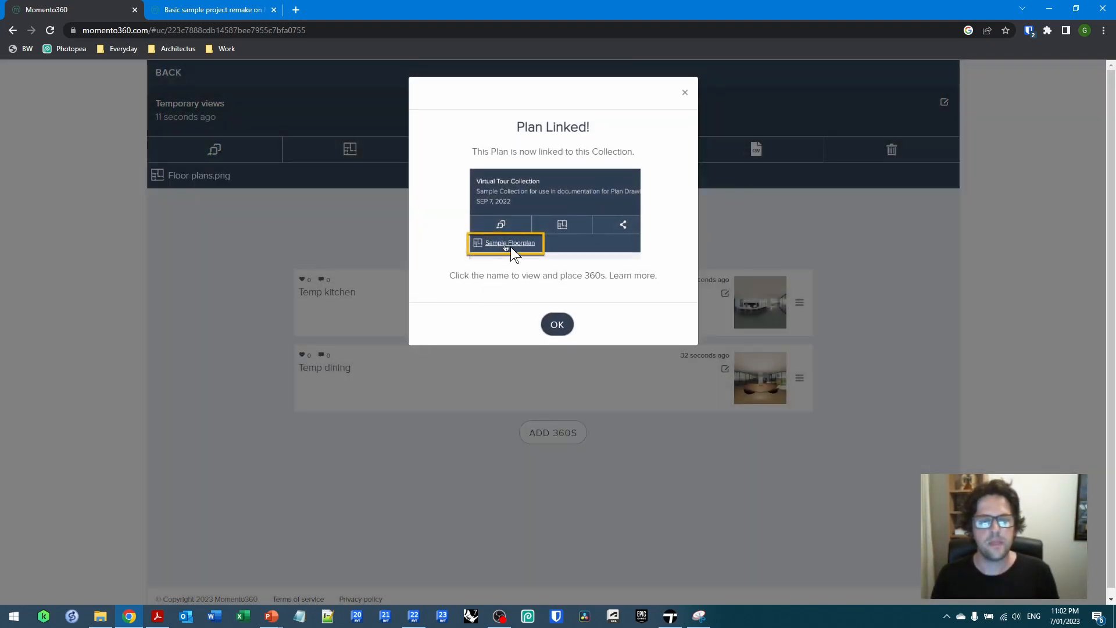
{"action": "left_click", "coordinate": [509, 242]}
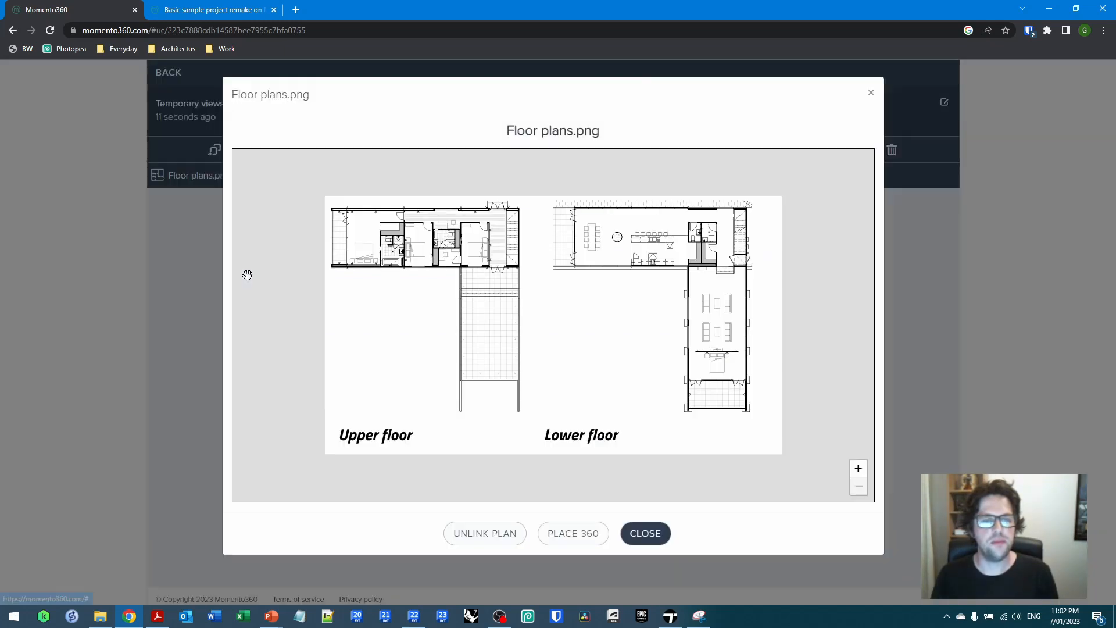
{"action": "mouse_move", "coordinate": [545, 253]}
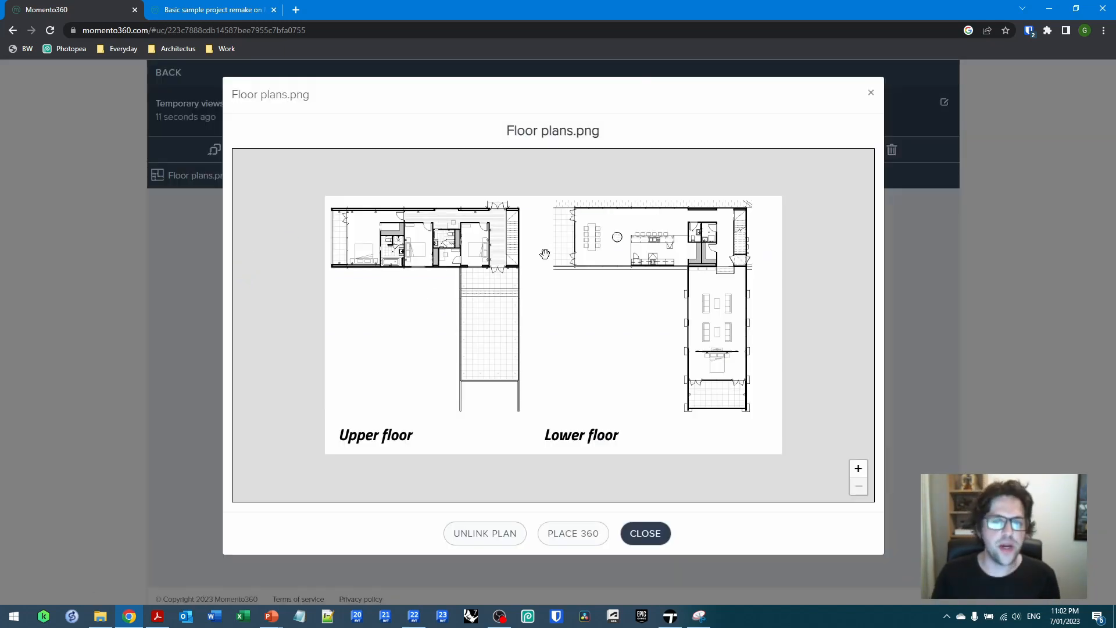
{"action": "left_click", "coordinate": [572, 533]}
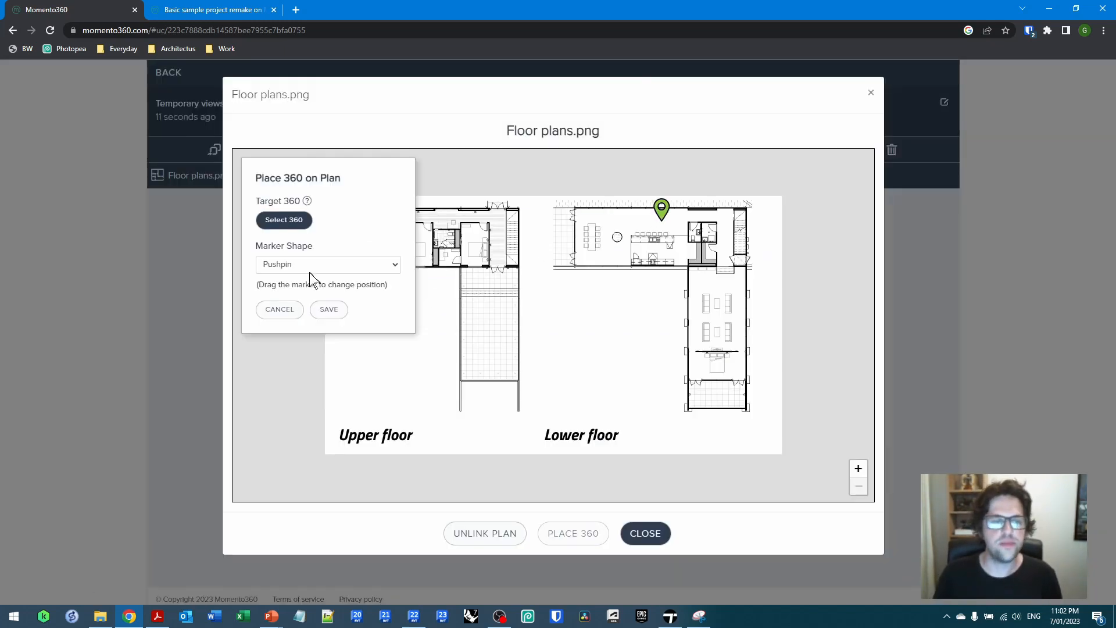
- Pin Temp kitchen and Temp dining onto the lower floor plan and return to the Temporary views collection
{"action": "left_click", "coordinate": [284, 219]}
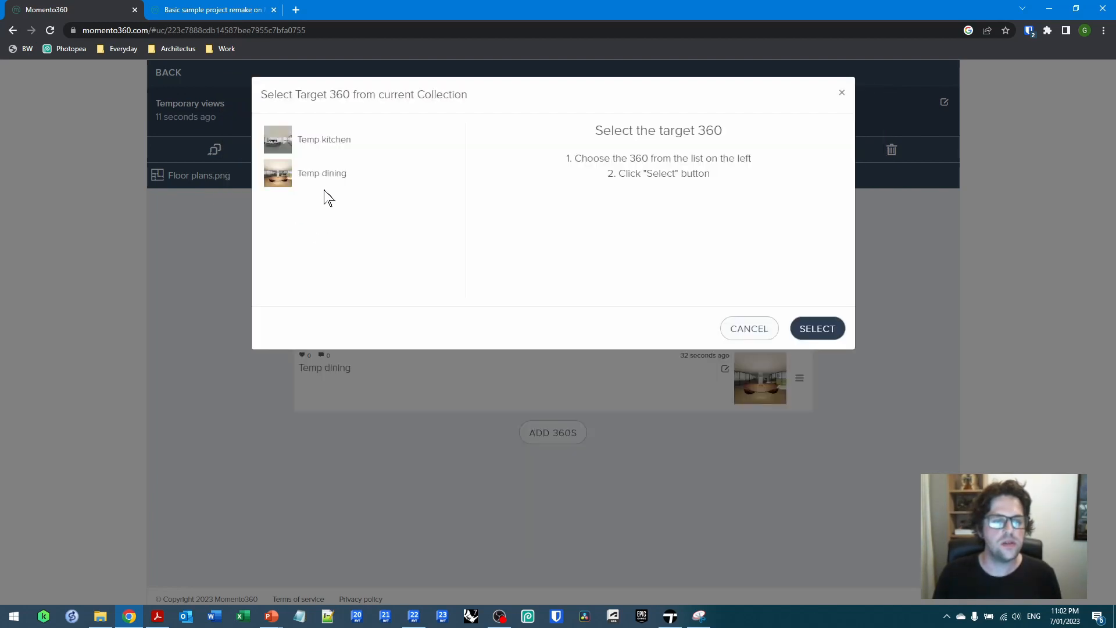
{"action": "left_click", "coordinate": [817, 328]}
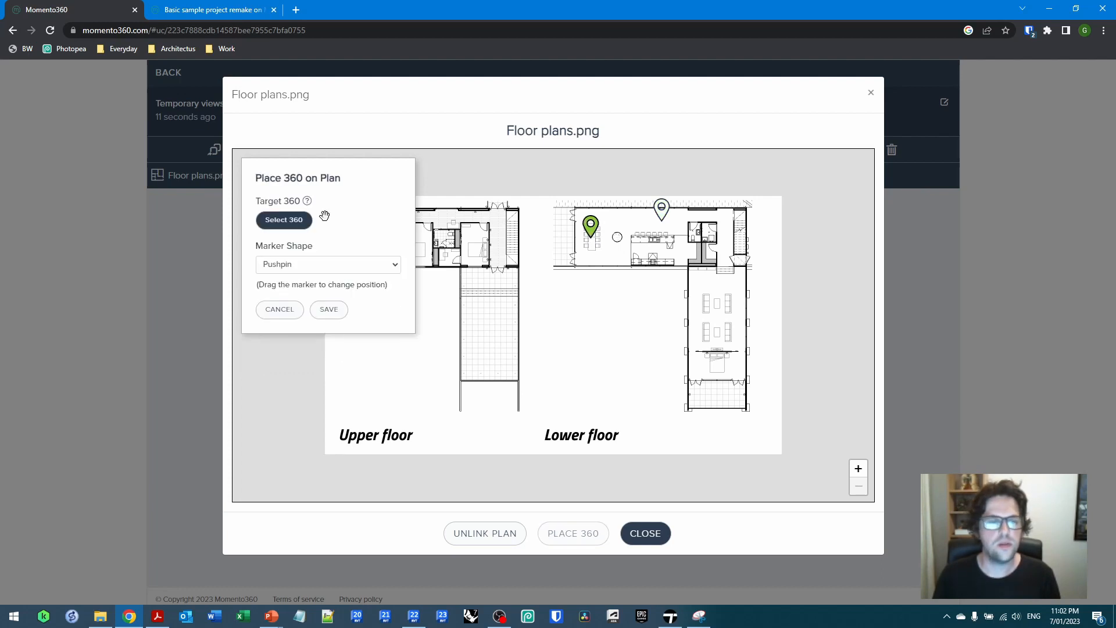
{"action": "left_click", "coordinate": [284, 220]}
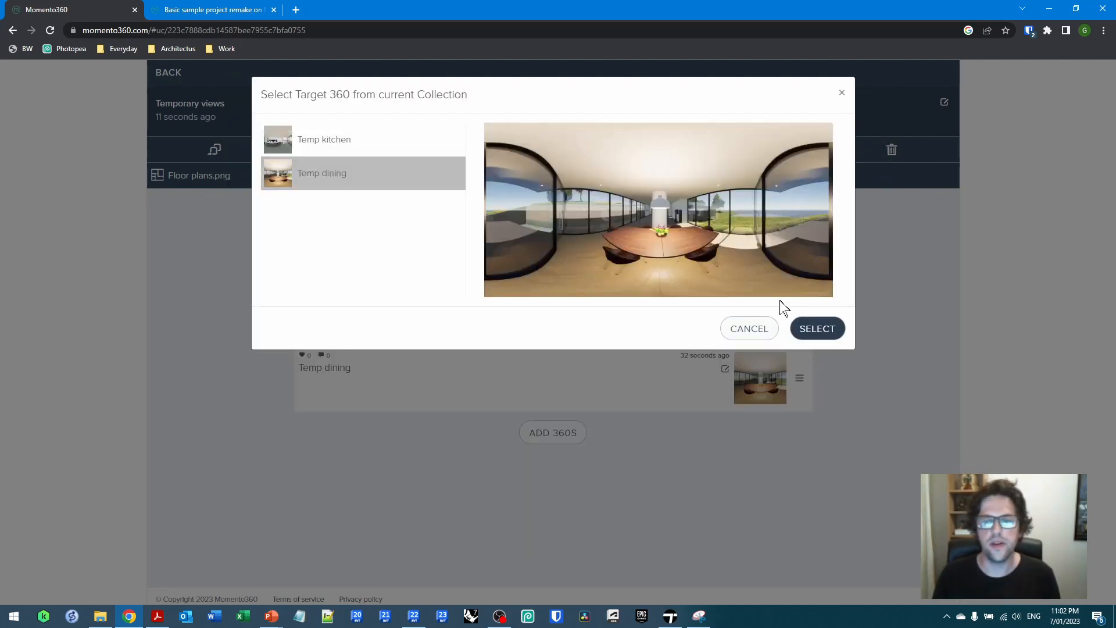
{"action": "left_click", "coordinate": [818, 328]}
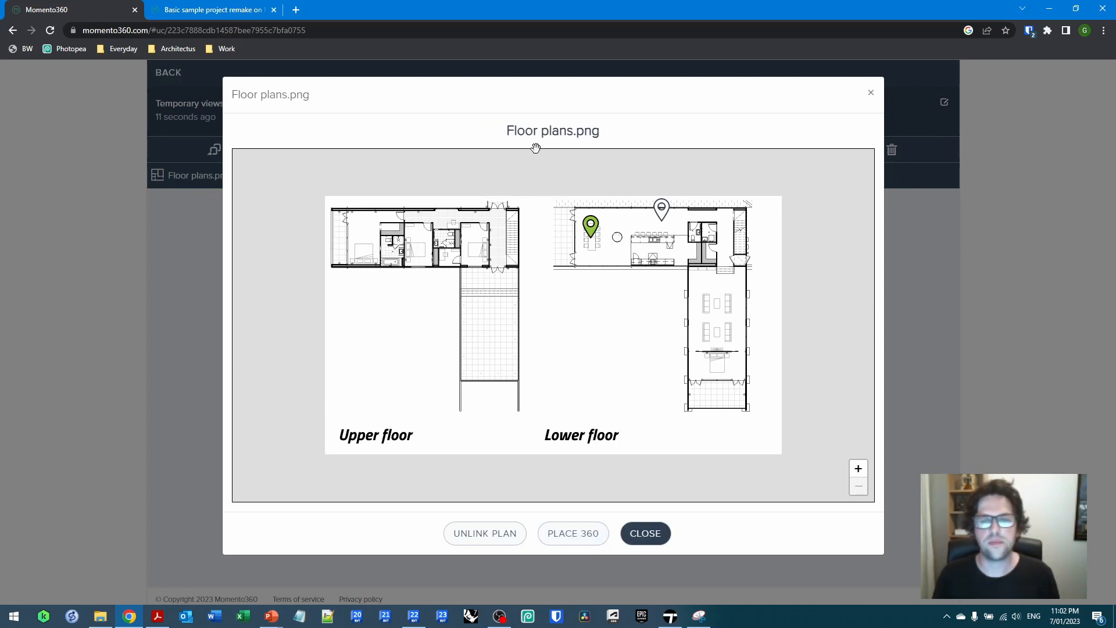
{"action": "left_click", "coordinate": [645, 532]}
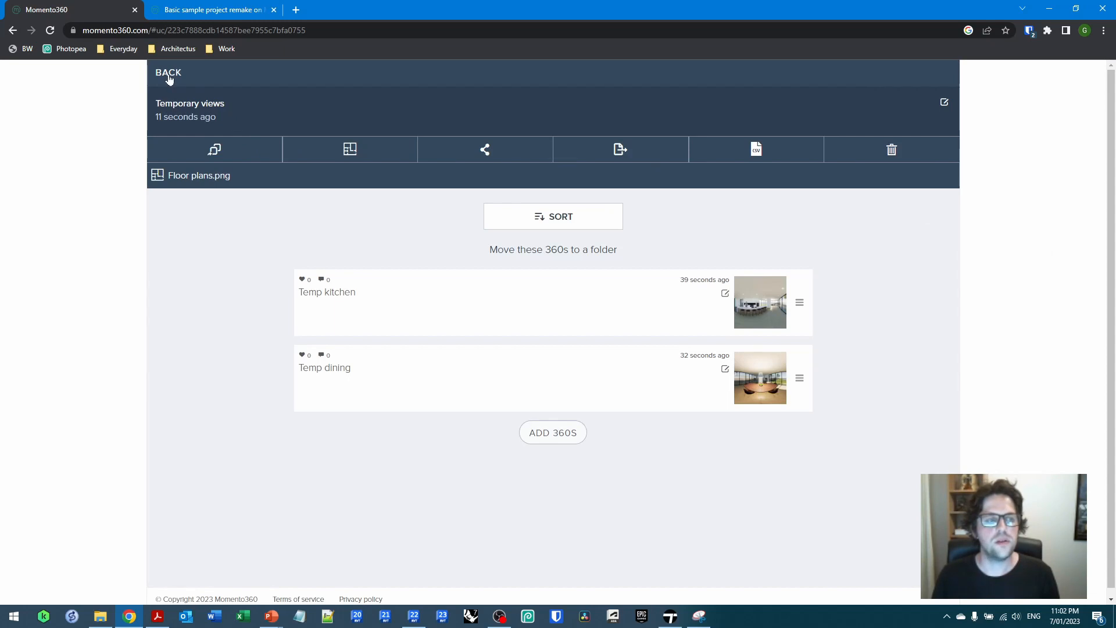
- Generate a Share or Embed link for Temporary views and launch the tour on Temp kitchen
{"action": "left_click", "coordinate": [485, 149]}
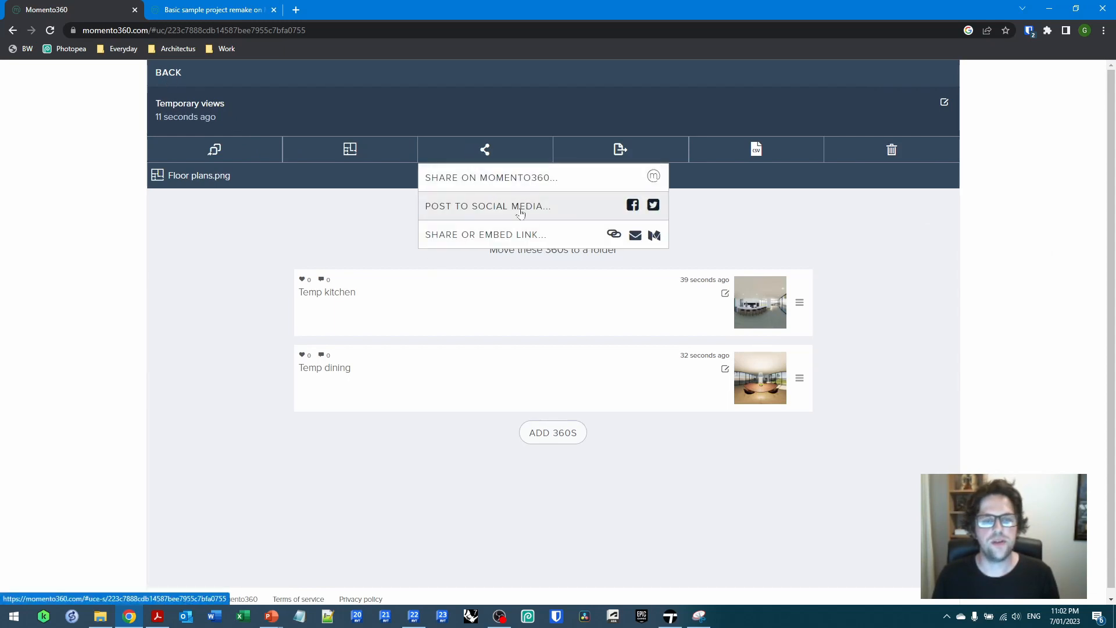
{"action": "left_click", "coordinate": [486, 235]}
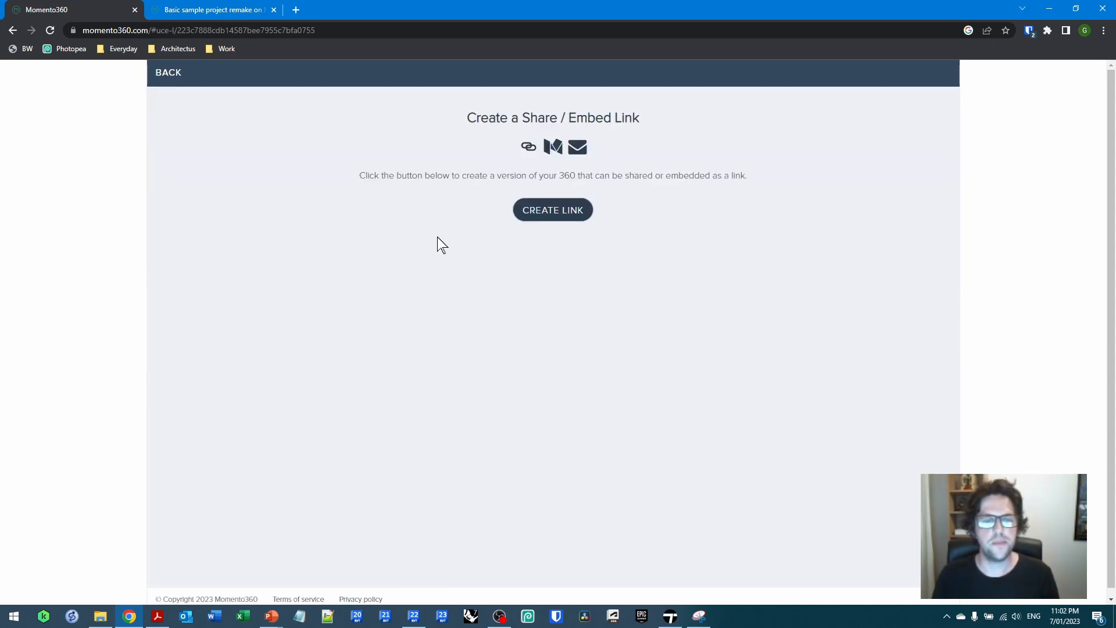
{"action": "left_click", "coordinate": [553, 209]}
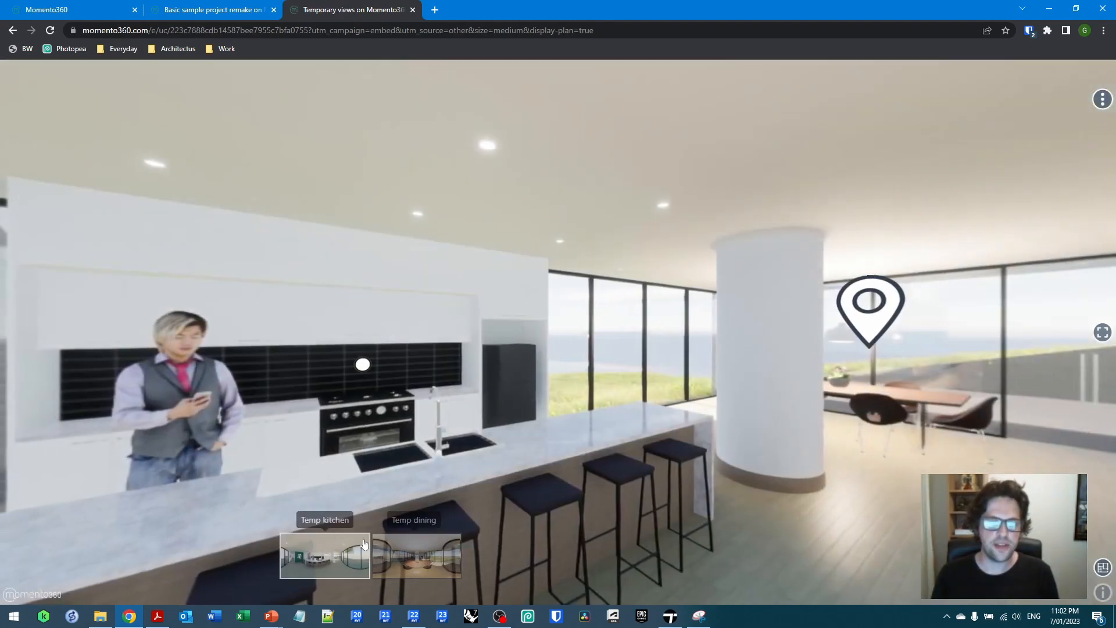
{"action": "left_click", "coordinate": [417, 556]}
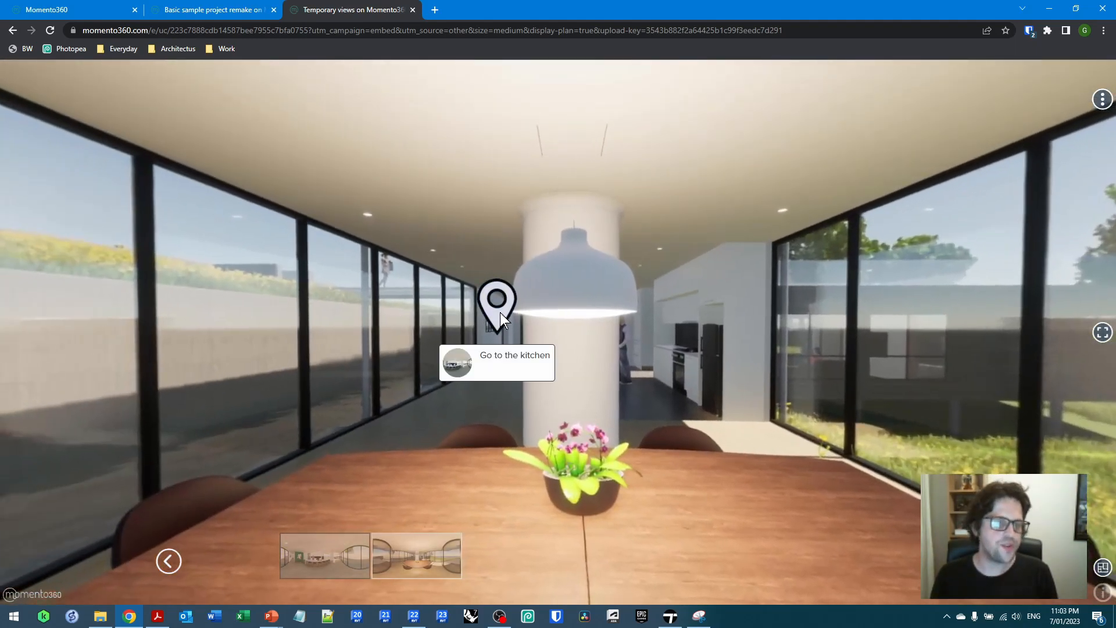
{"action": "left_click", "coordinate": [496, 302]}
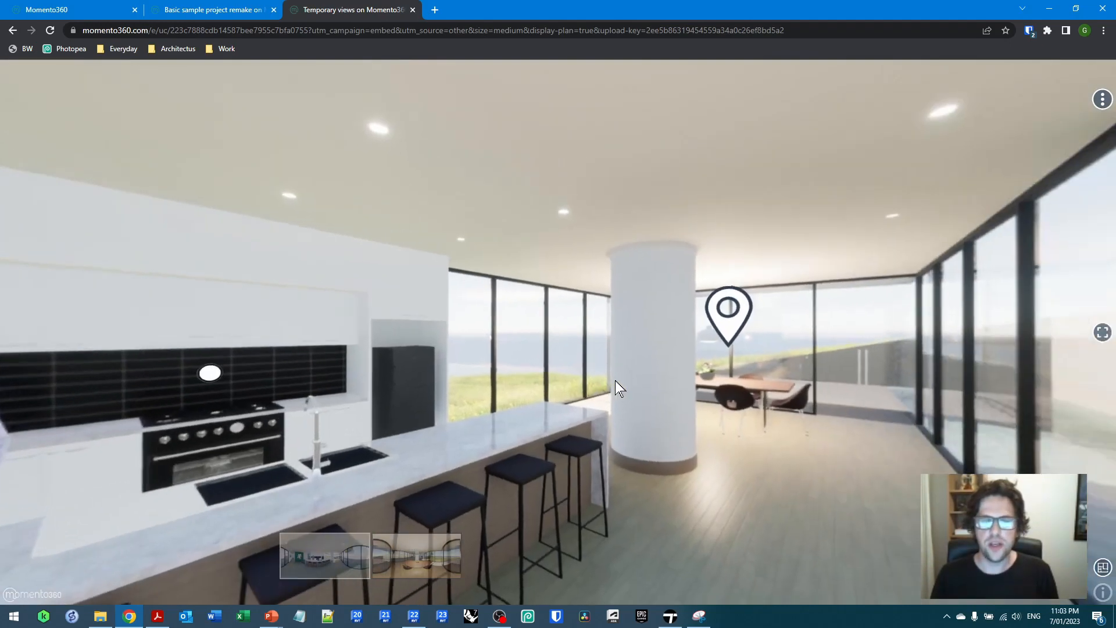
{"action": "left_click", "coordinate": [728, 321]}
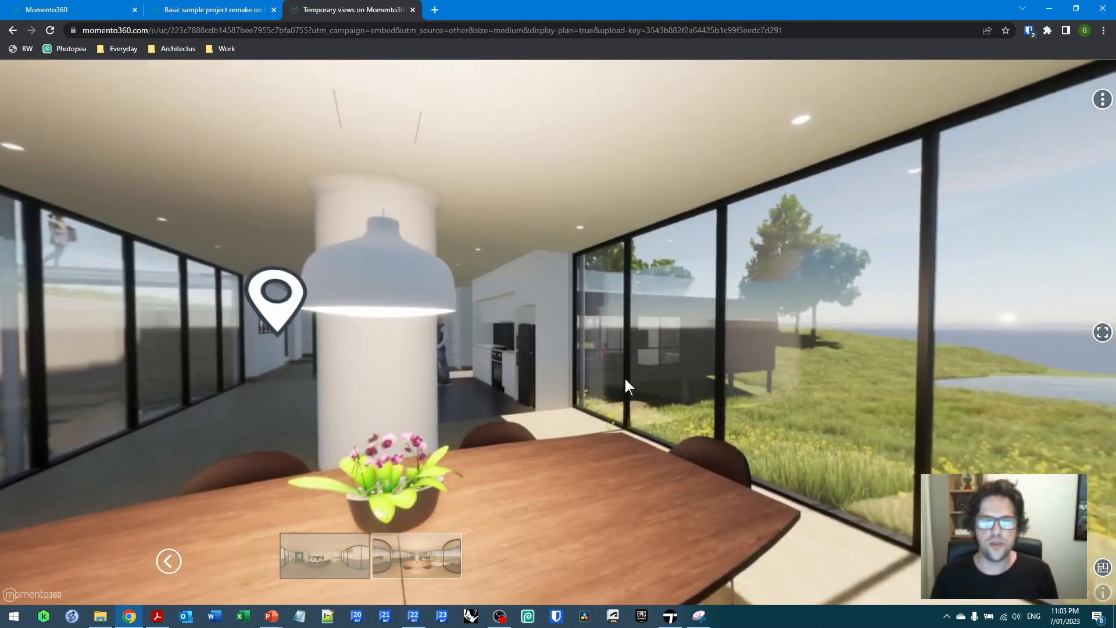
{"action": "left_click", "coordinate": [275, 300]}
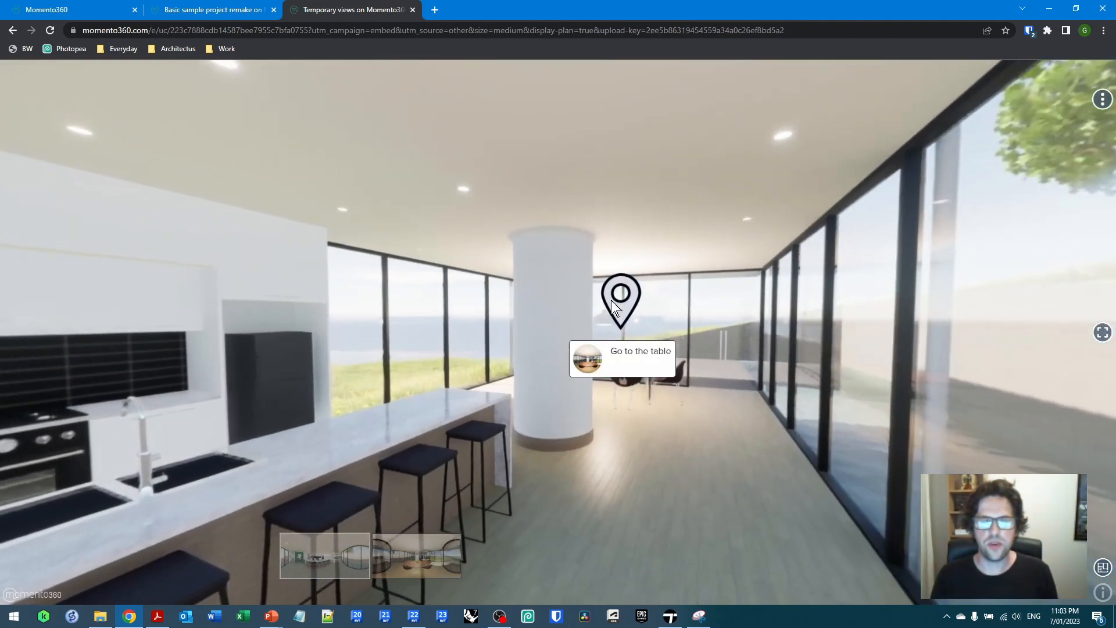
{"action": "left_click", "coordinate": [621, 301]}
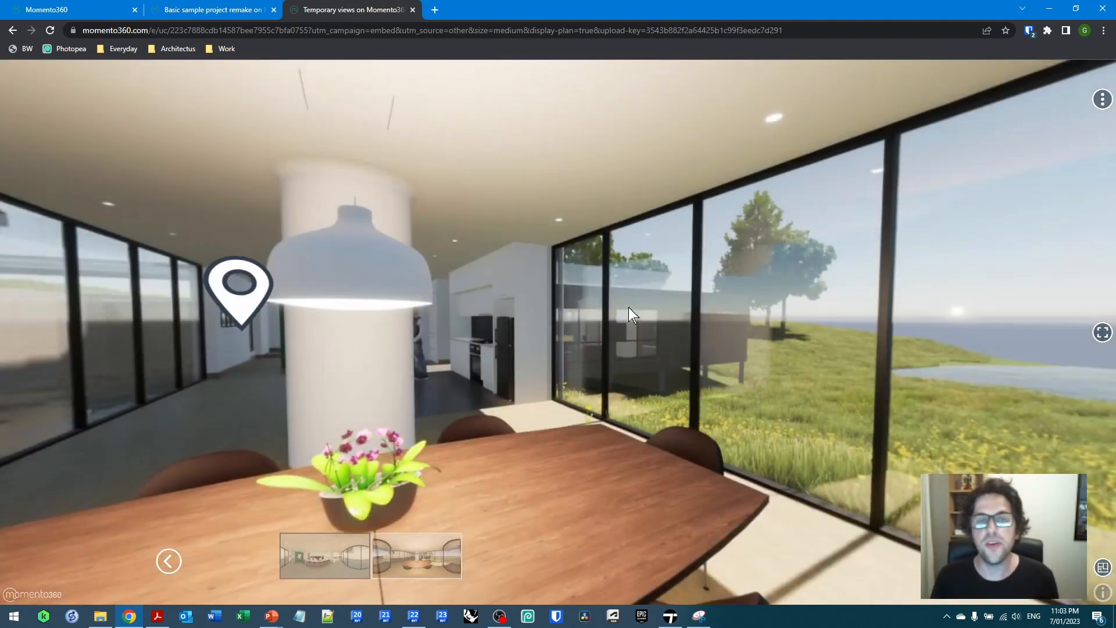
{"action": "left_click_drag", "start_coordinate": [634, 314], "coordinate": [634, 334]}
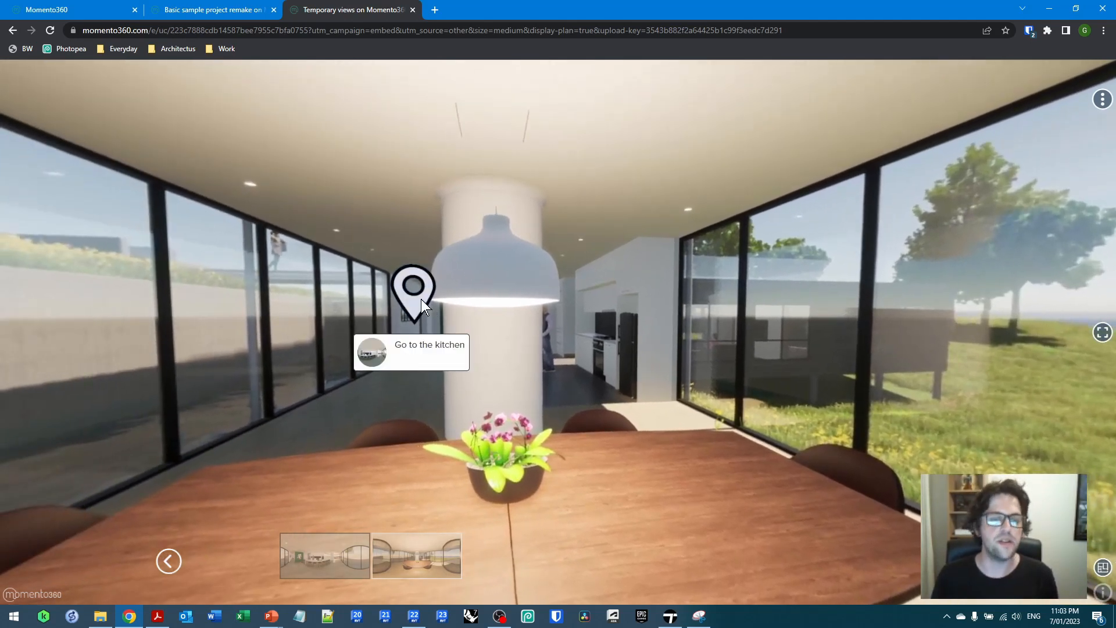
{"action": "left_click", "coordinate": [413, 291]}
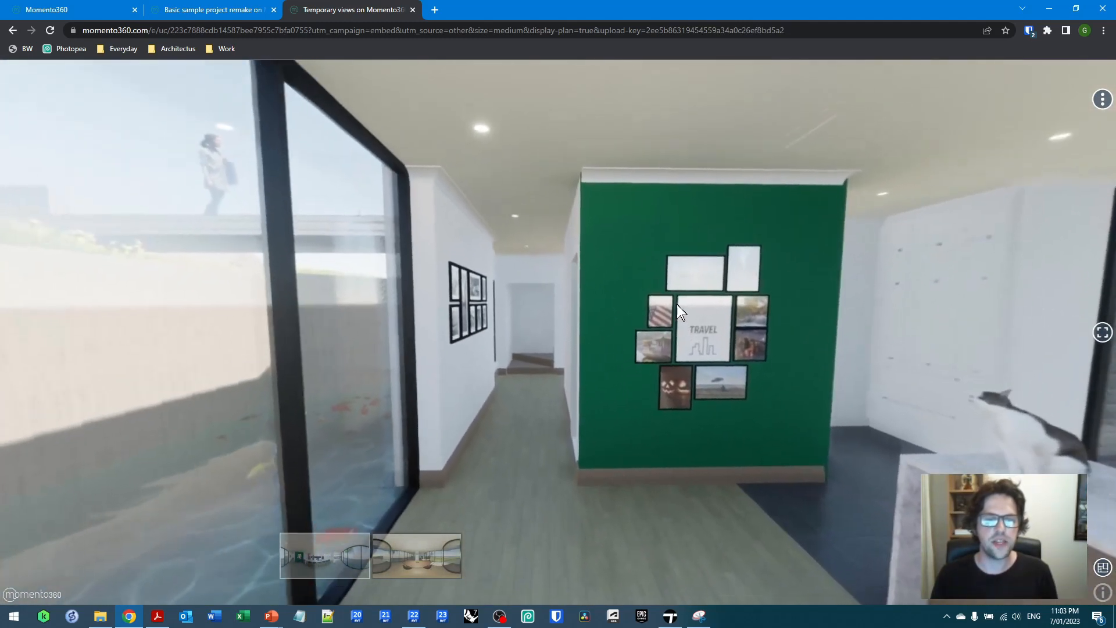
{"action": "left_click_drag", "start_coordinate": [676, 309], "coordinate": [767, 286]}
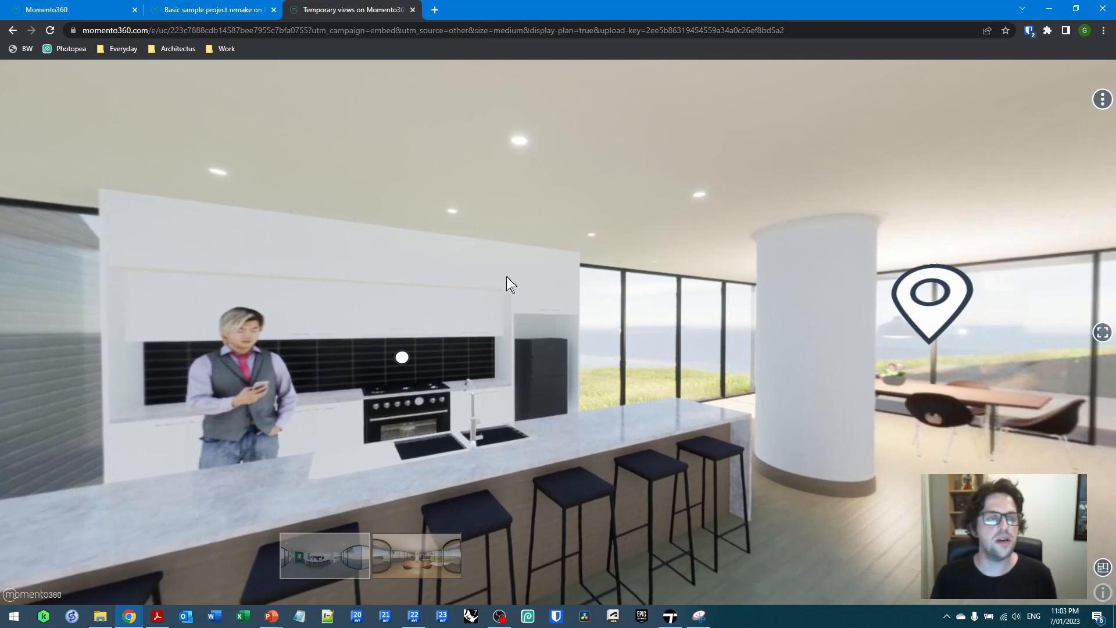
{"action": "mouse_move", "coordinate": [522, 281]}
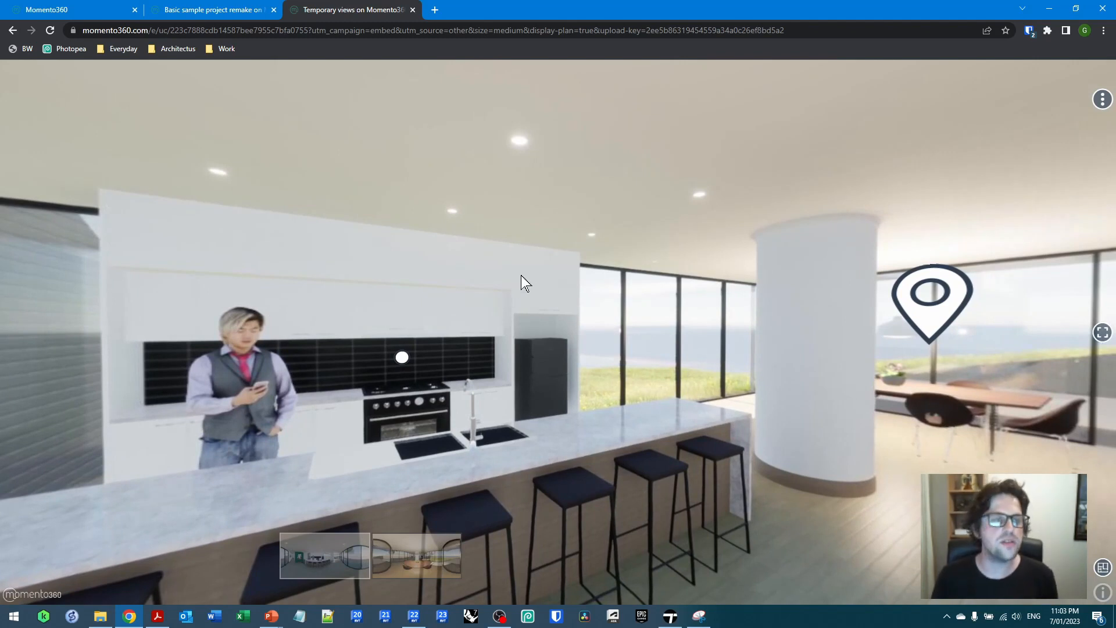
{"action": "mouse_move", "coordinate": [414, 16]}
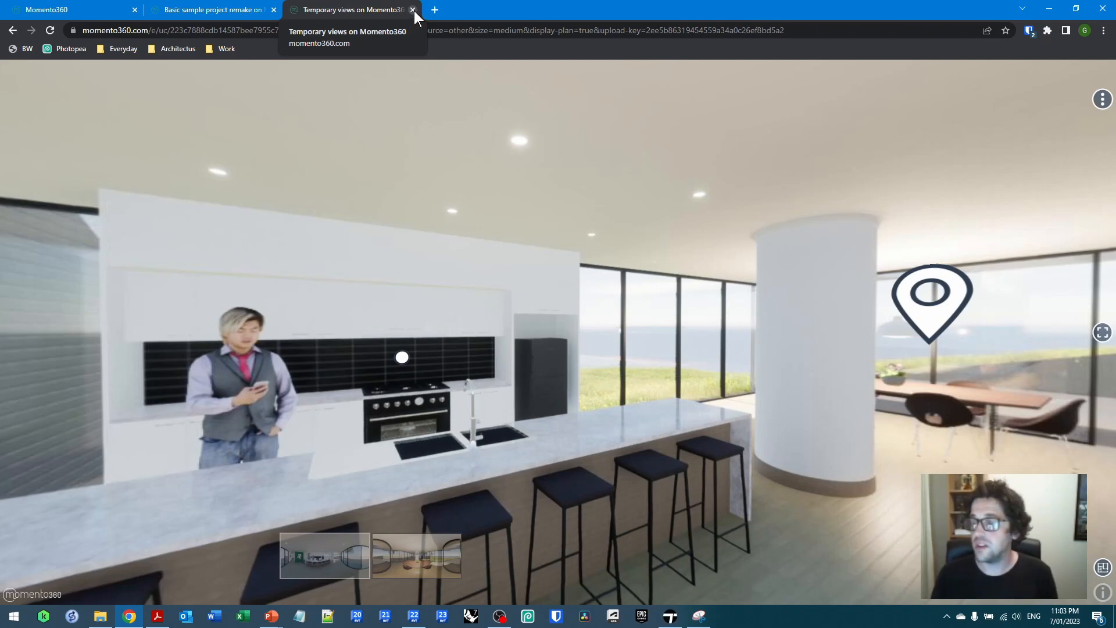
{"action": "mouse_move", "coordinate": [547, 299]}
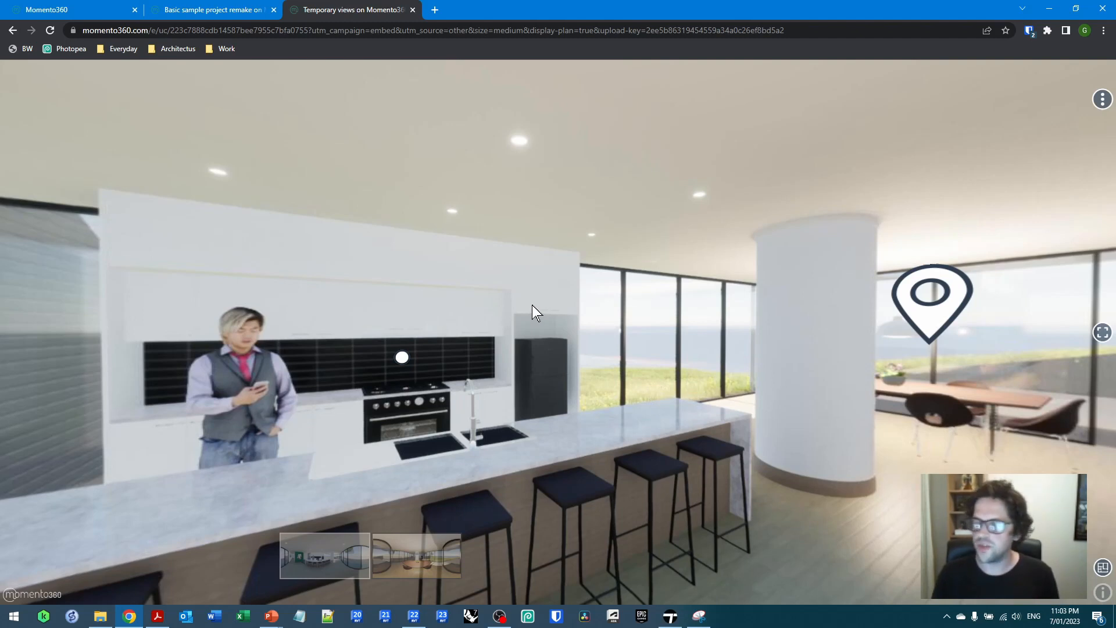
{"action": "mouse_move", "coordinate": [527, 335]}
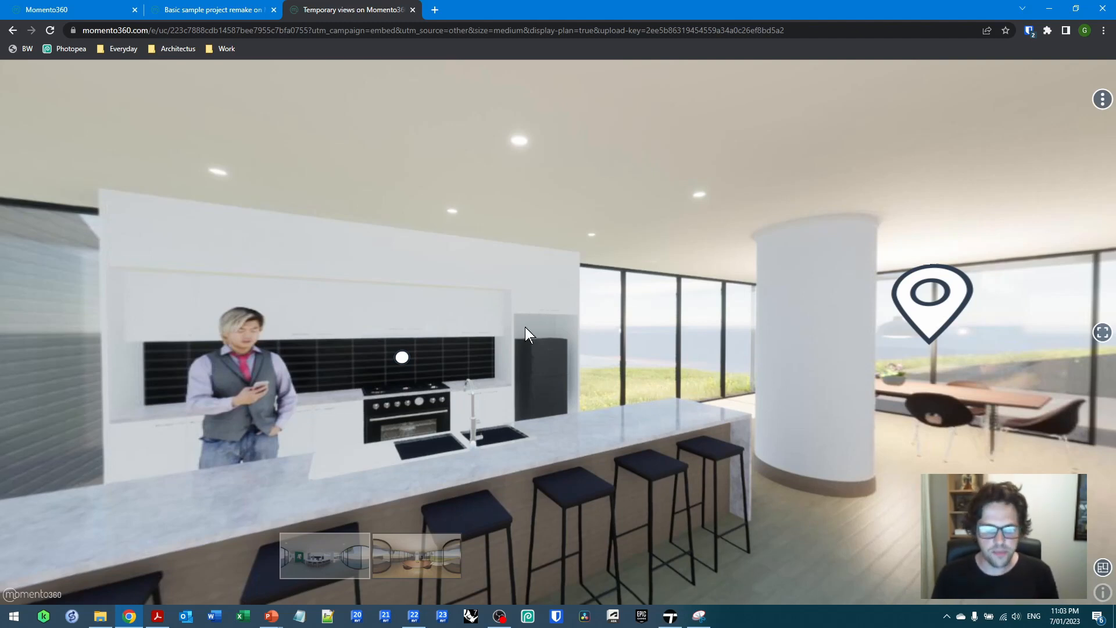